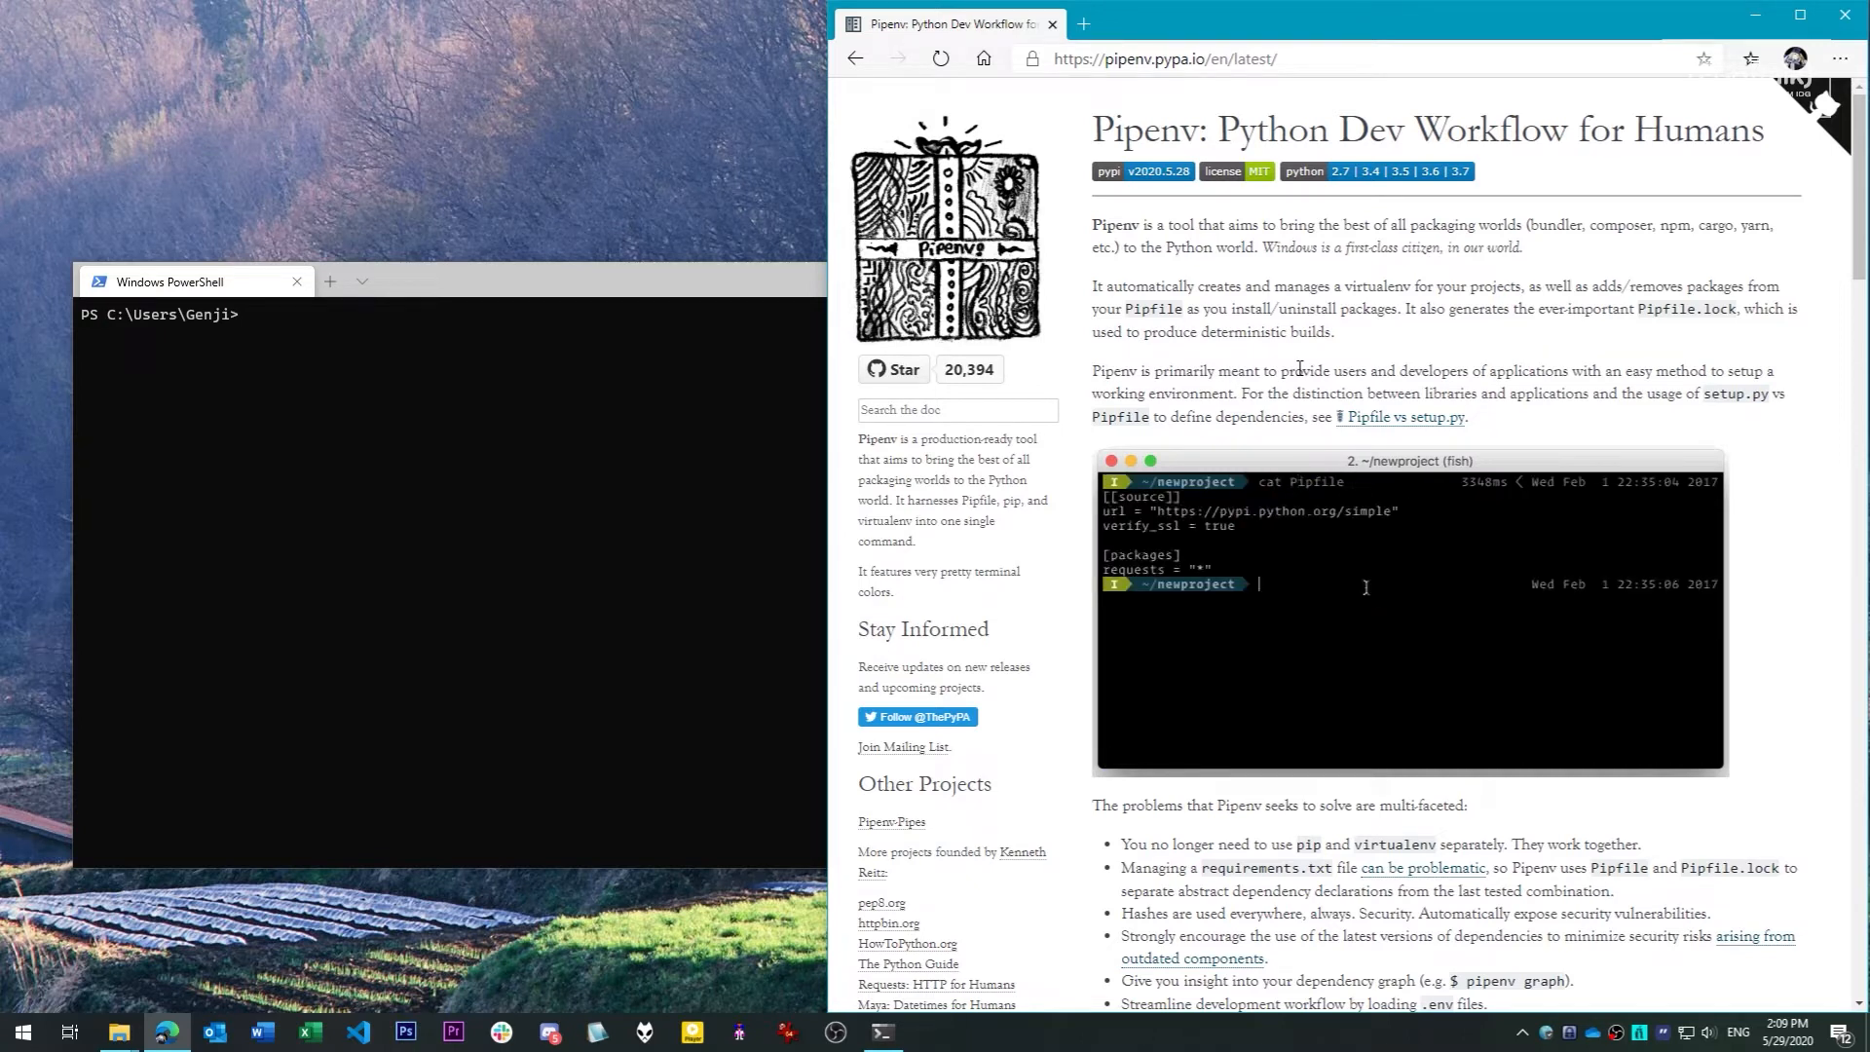
Install pipenv for the current user with py -m pip install --user pipenv
type("pipenv install requests")
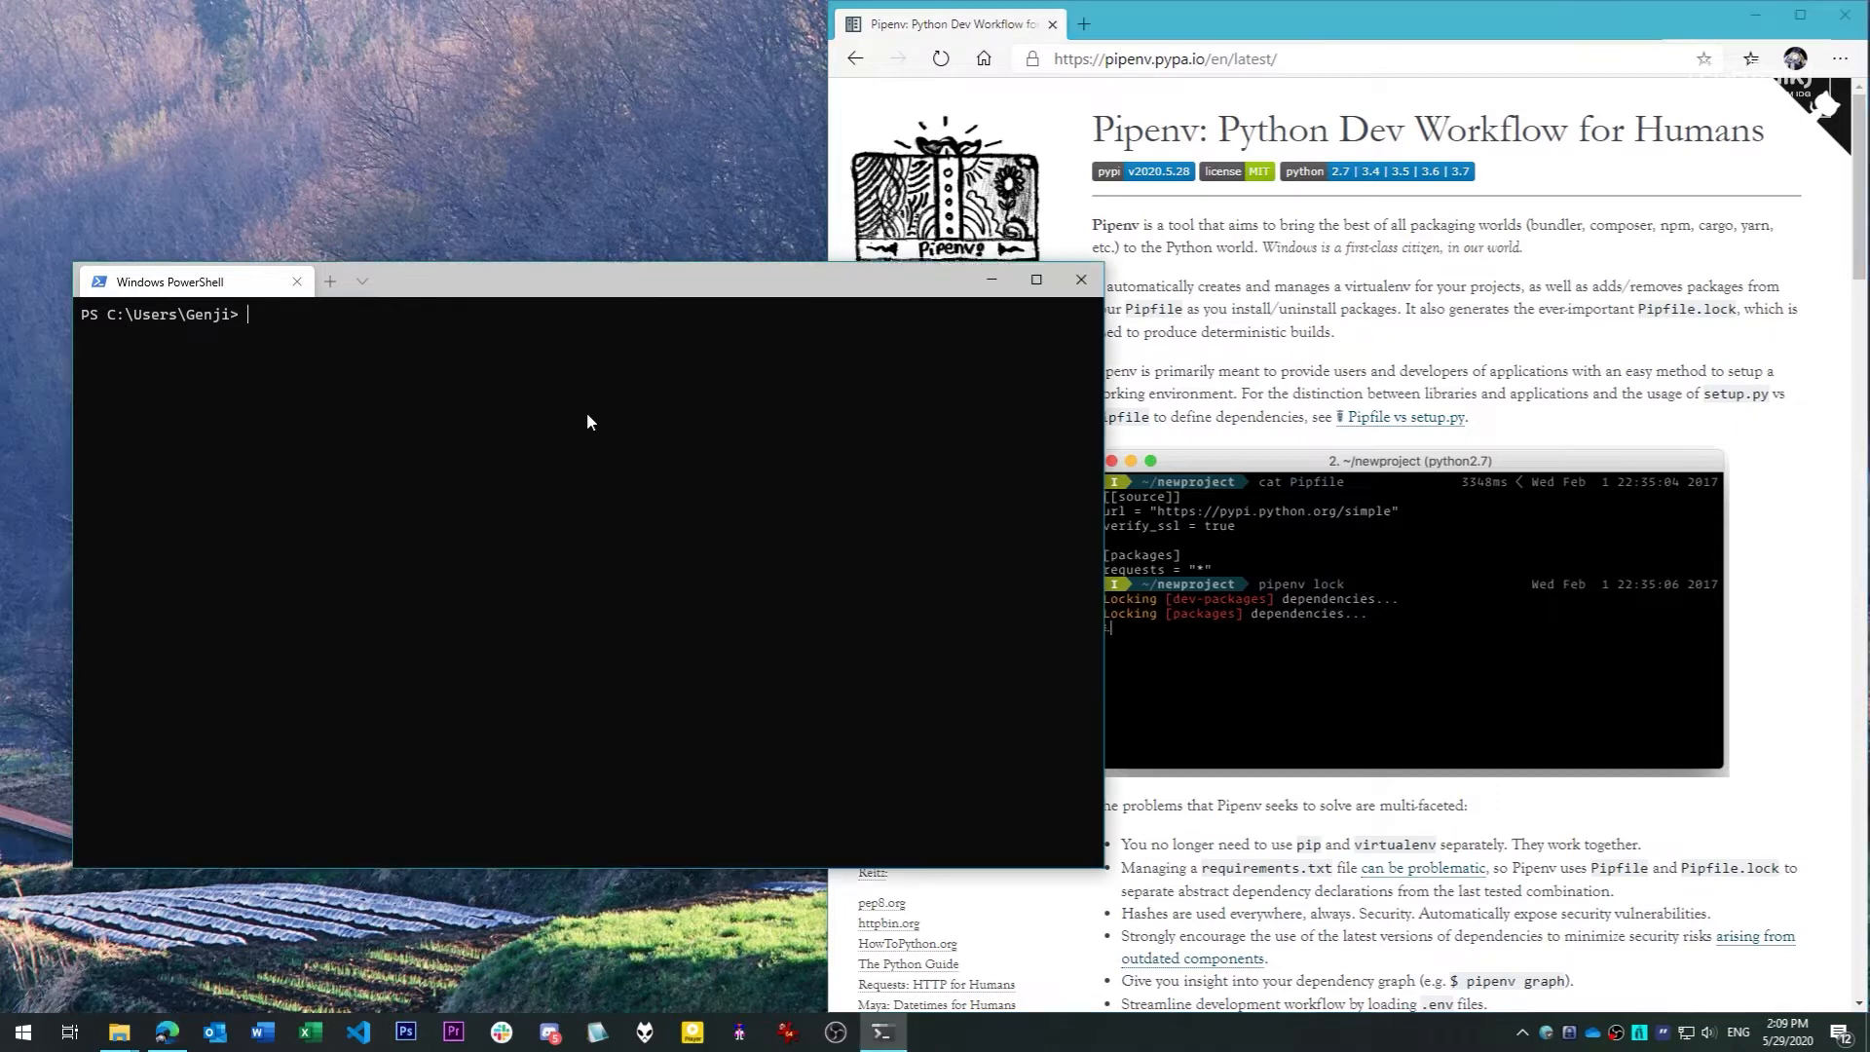
type("py -m")
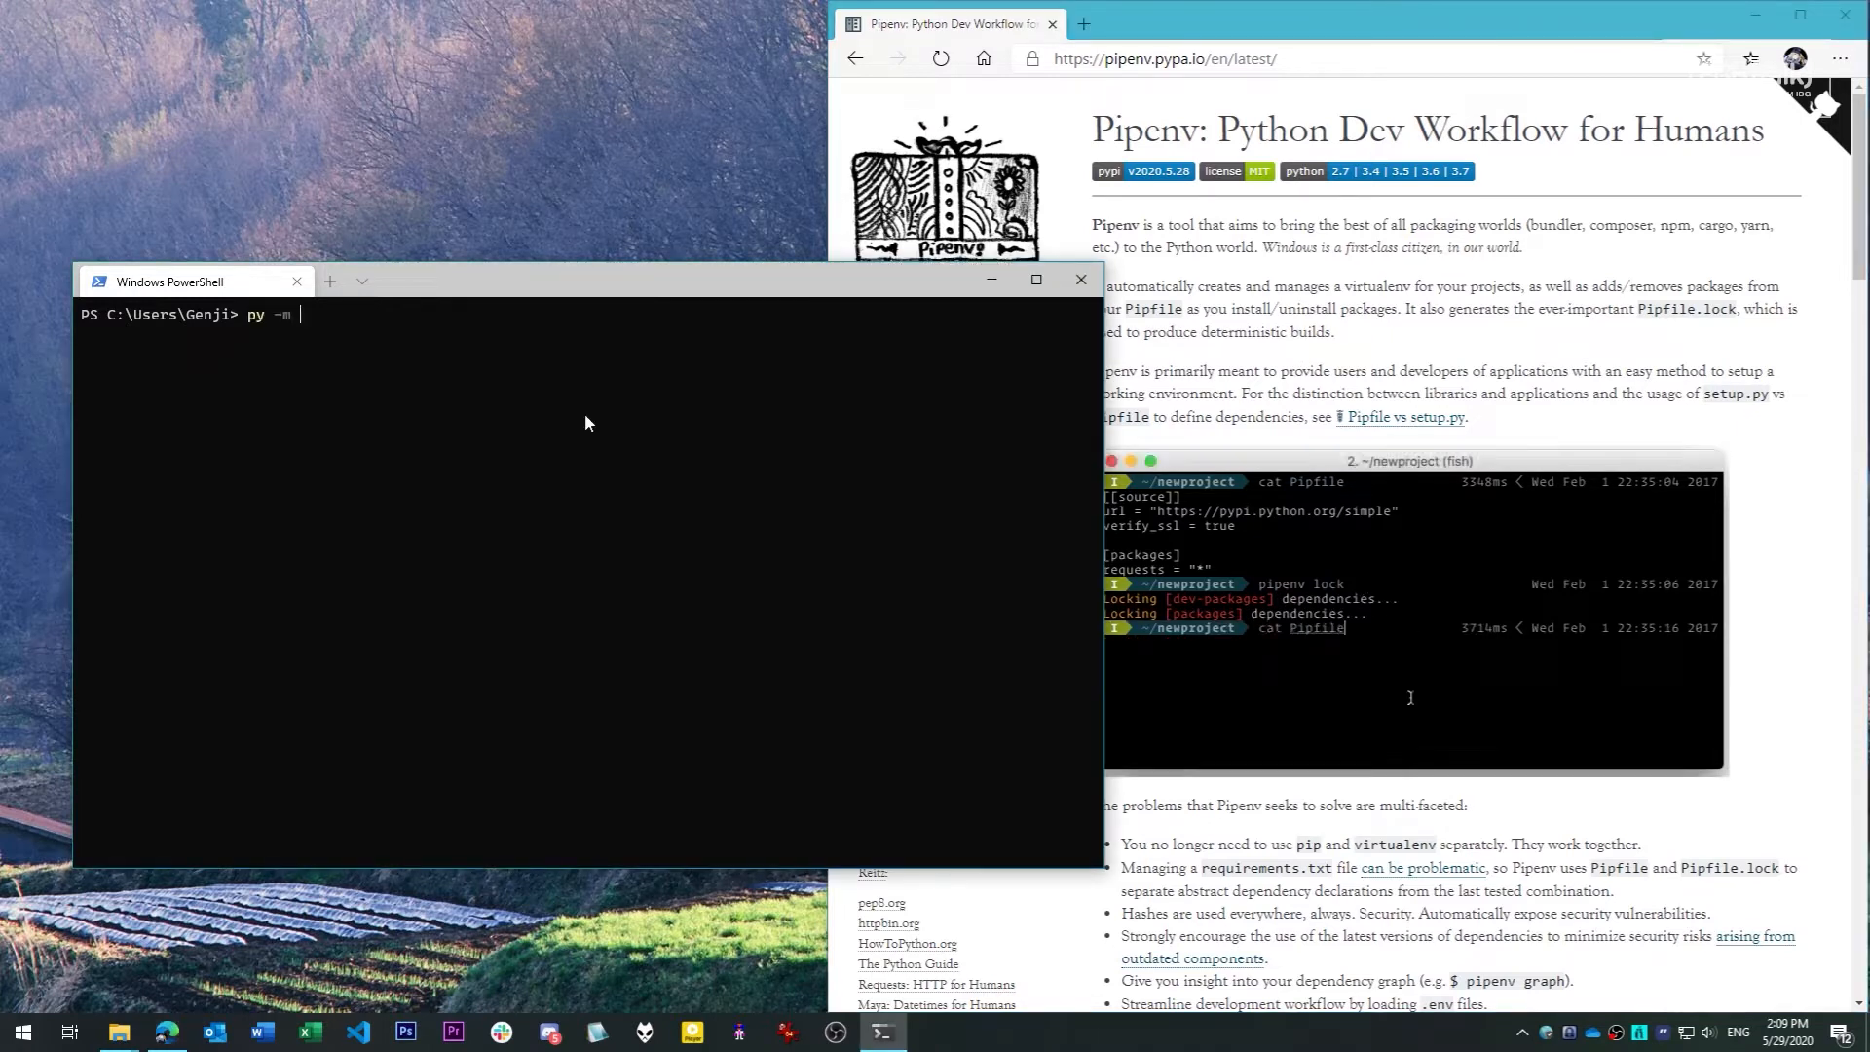
type("pip i")
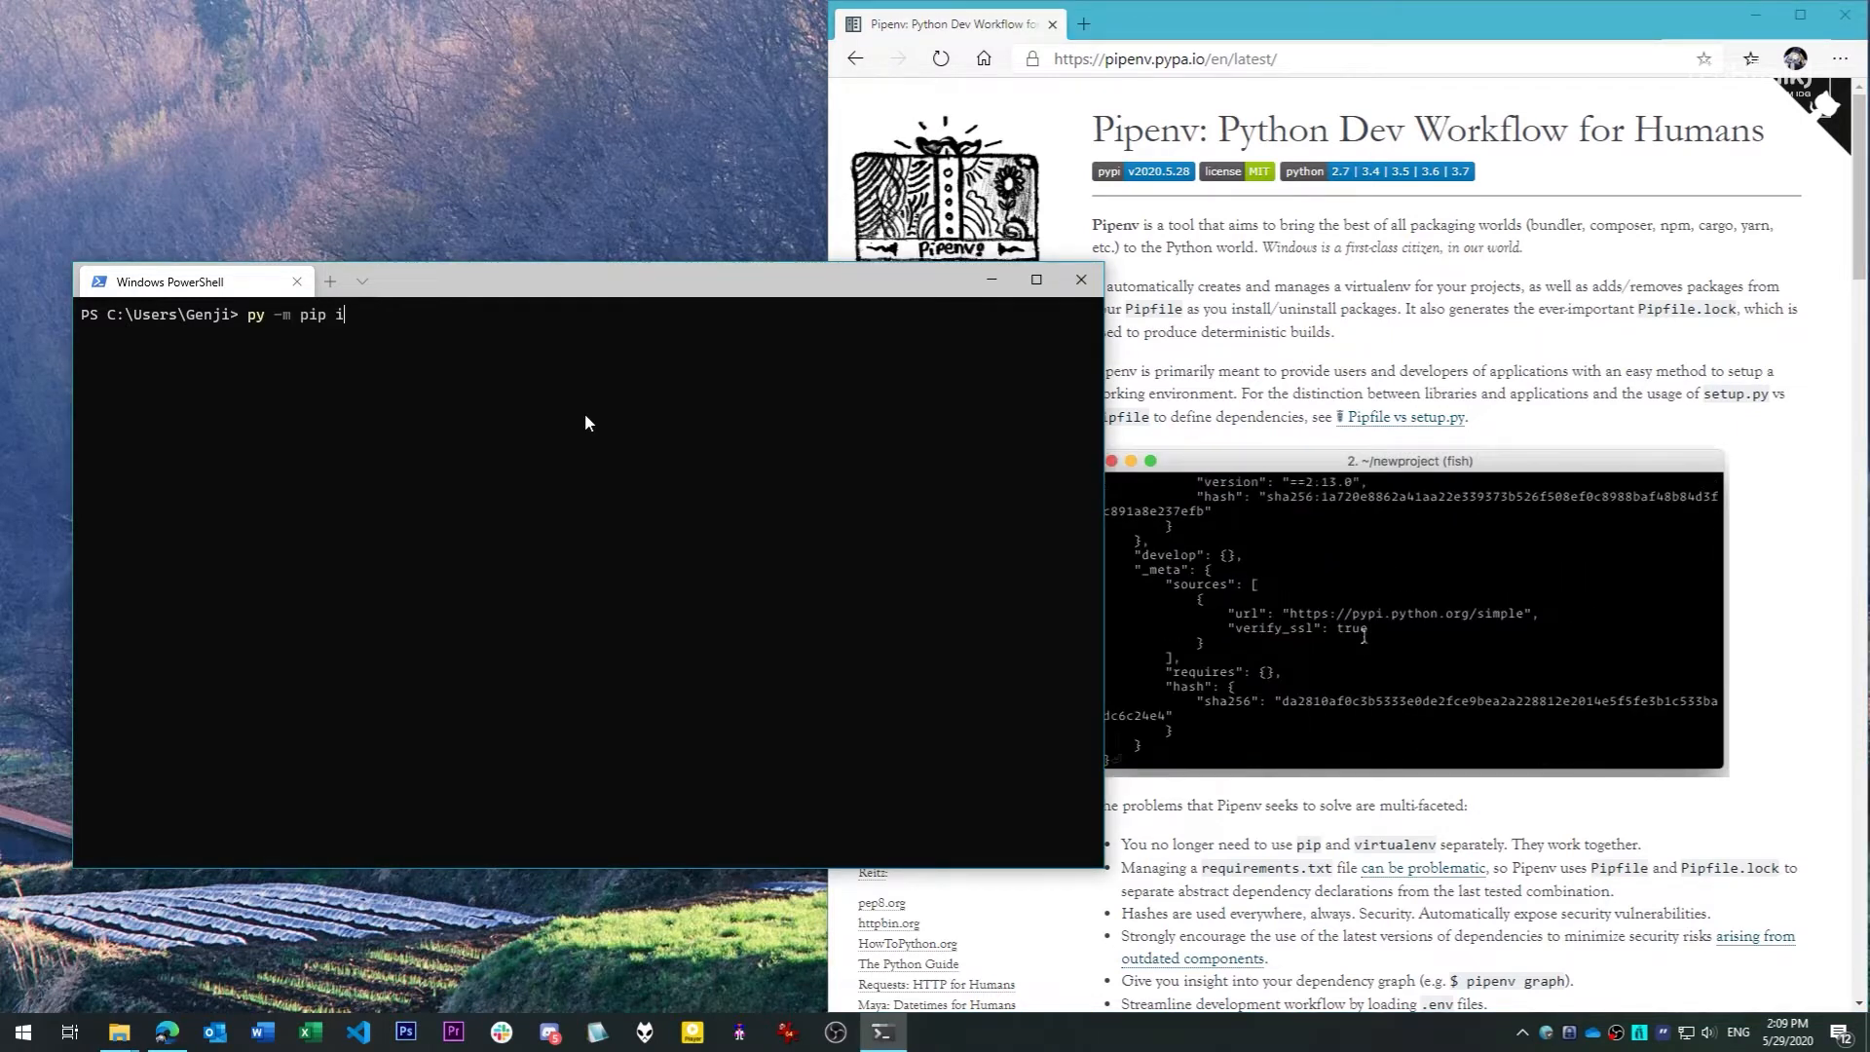
type("nstall -")
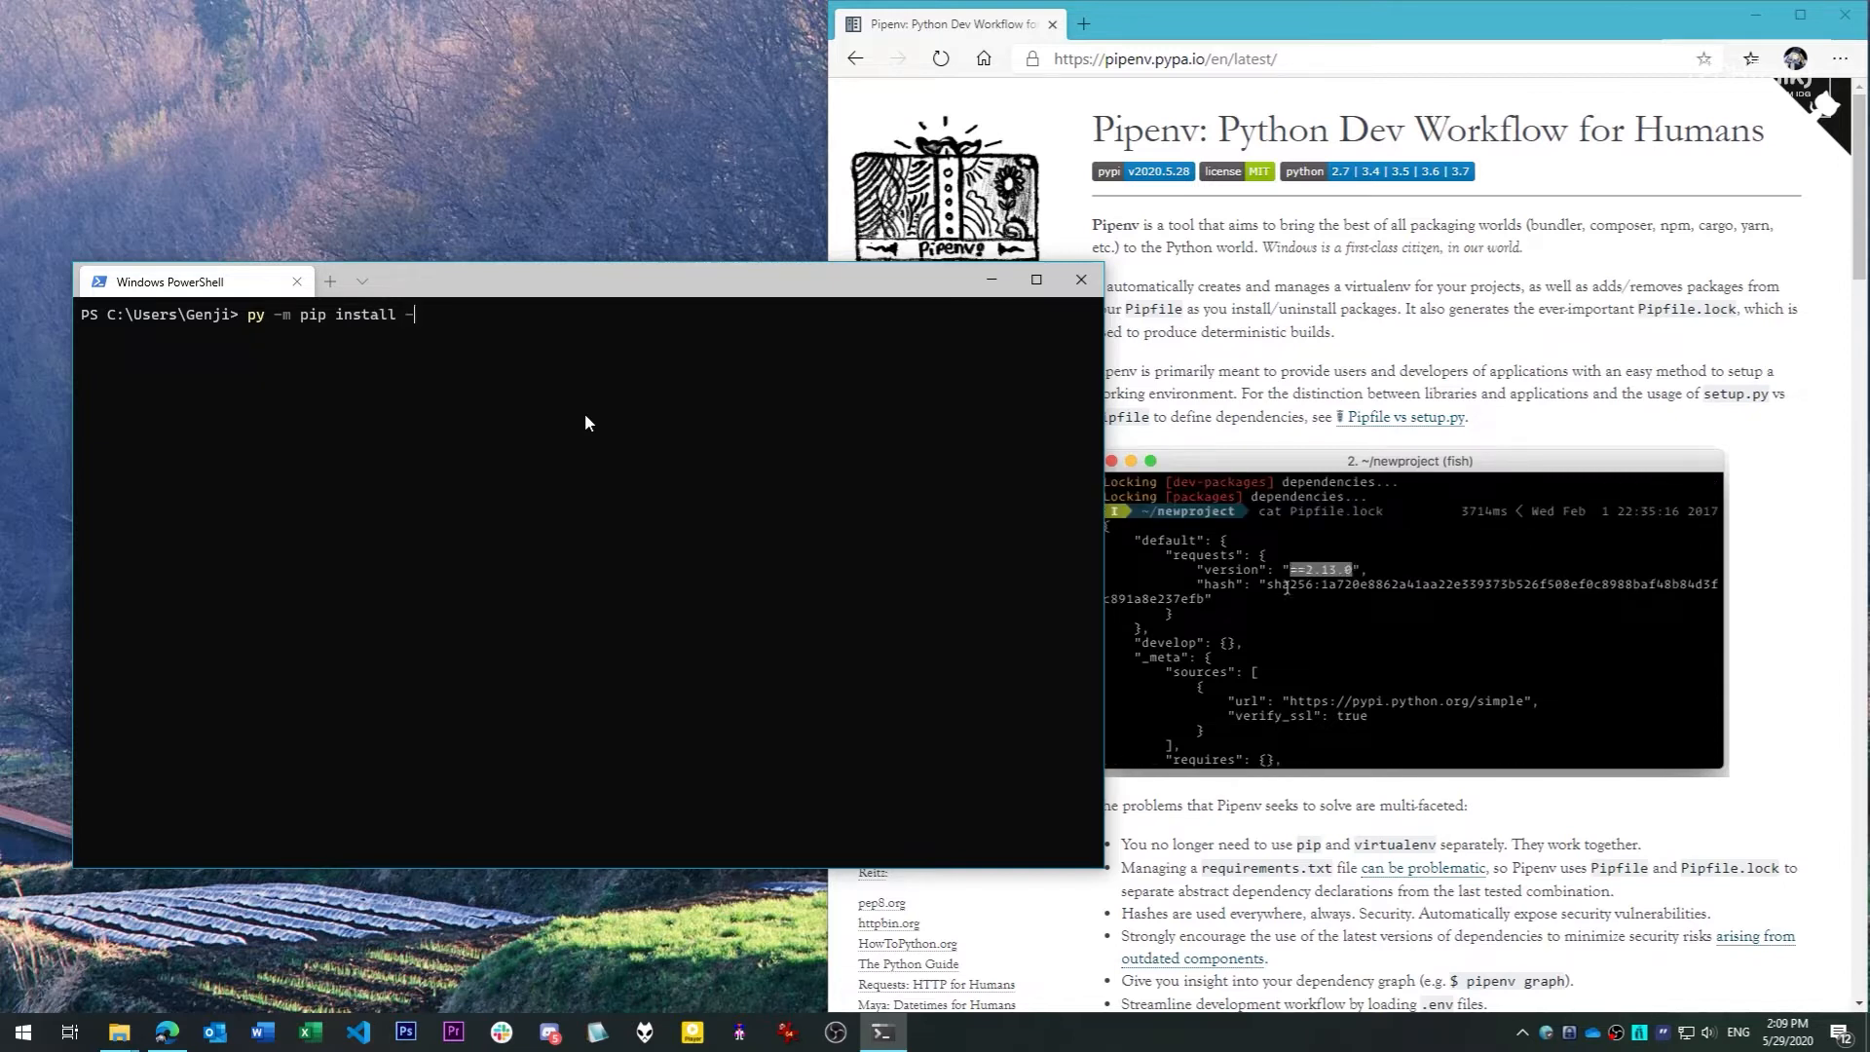
type("-user pipenv")
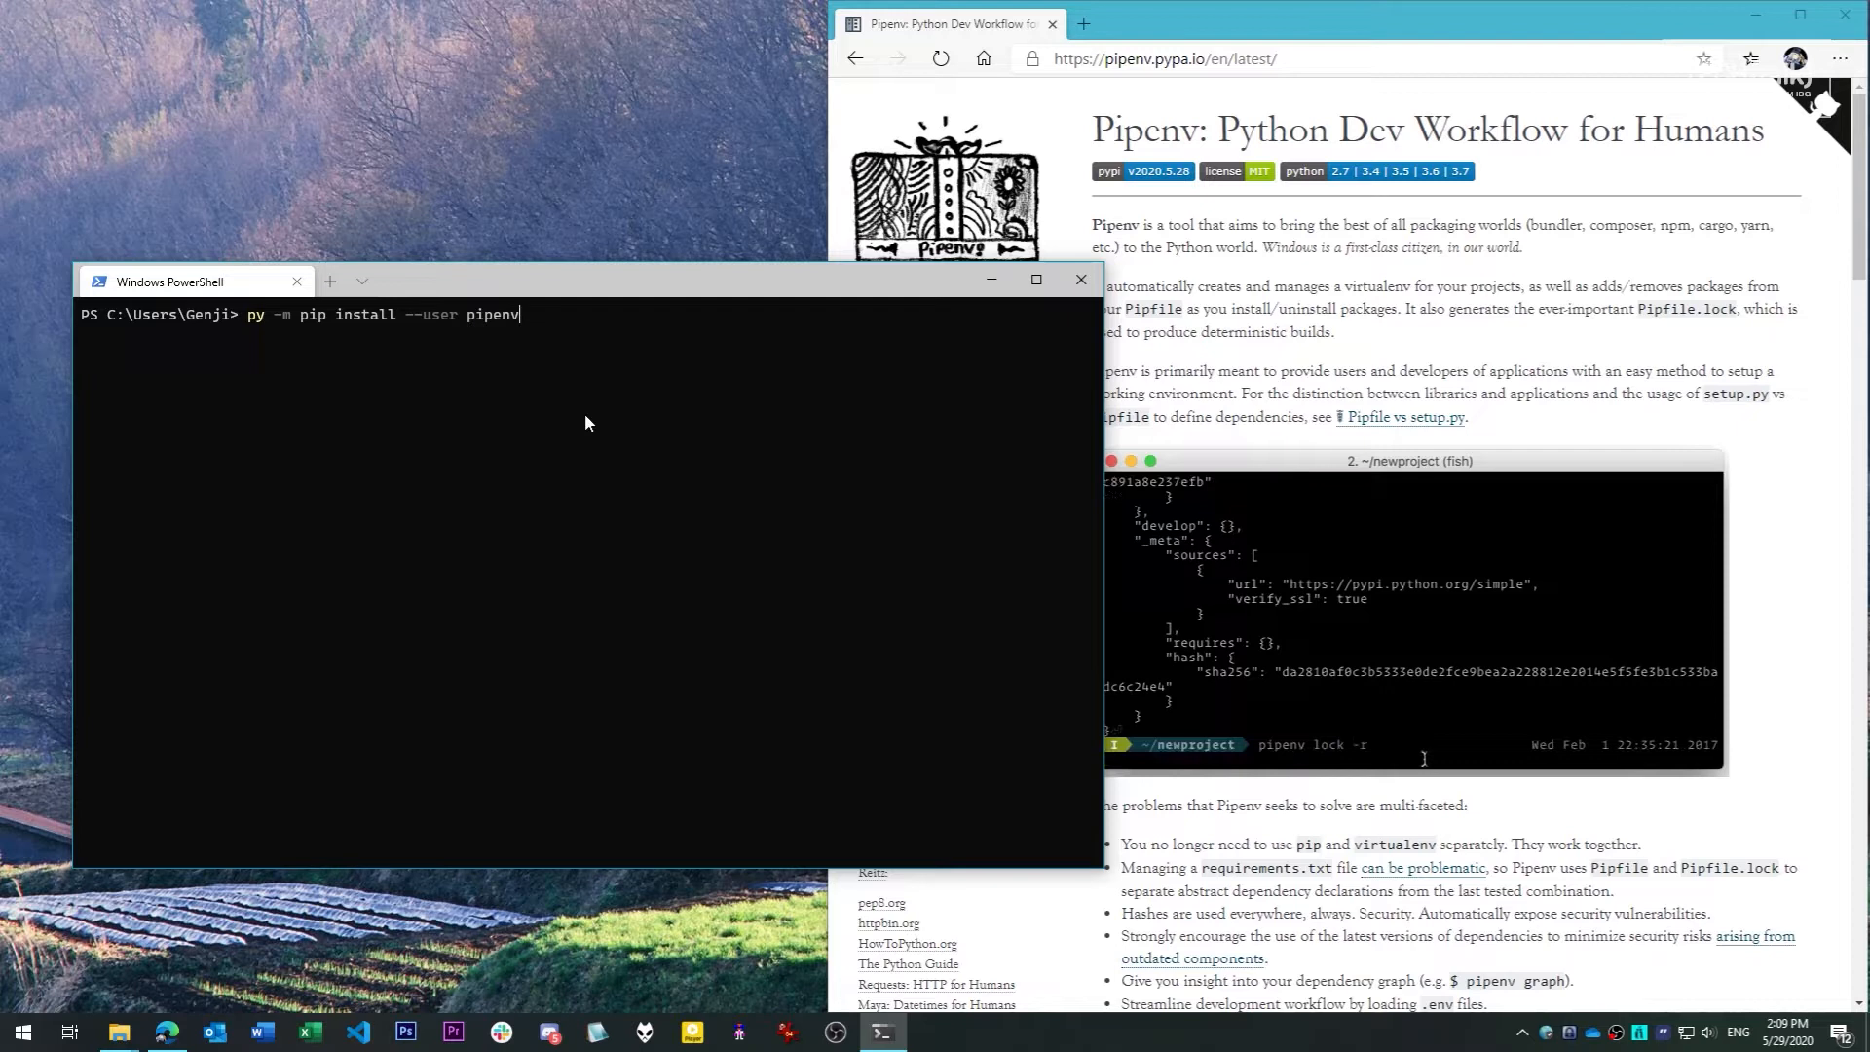
key("Return")
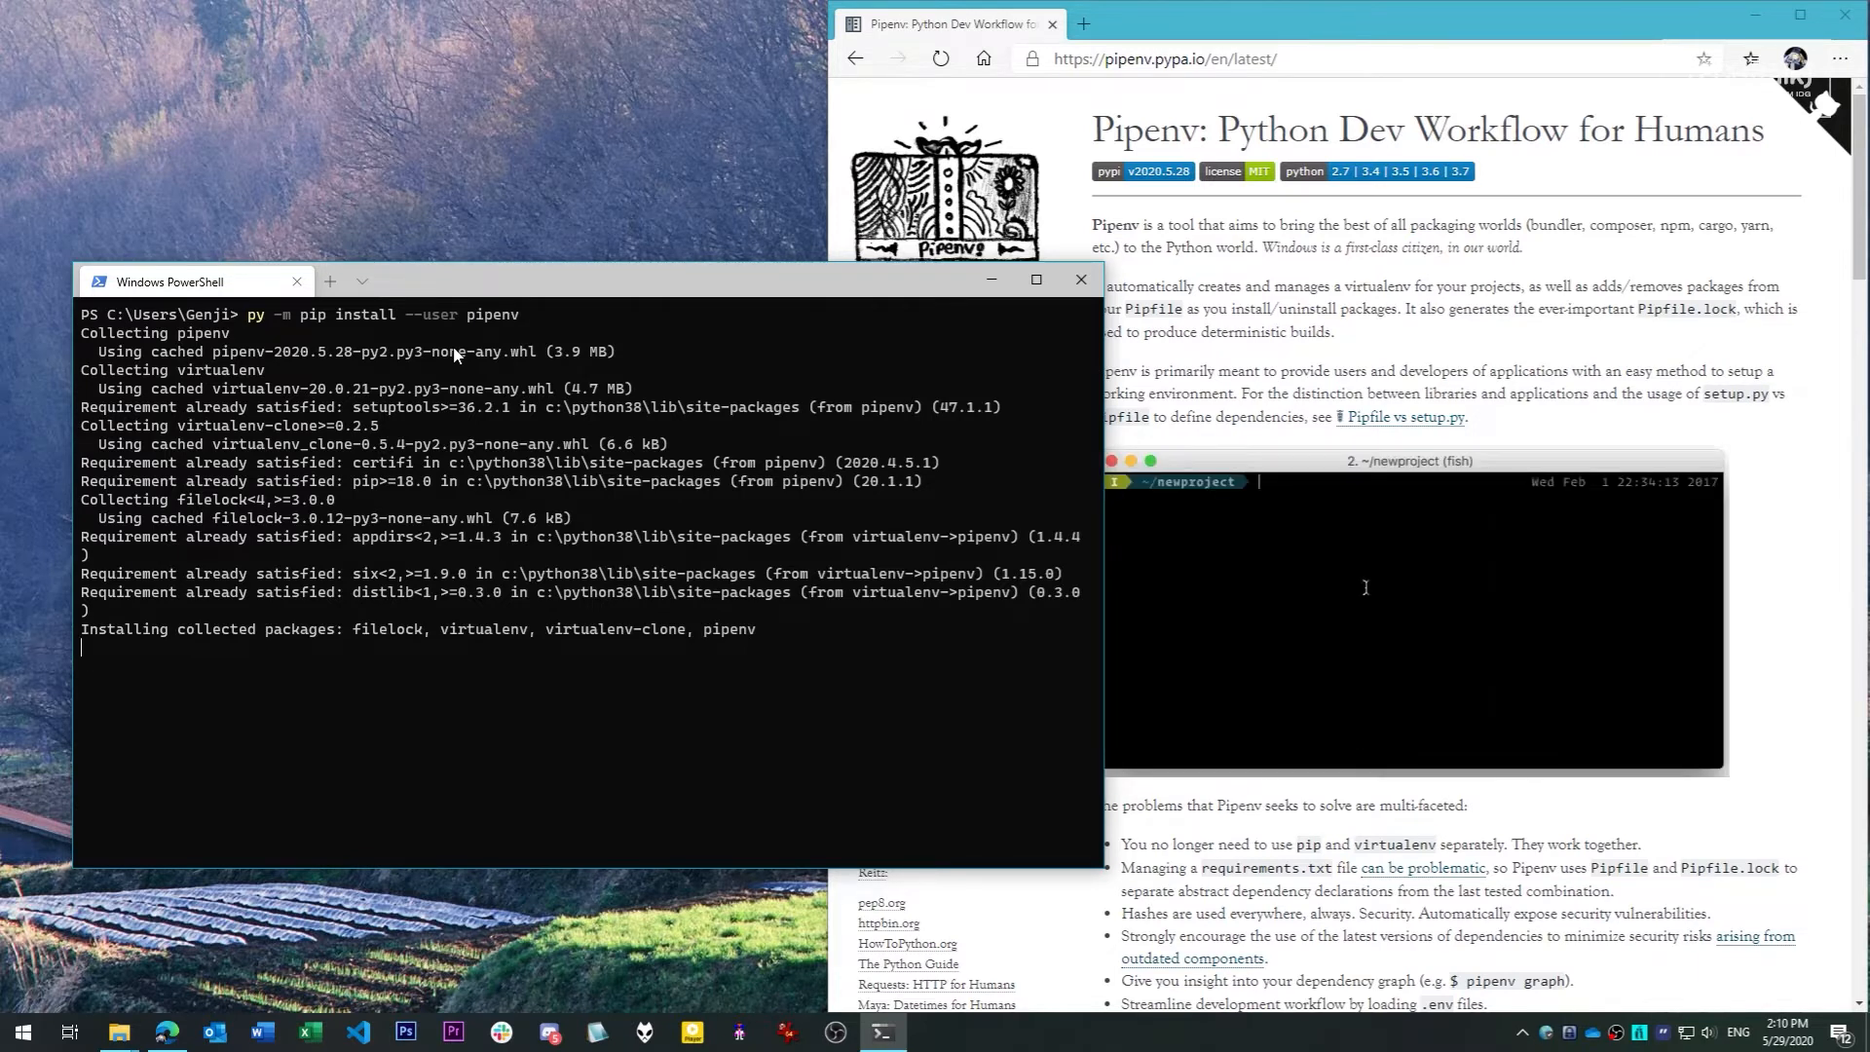
type("pipenv install -r")
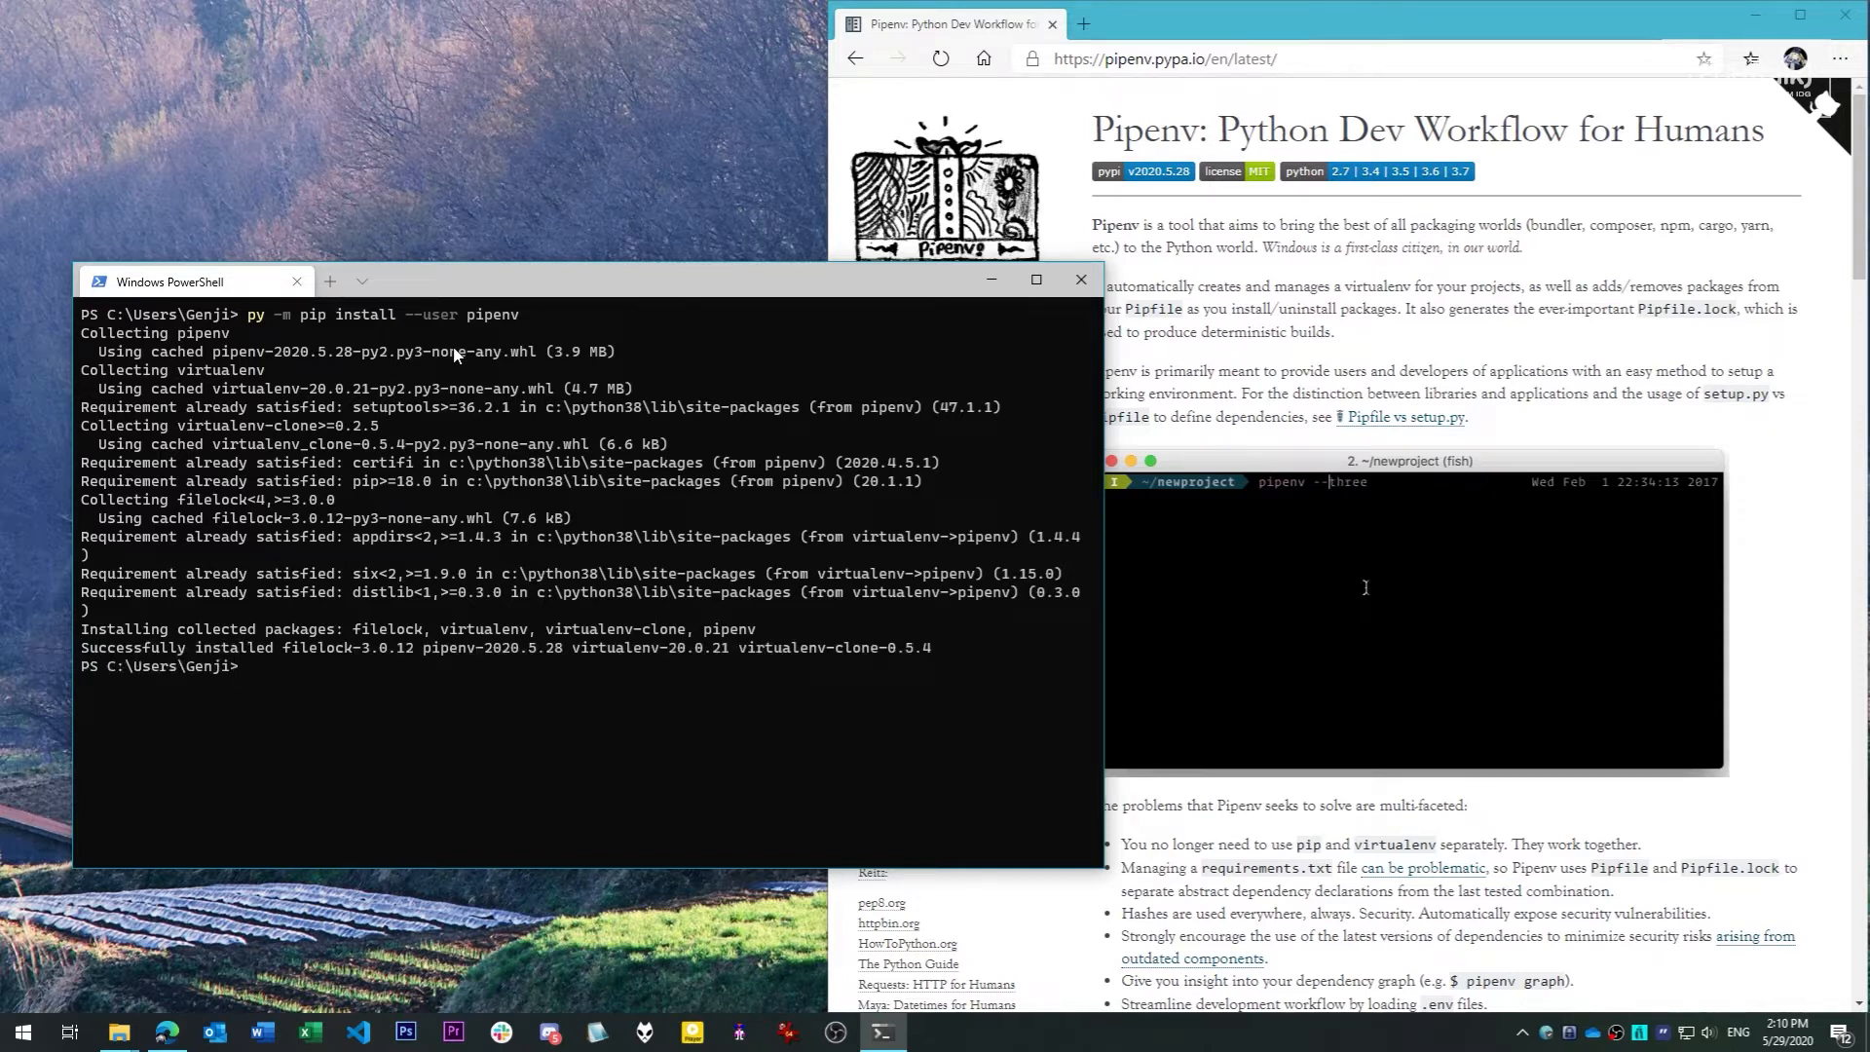
type("two")
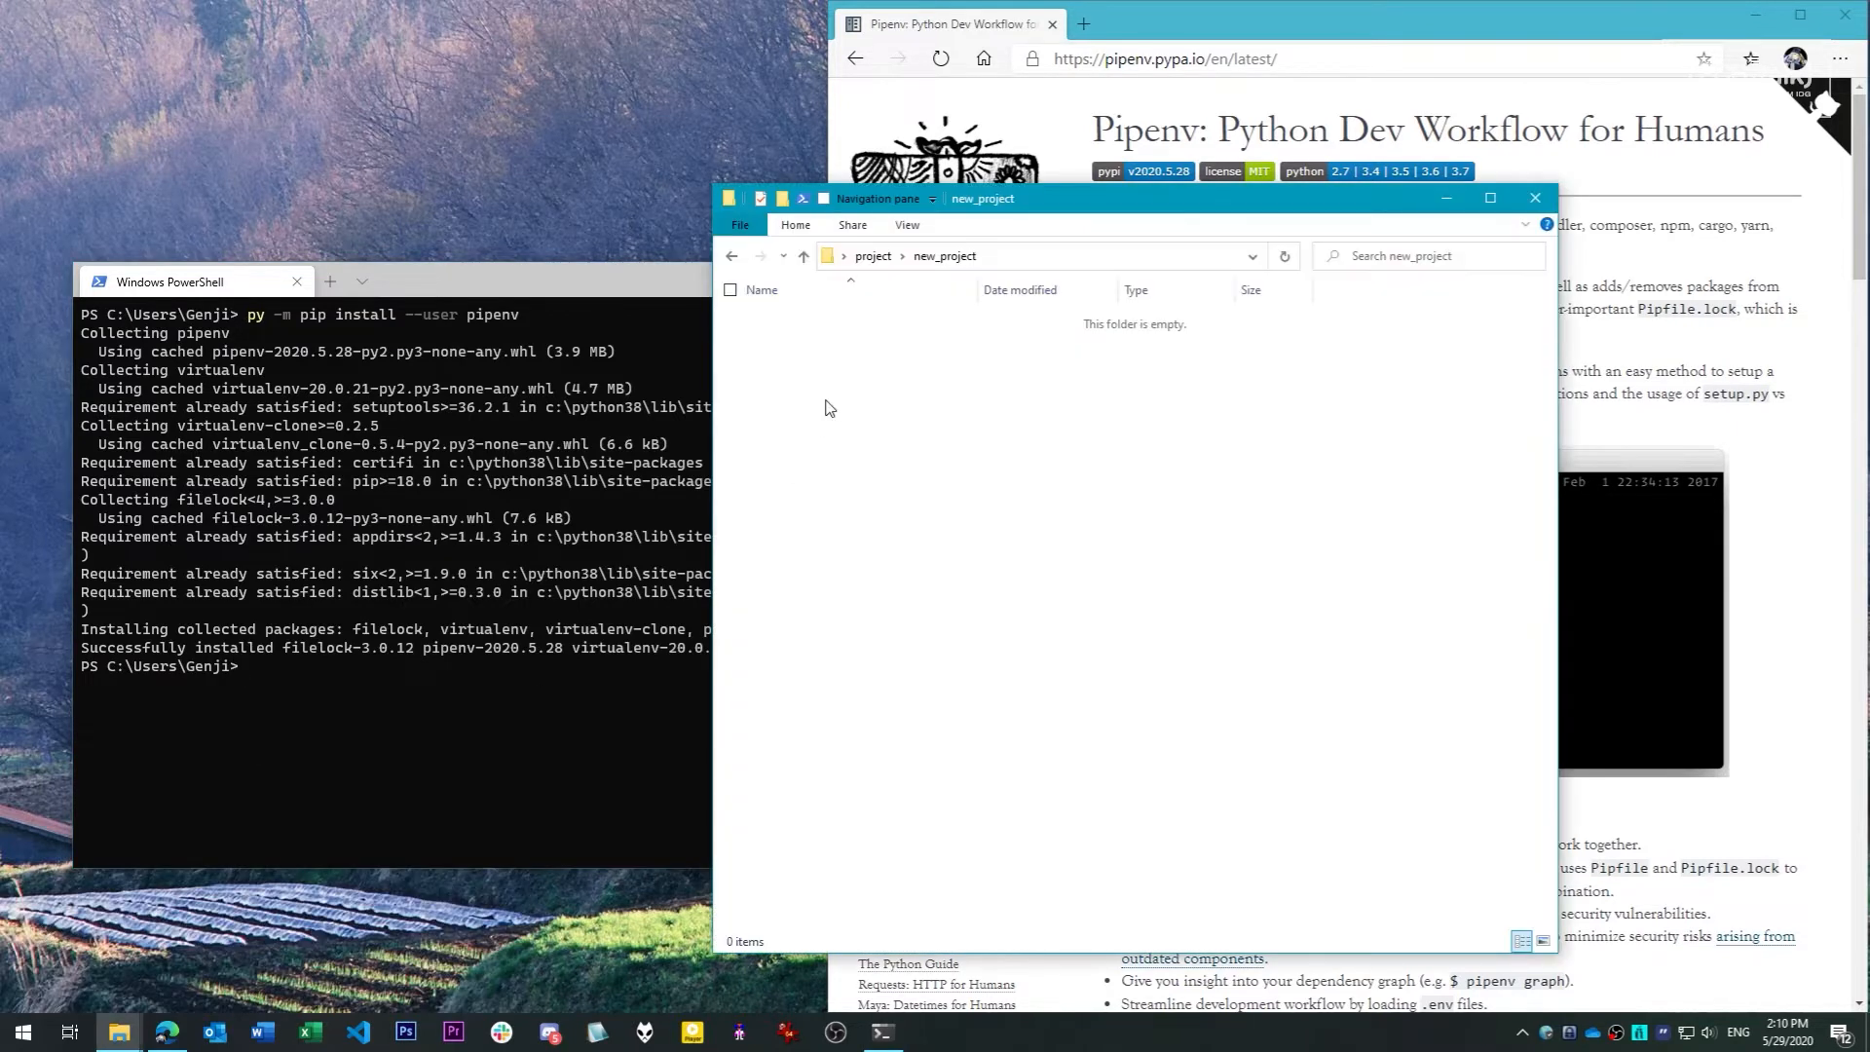
mouse_move(803, 198)
type("dir")
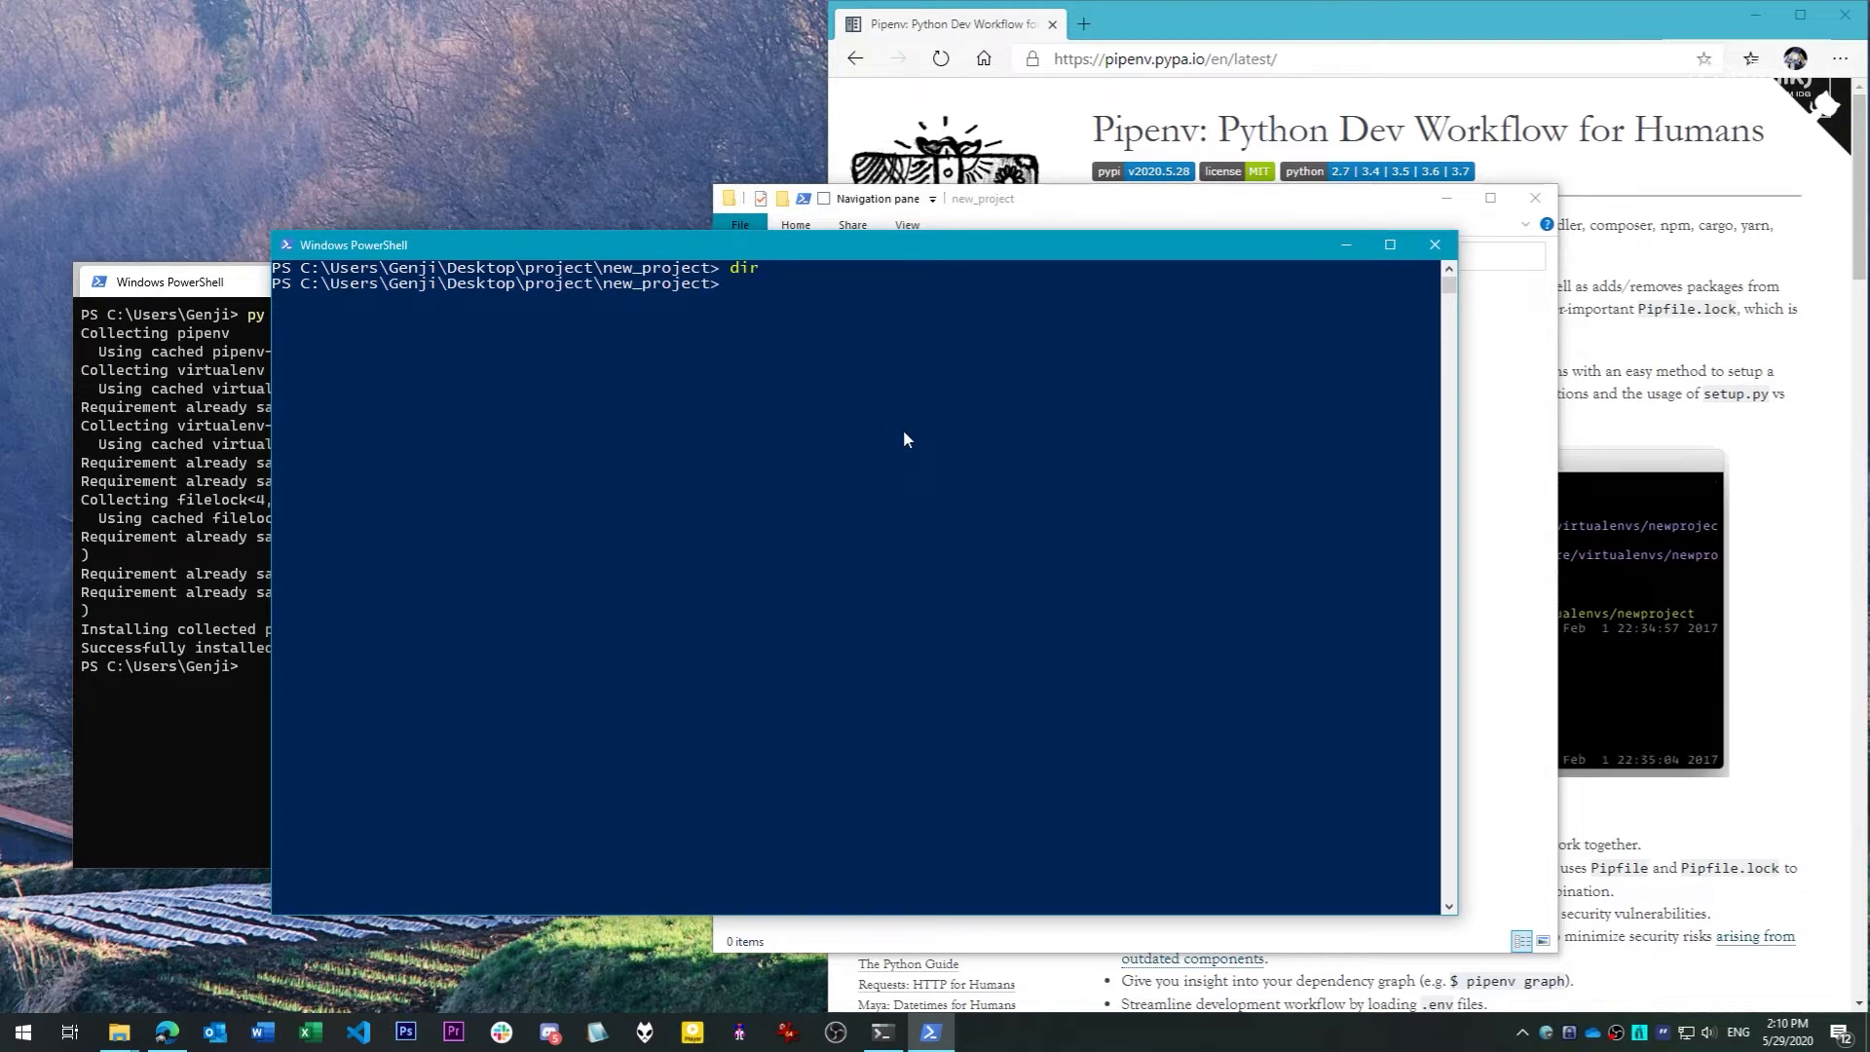
Run py -m pipenv --python 3.8 to create new_project's environment and Pipfile
type("py -m p")
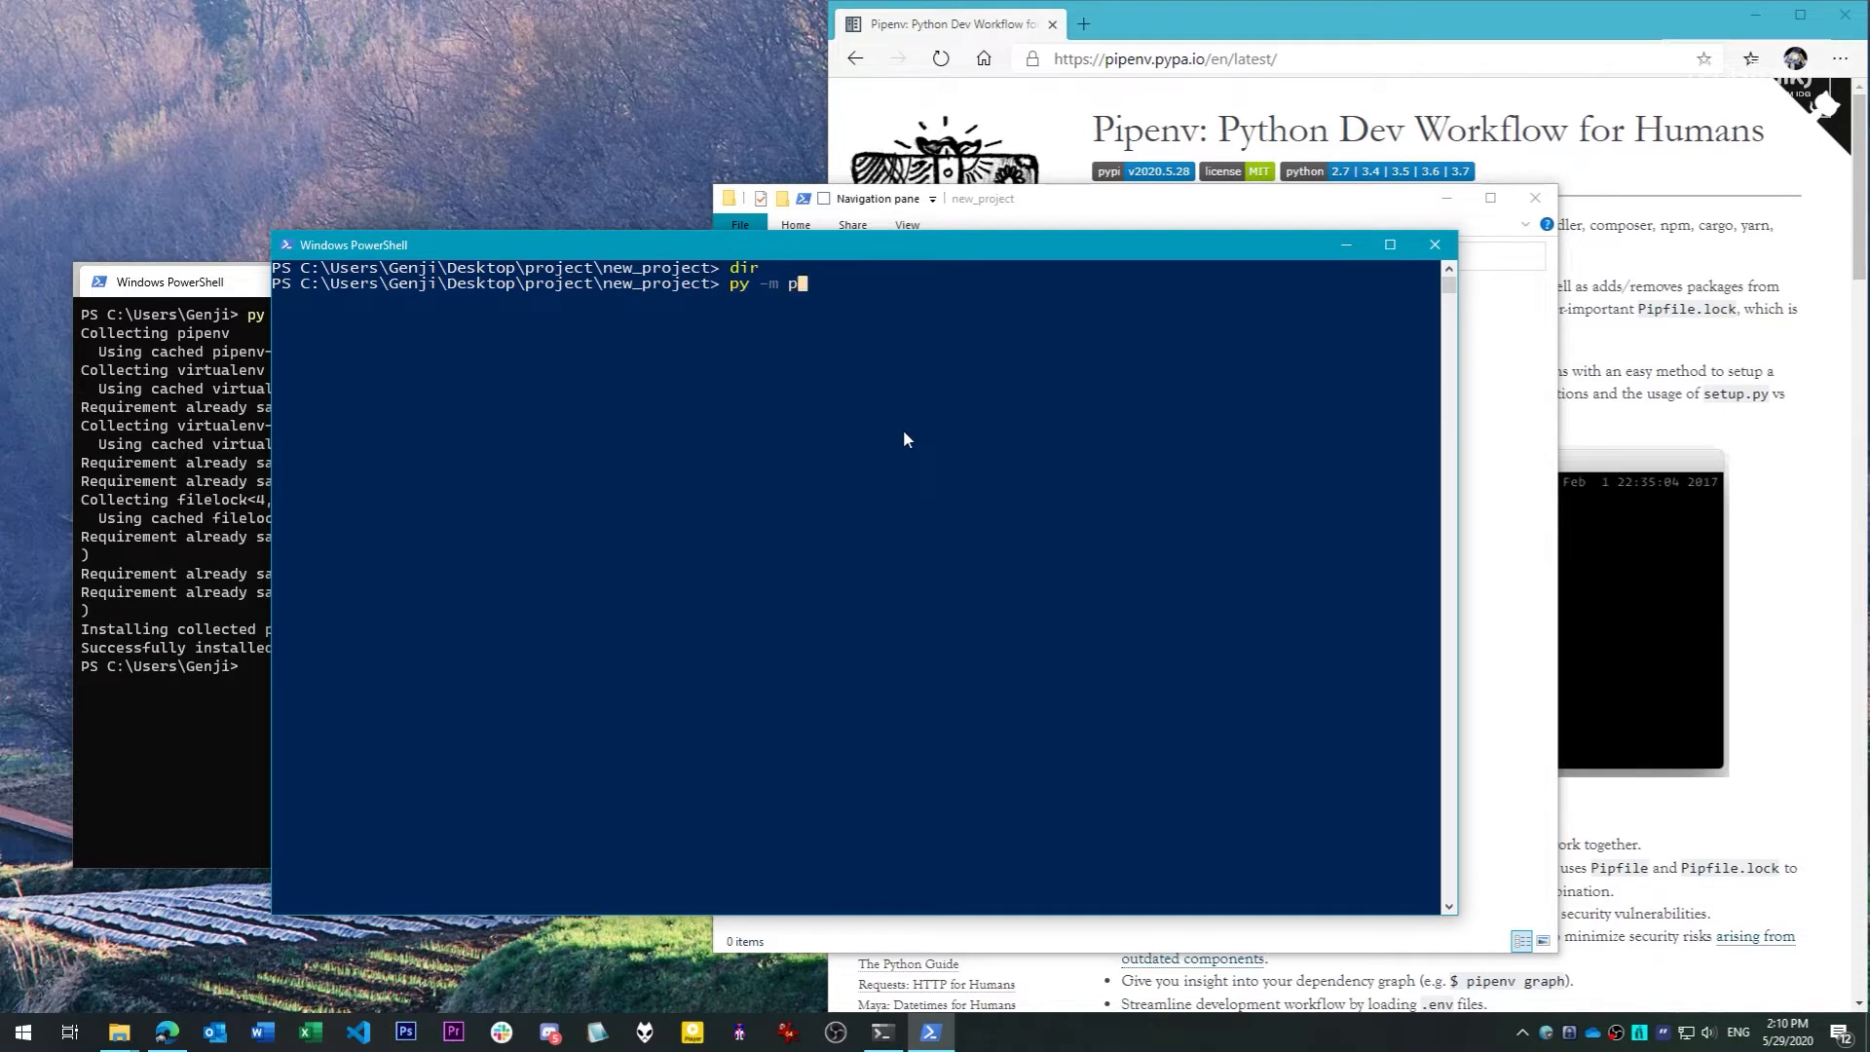
type("ipenv --python")
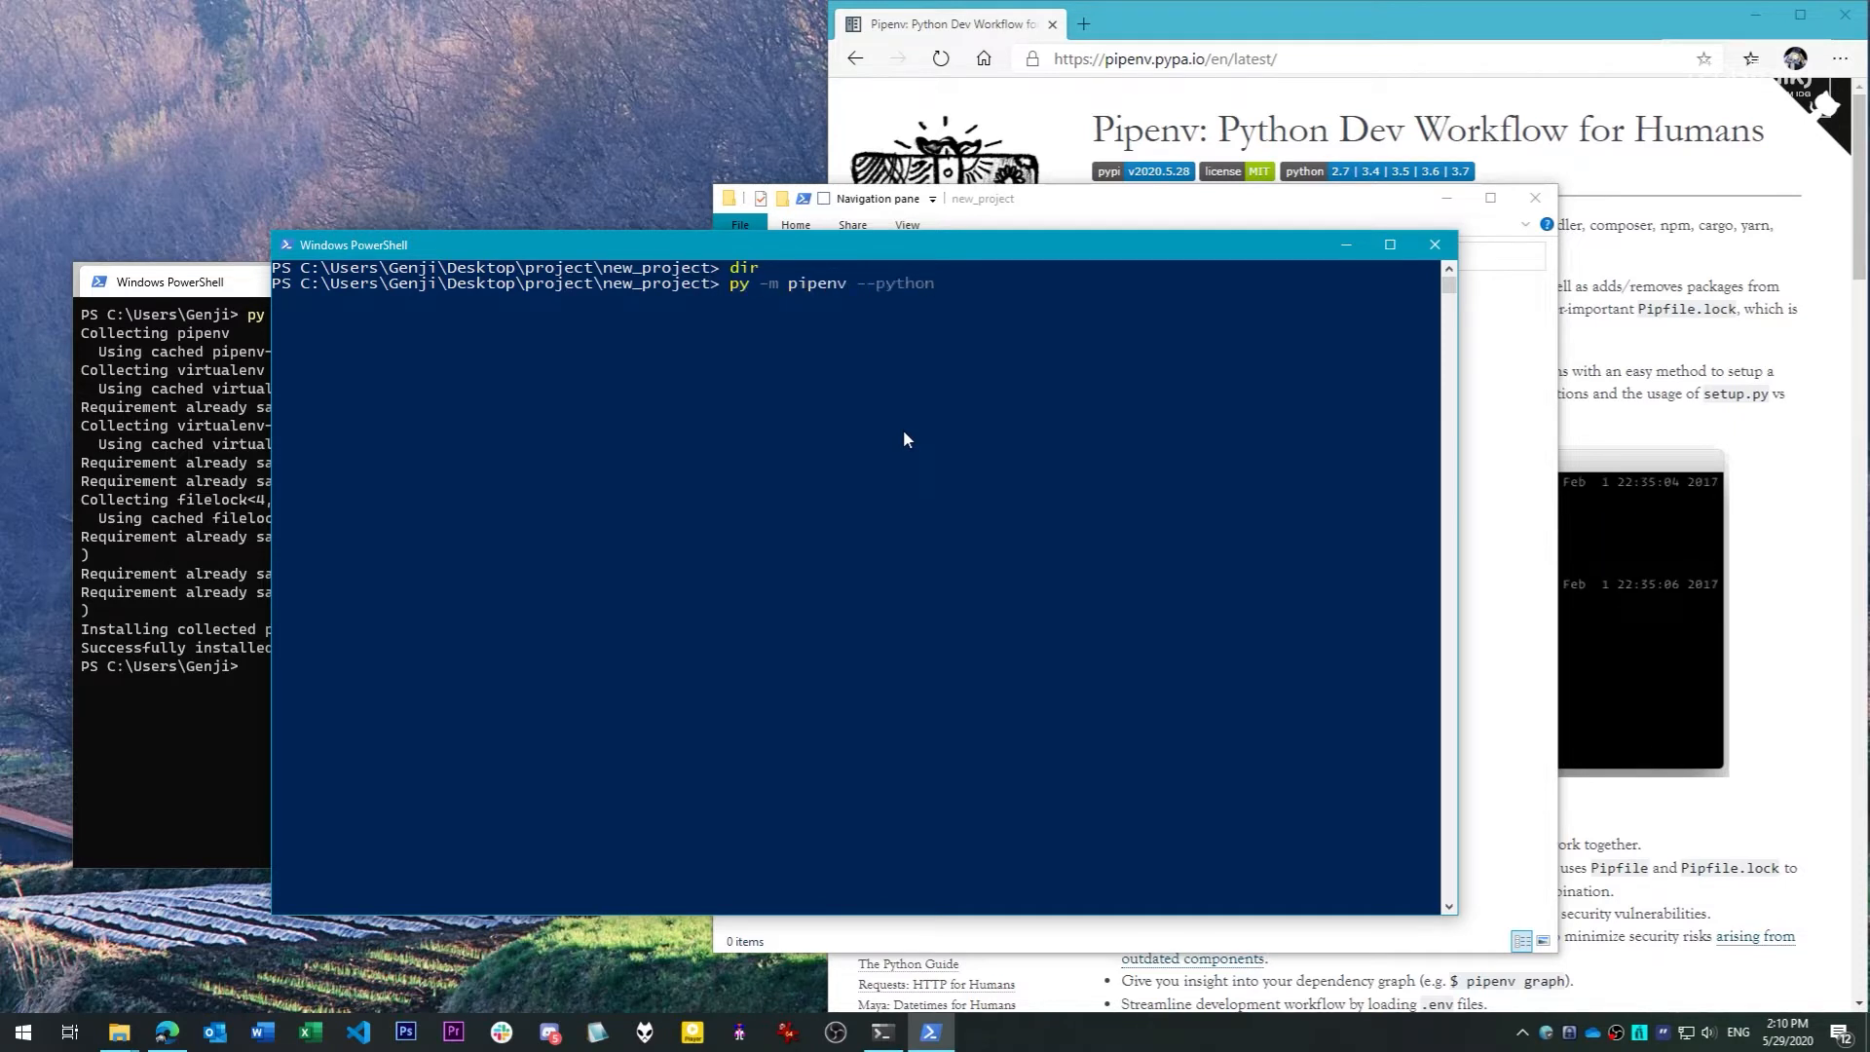
type("3.8")
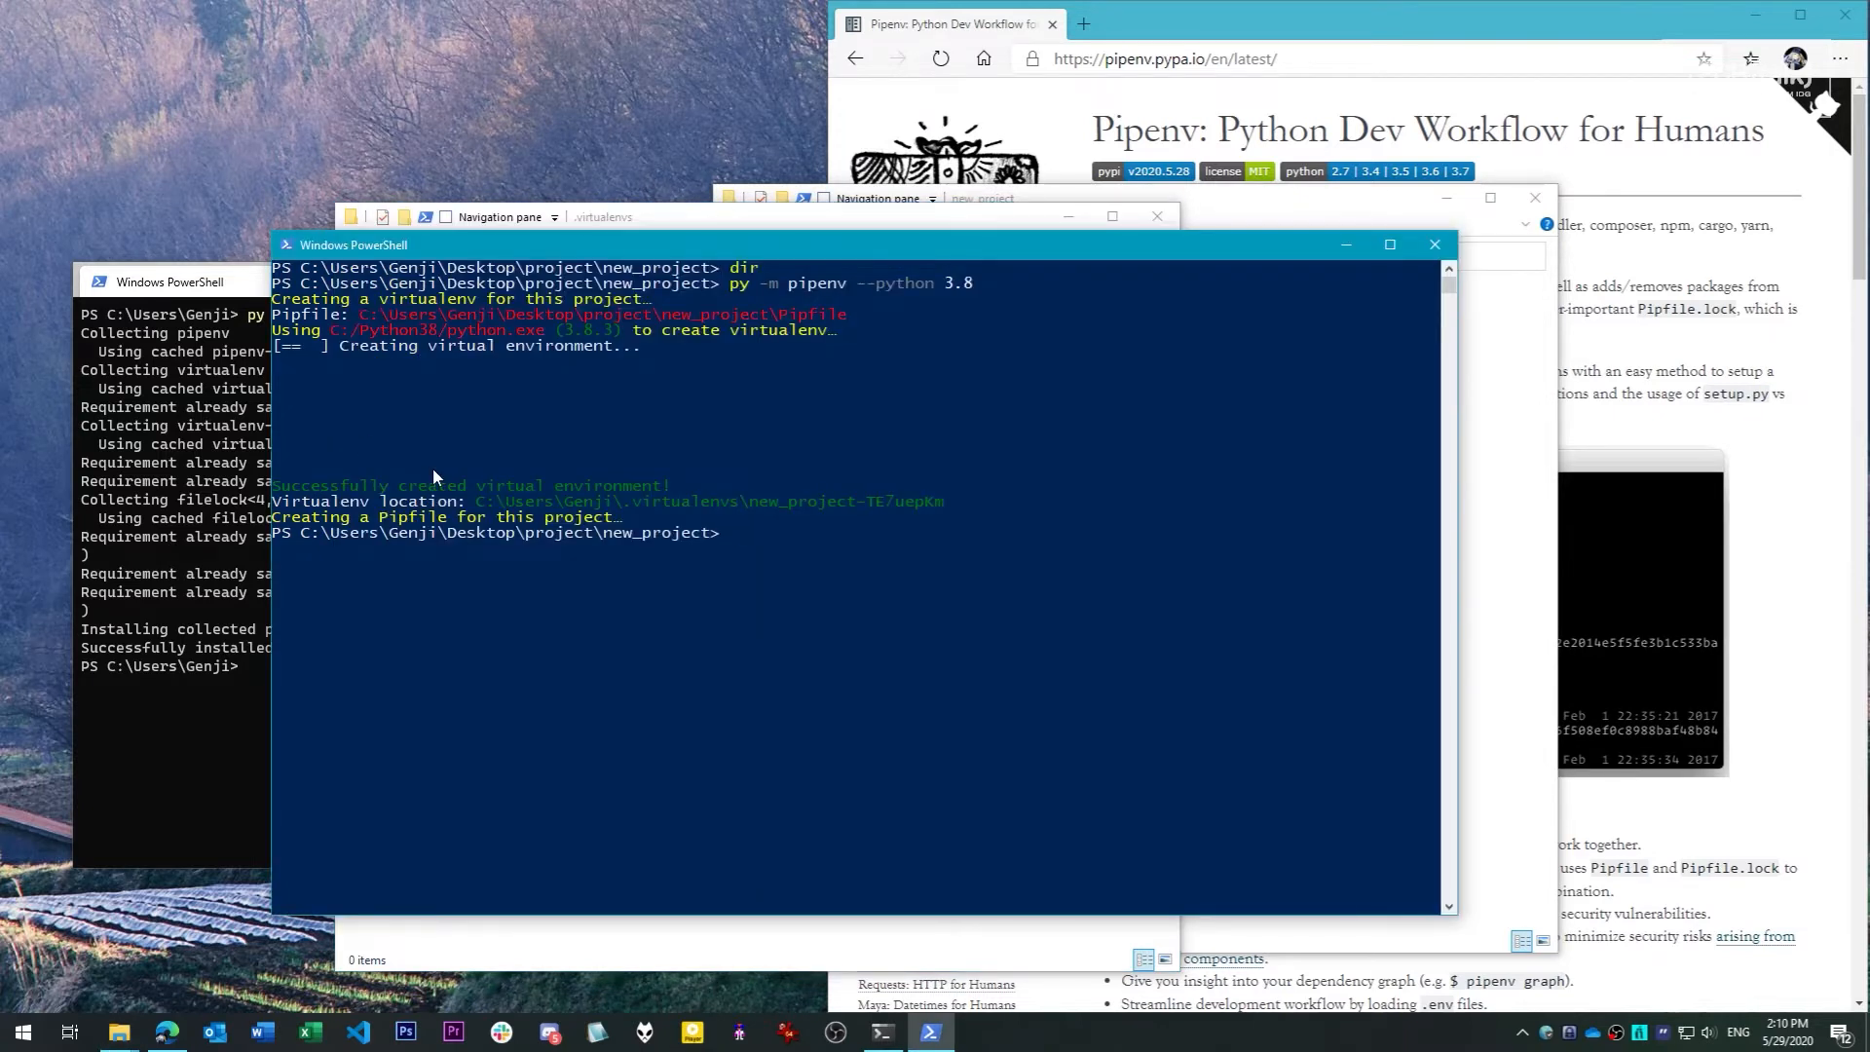
Activate the project's virtual environment with py -m pipenv shell
type("py -m pipenv")
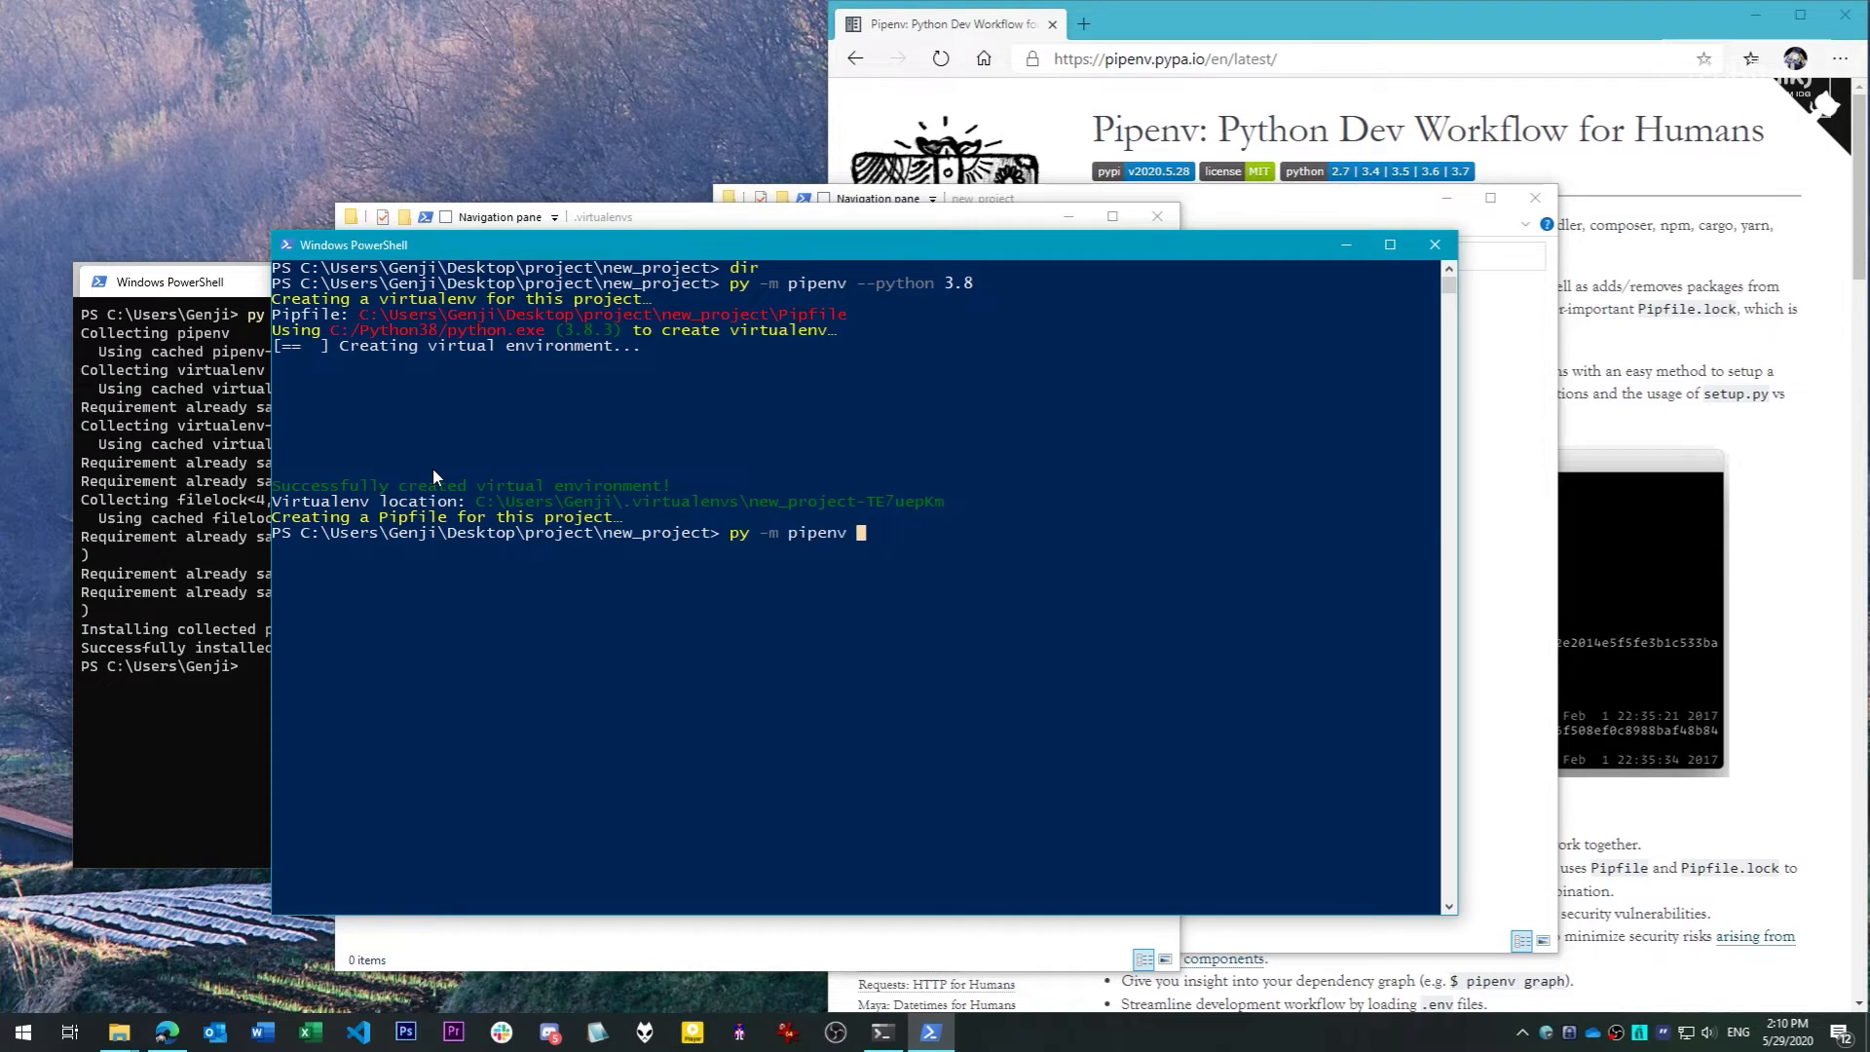
type("shell")
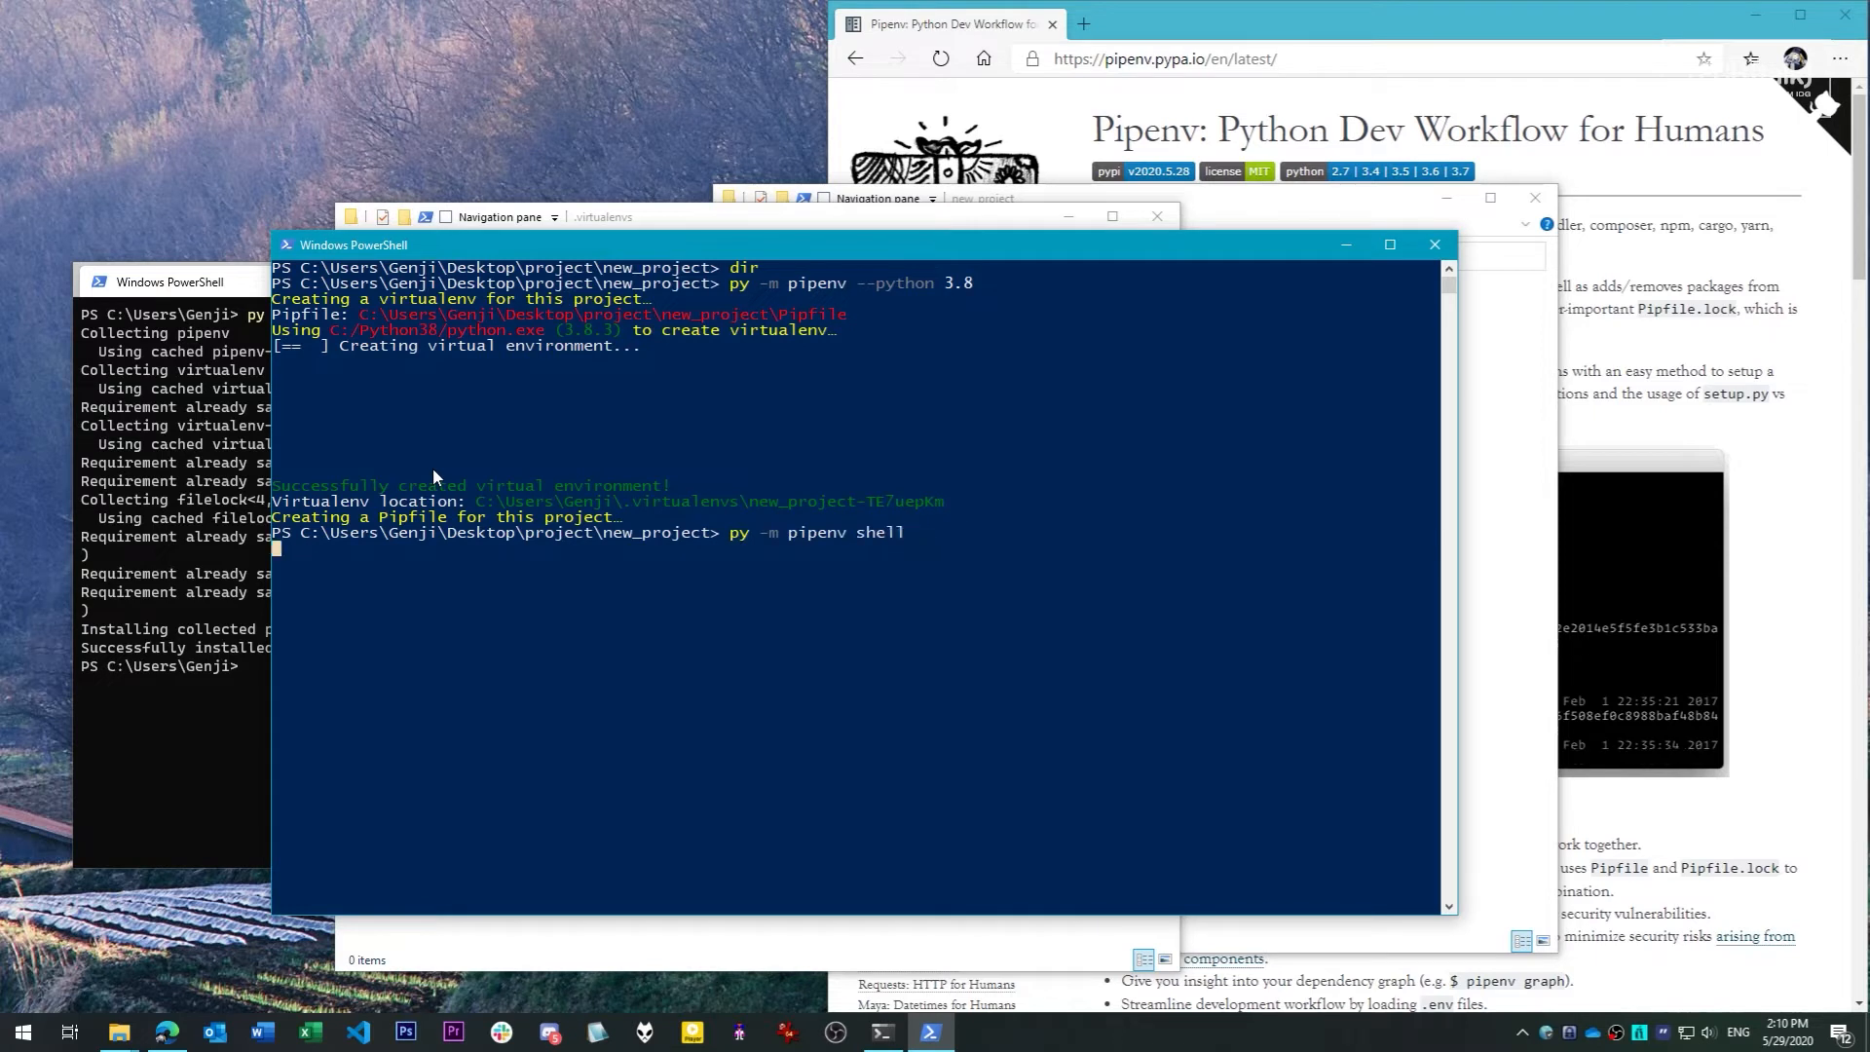
key("Return")
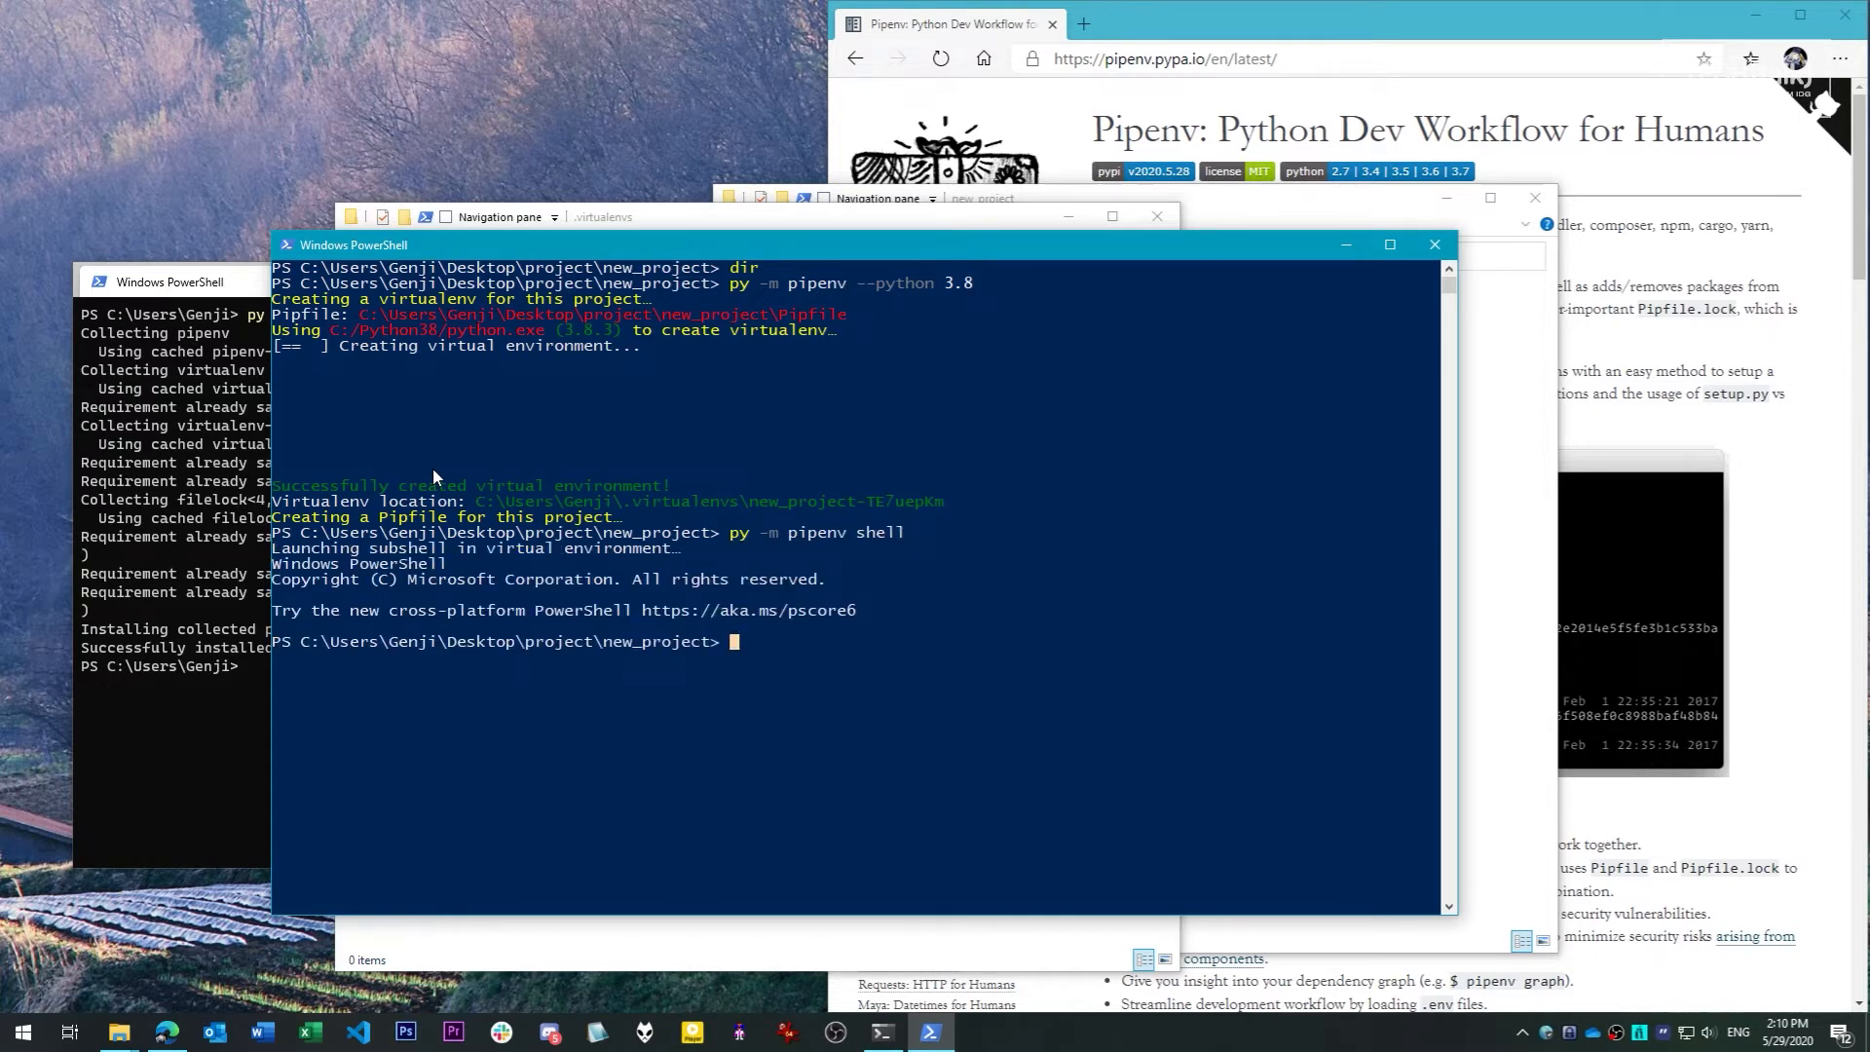
Run pip list, showing only pip, setuptools and wheel
type("pip")
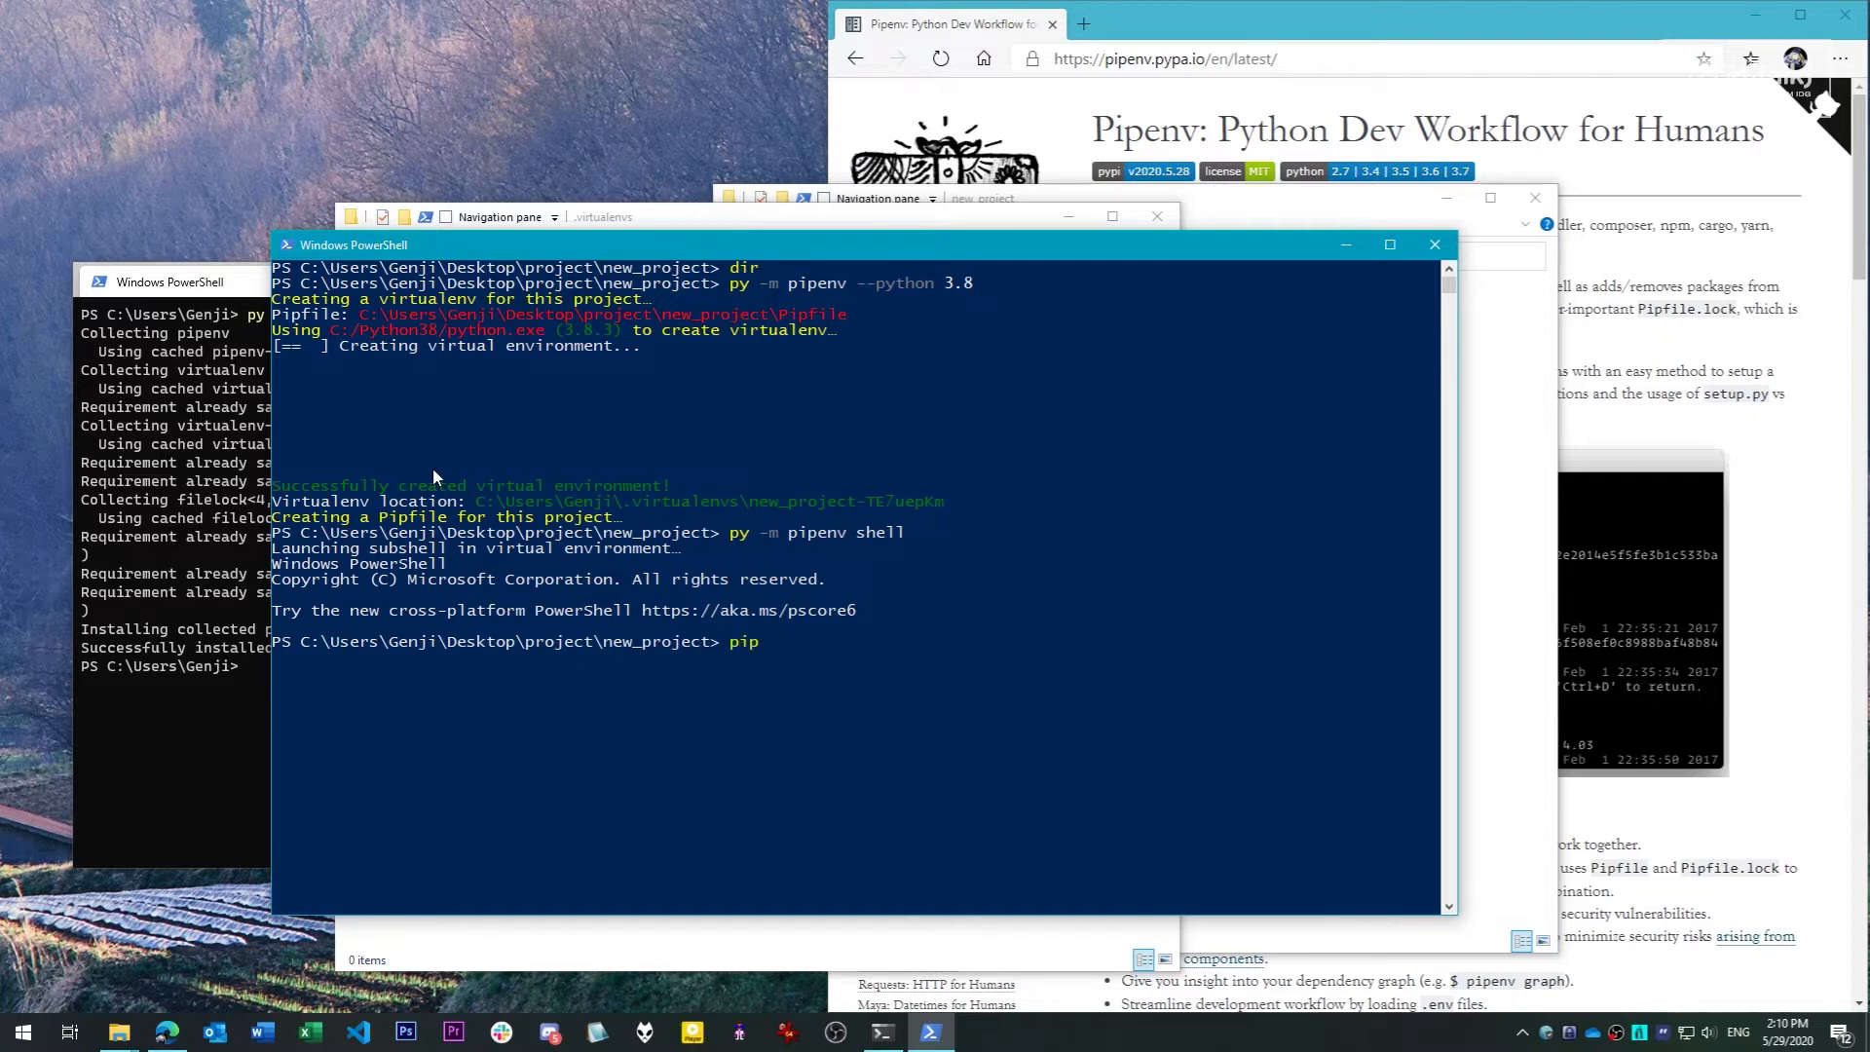
type("list")
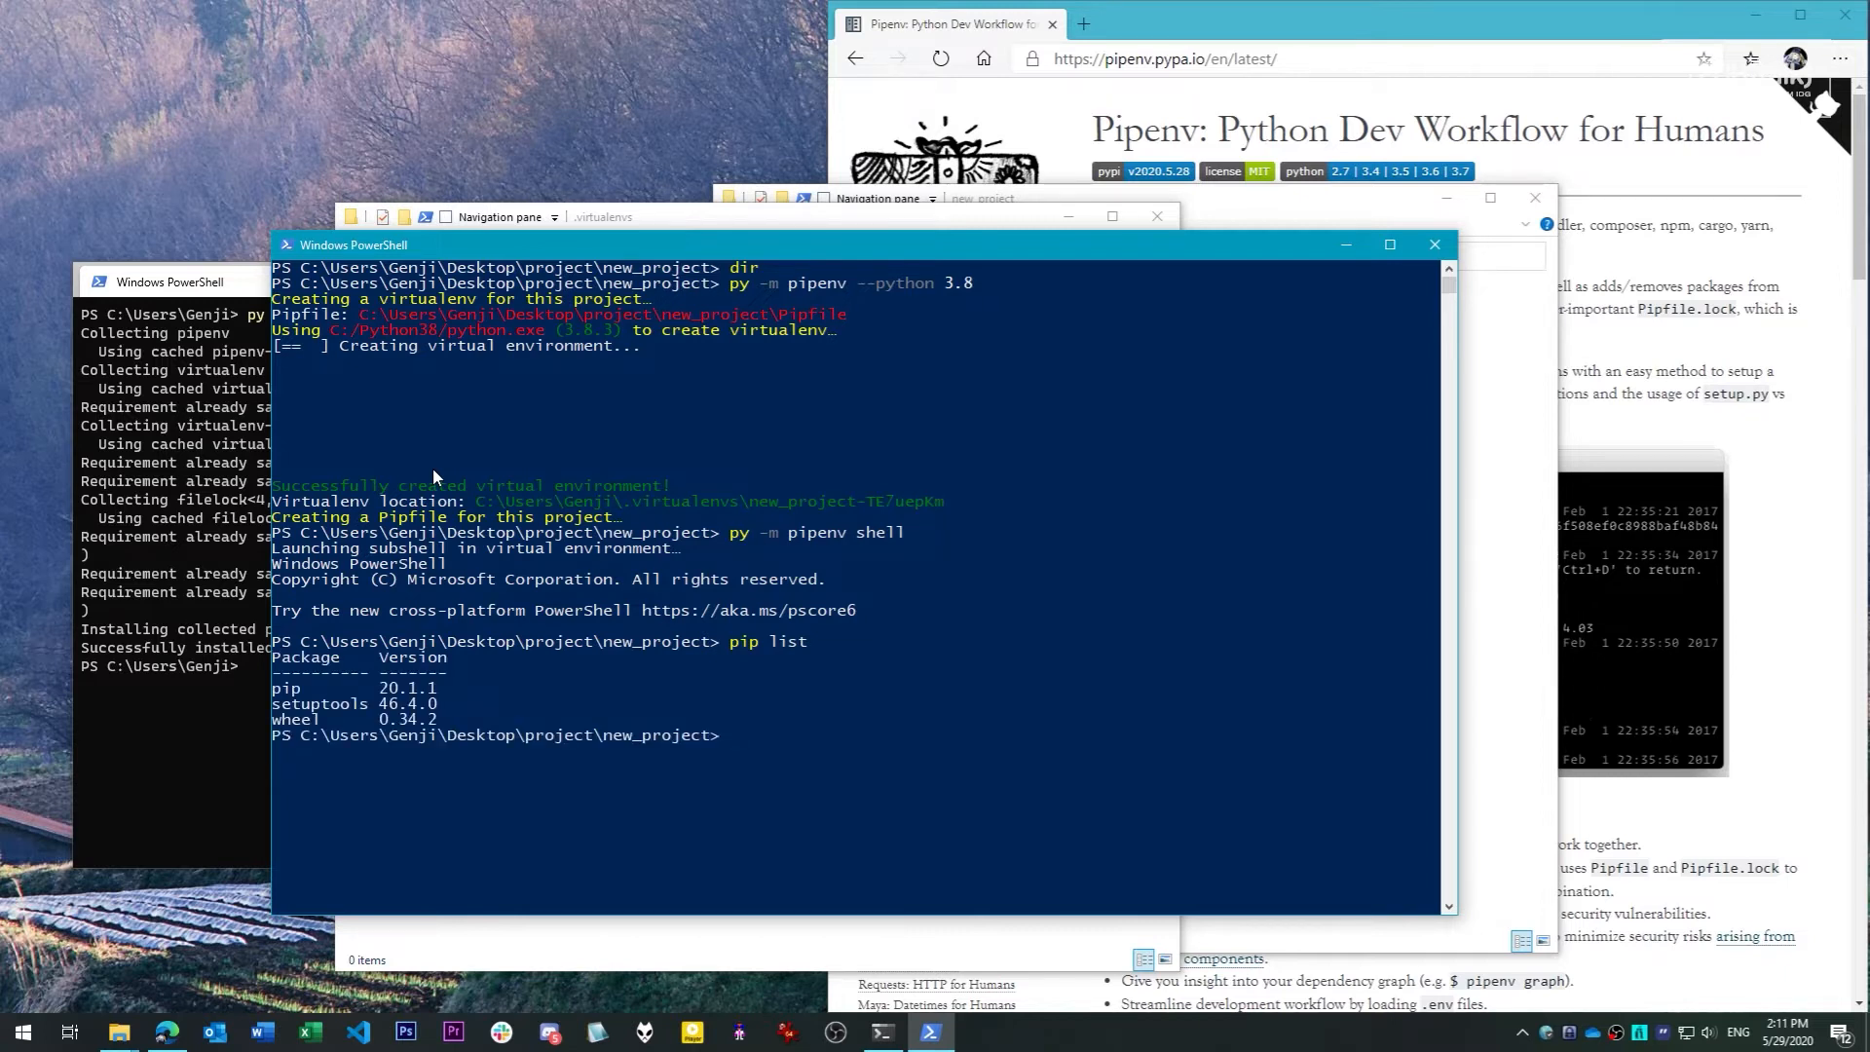
key("Return")
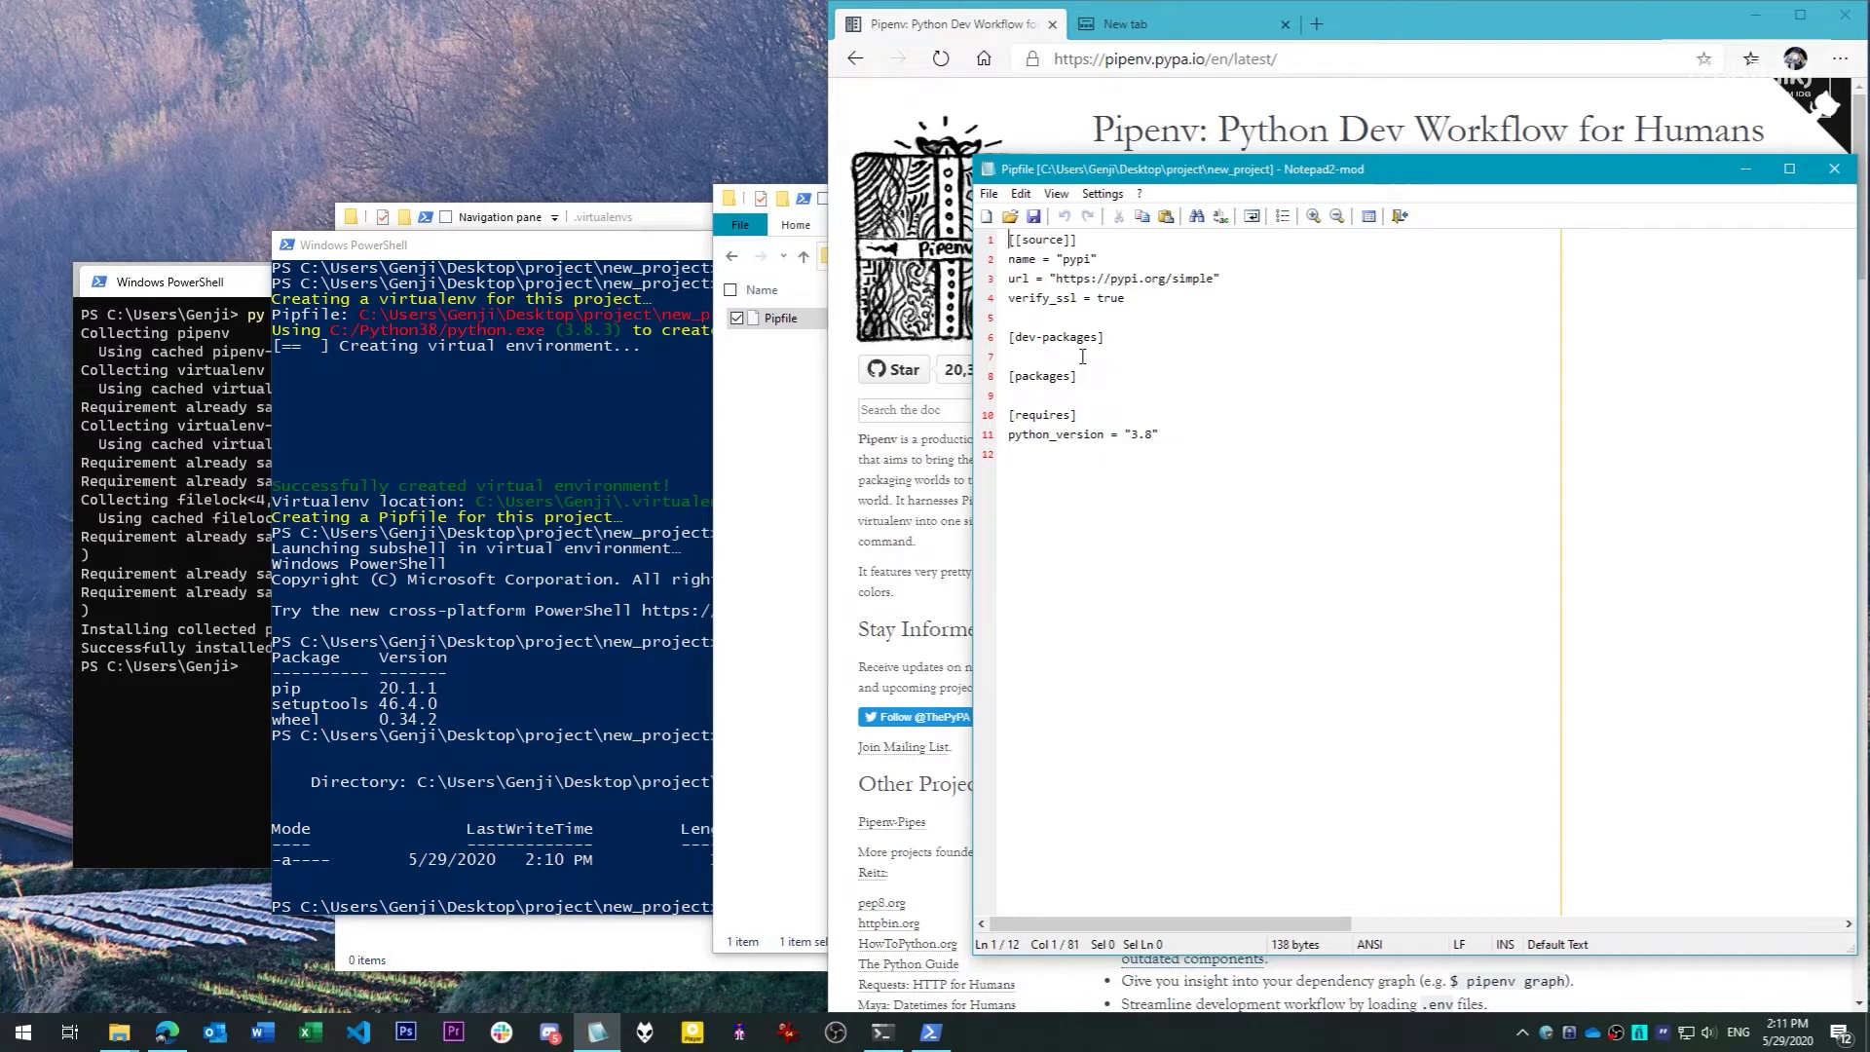
mouse_move(851, 584)
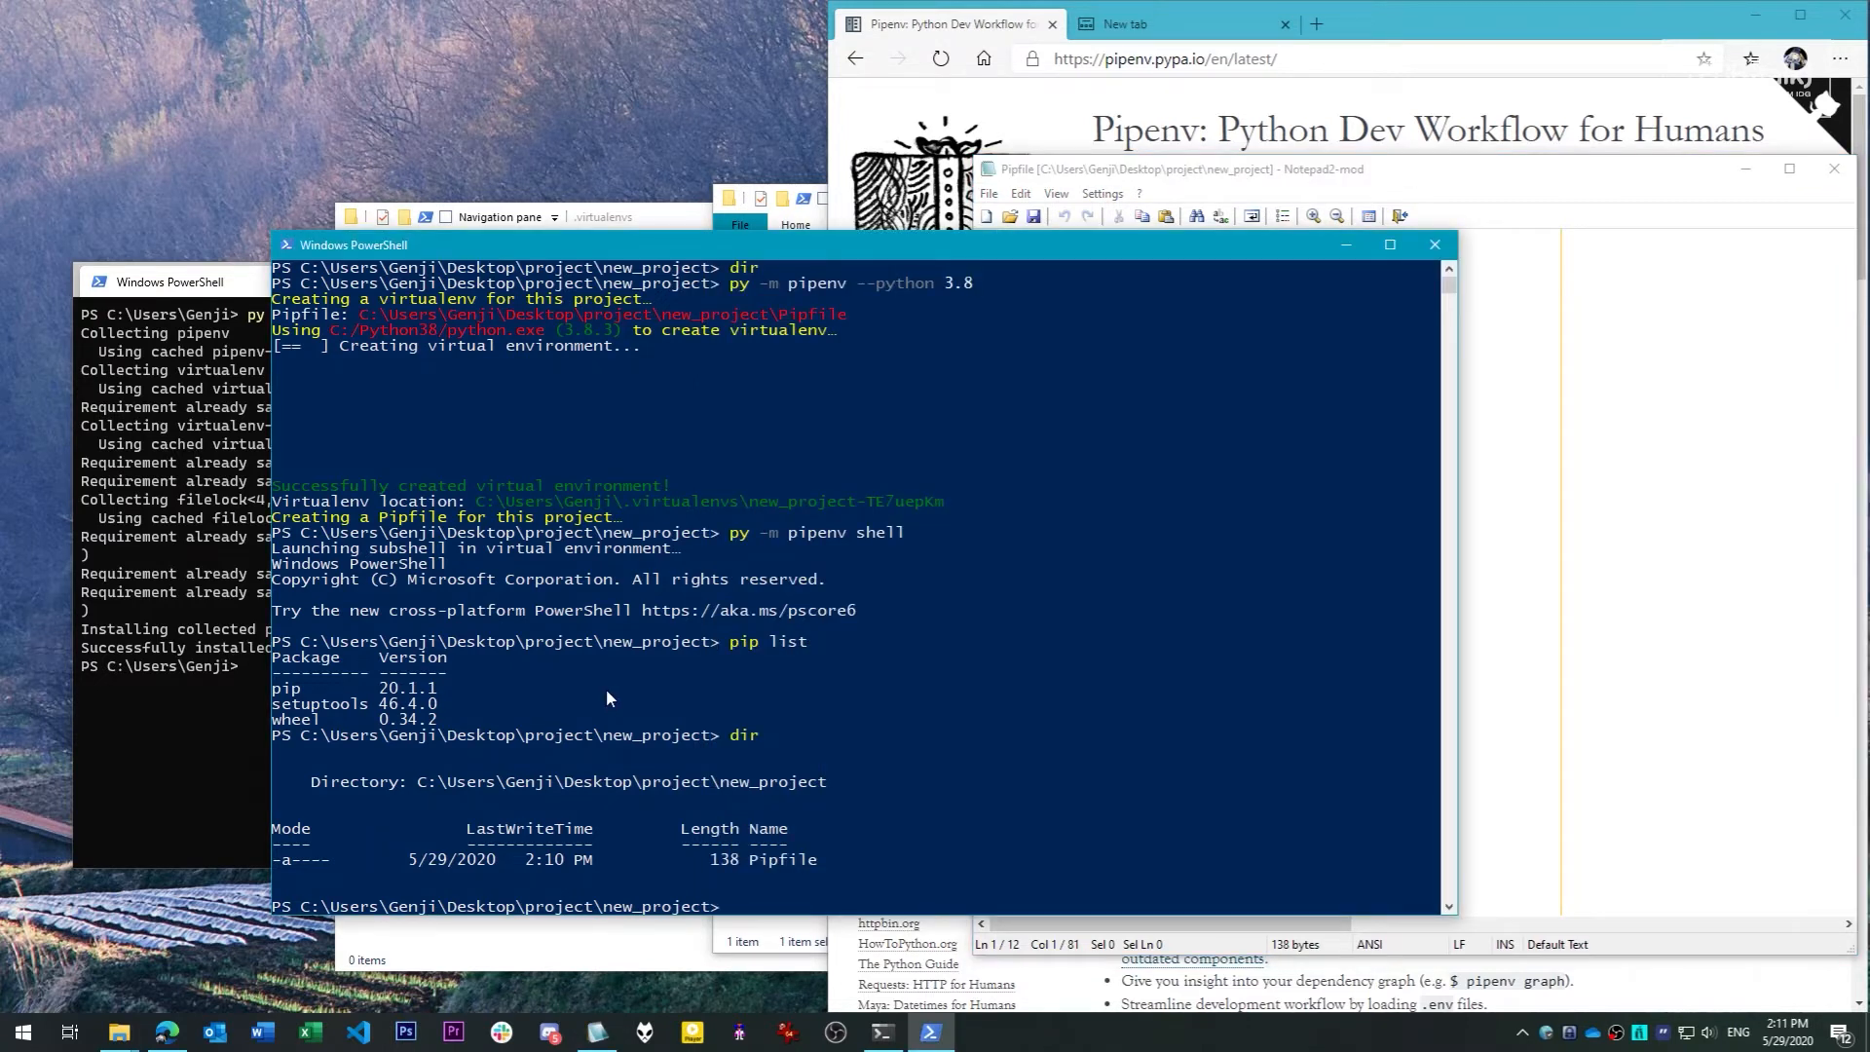
Install pyglet==1.5.5 through pipenv, generating Pipfile.lock
type("pipenv pygl")
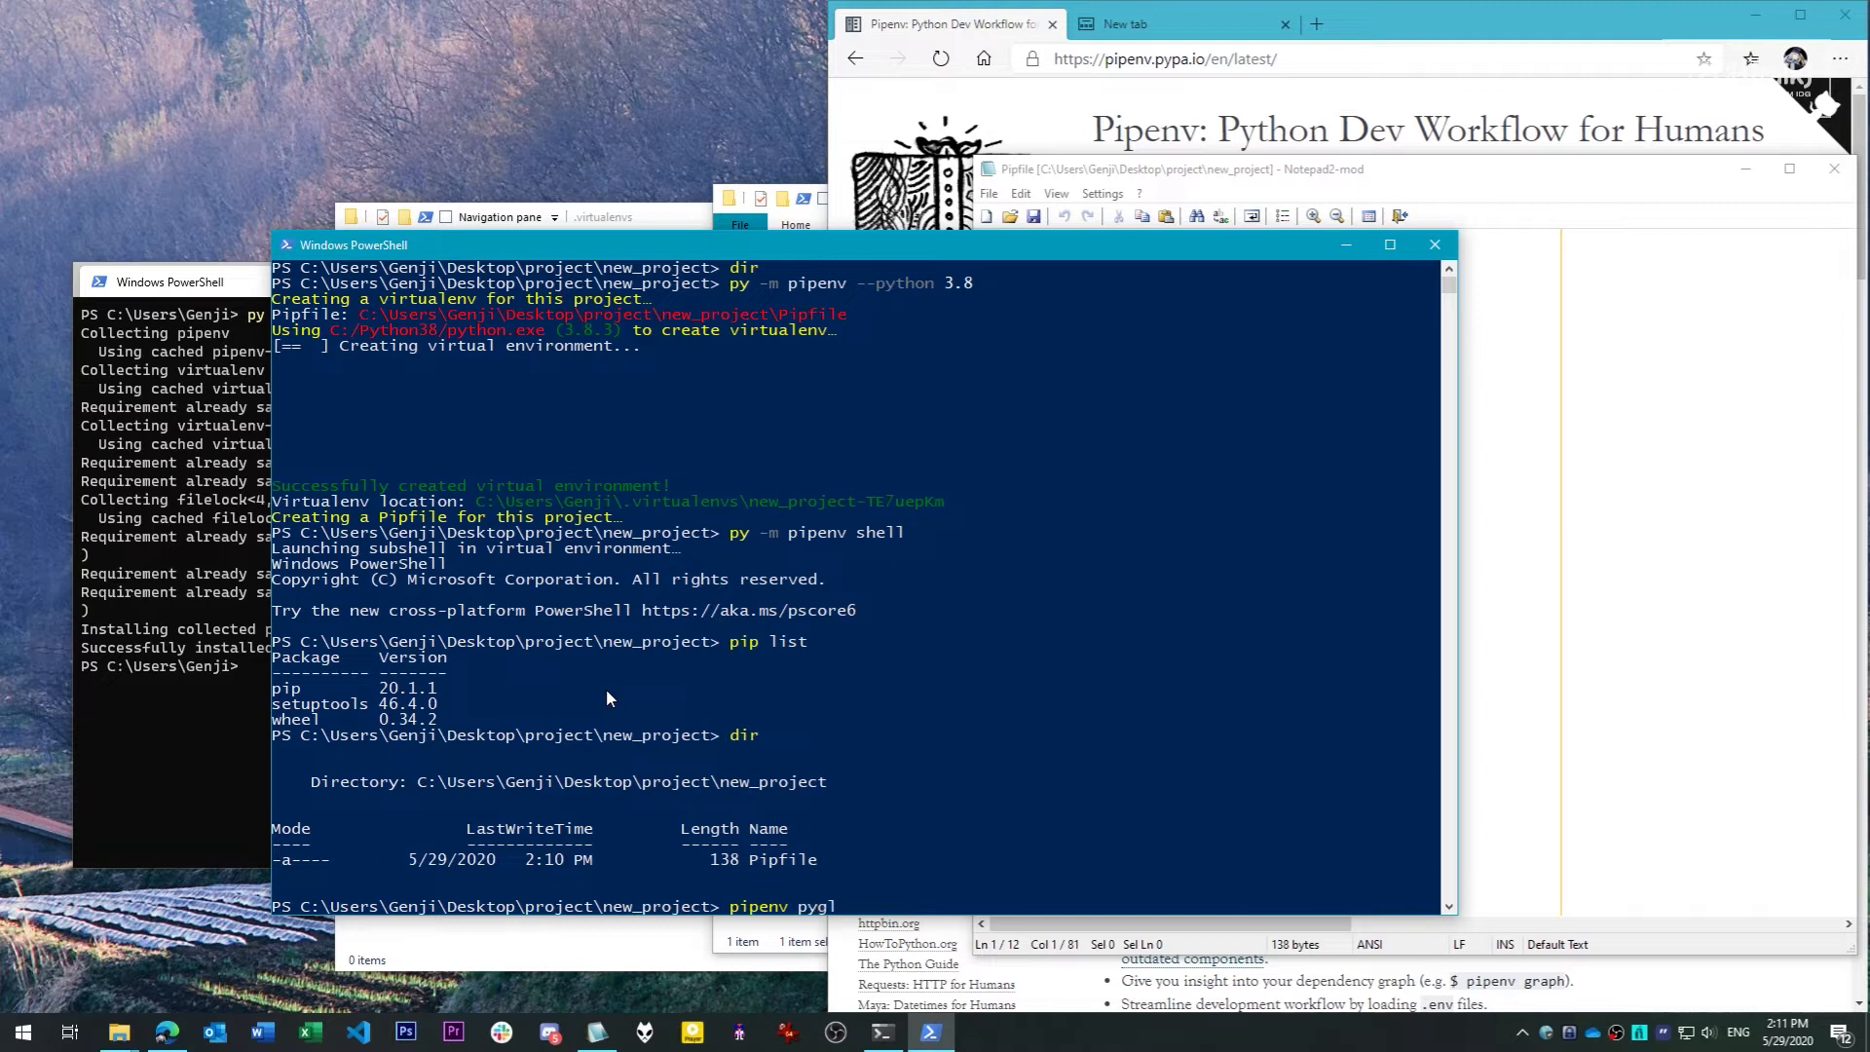
type("install py")
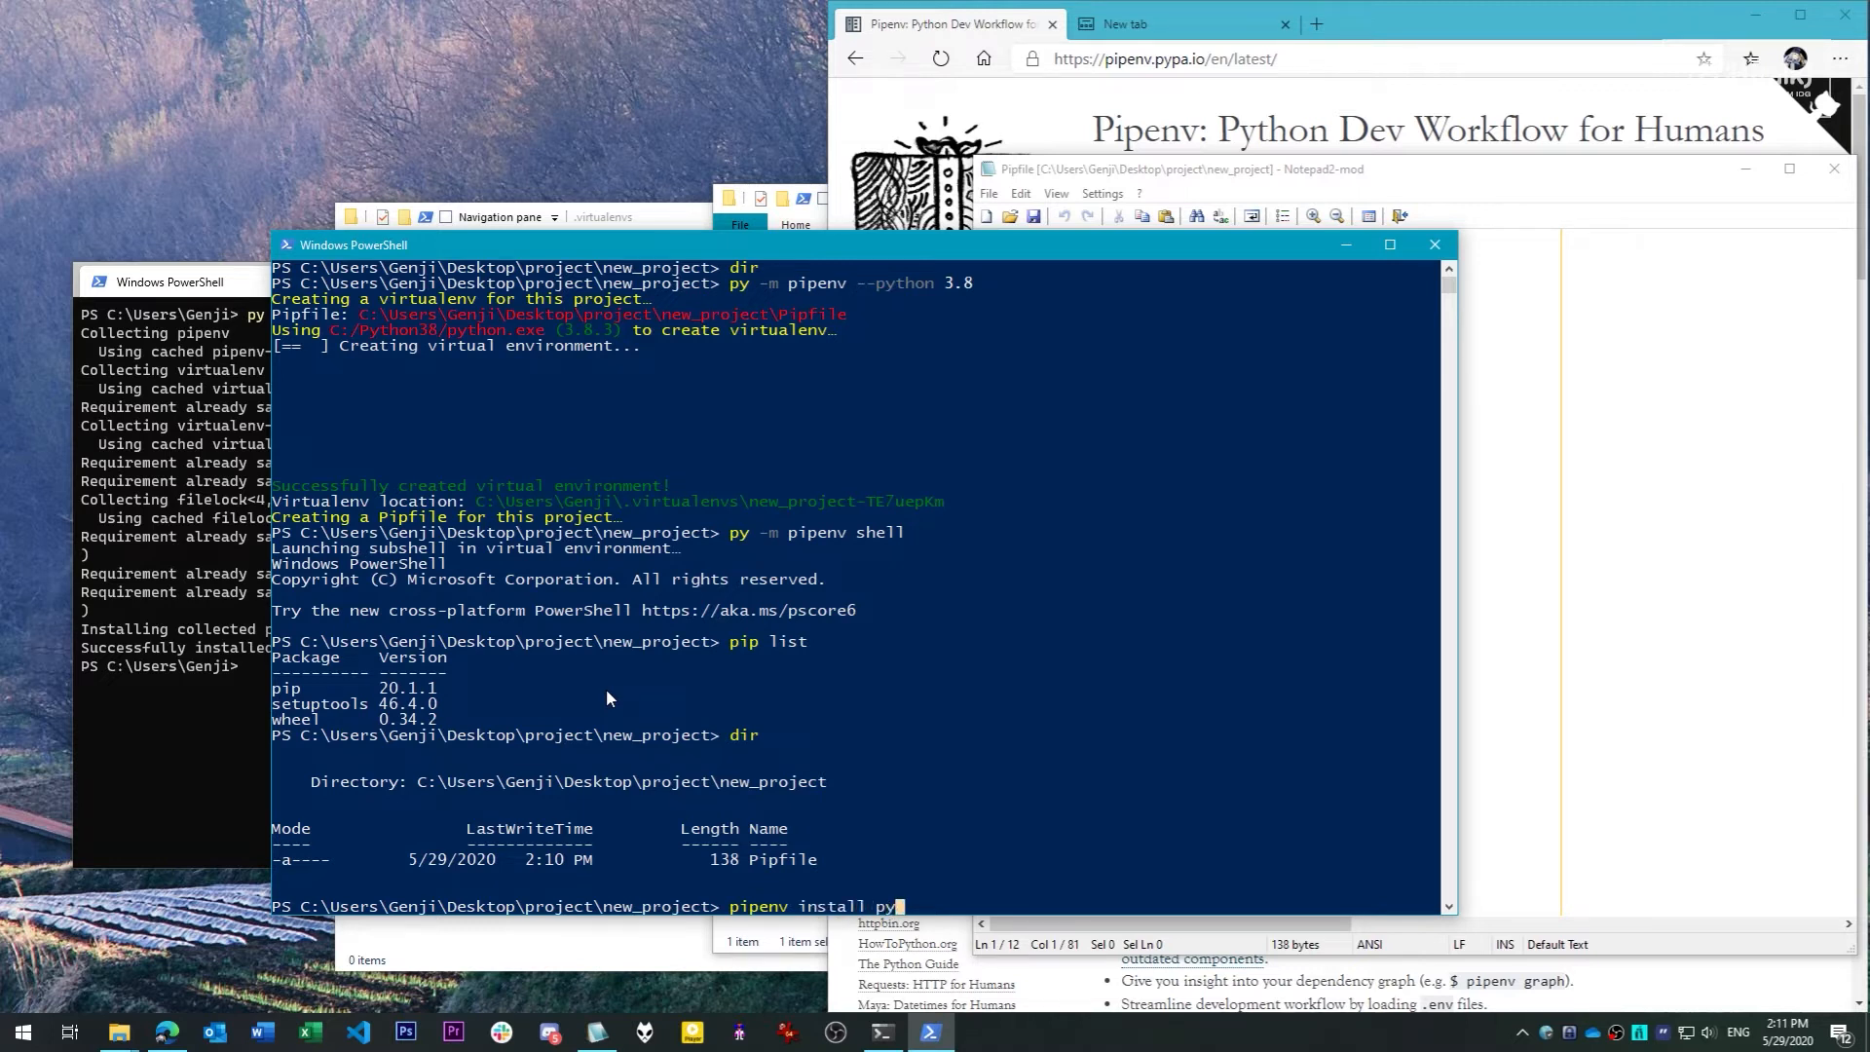
type("glet==1.5.5")
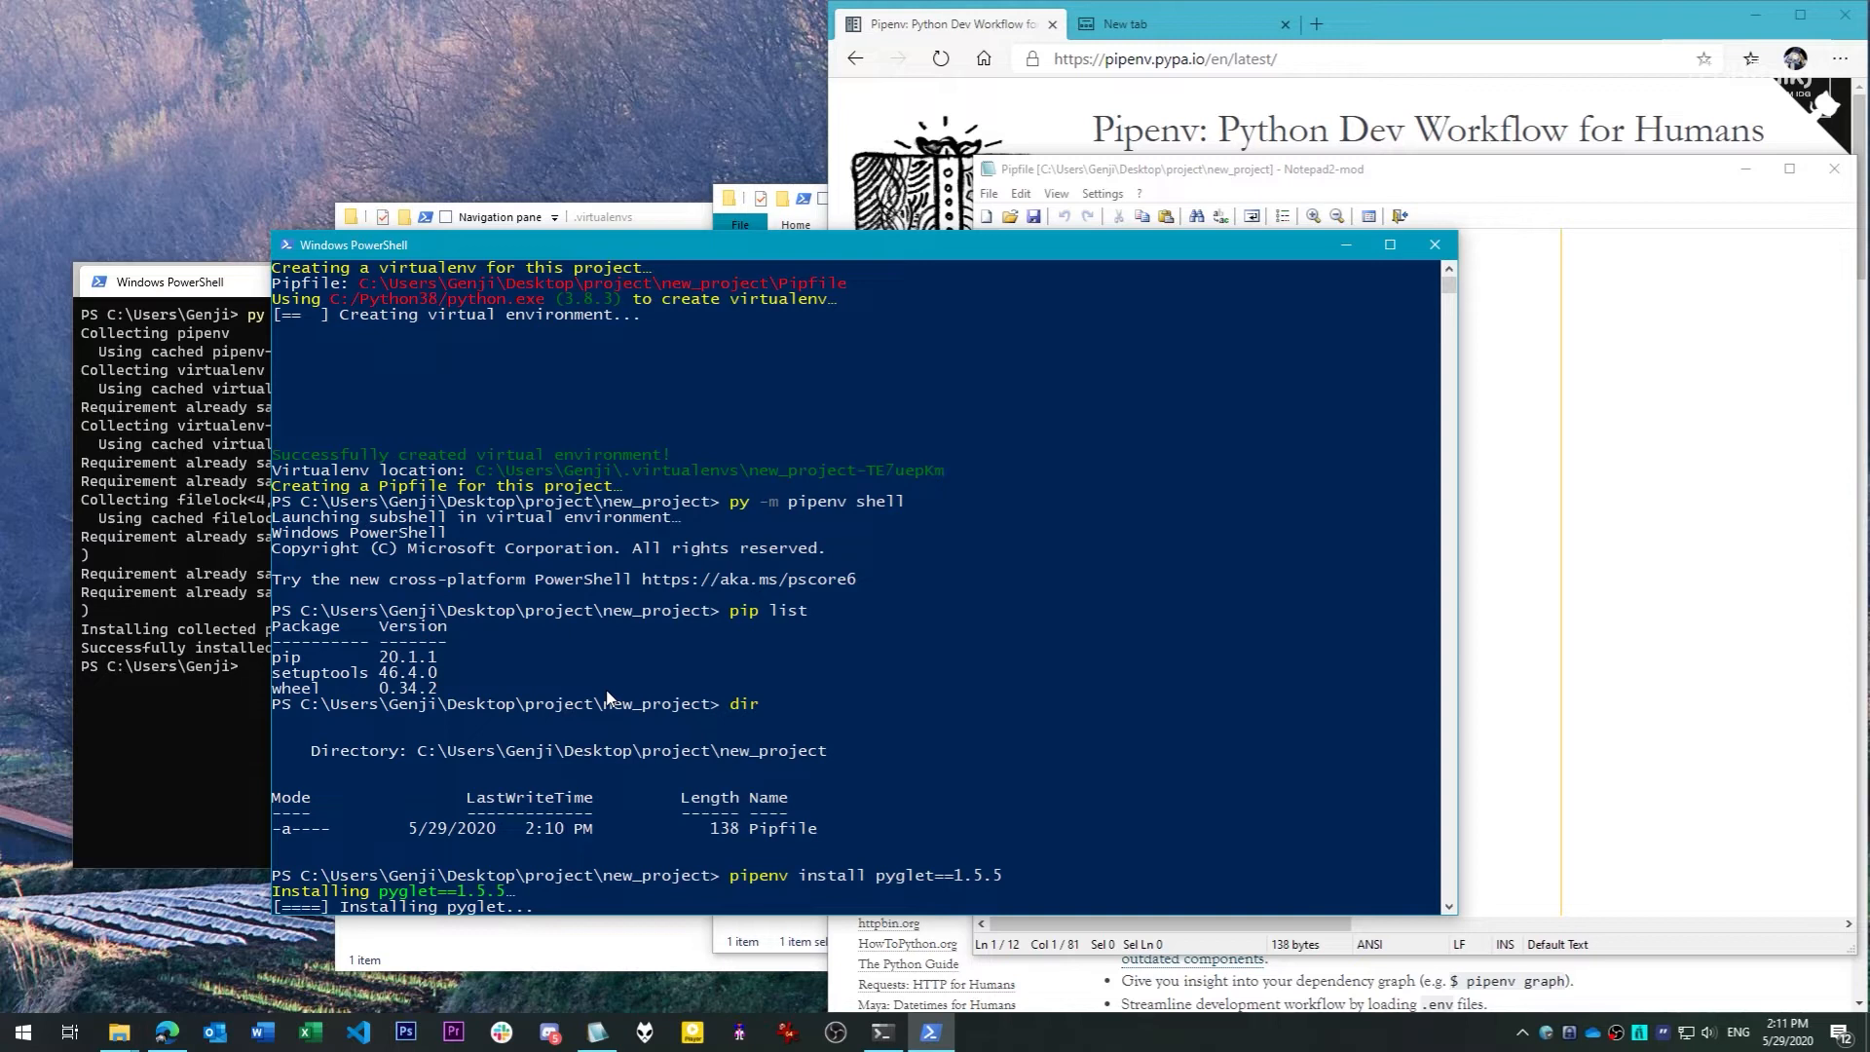
scroll("down", 3)
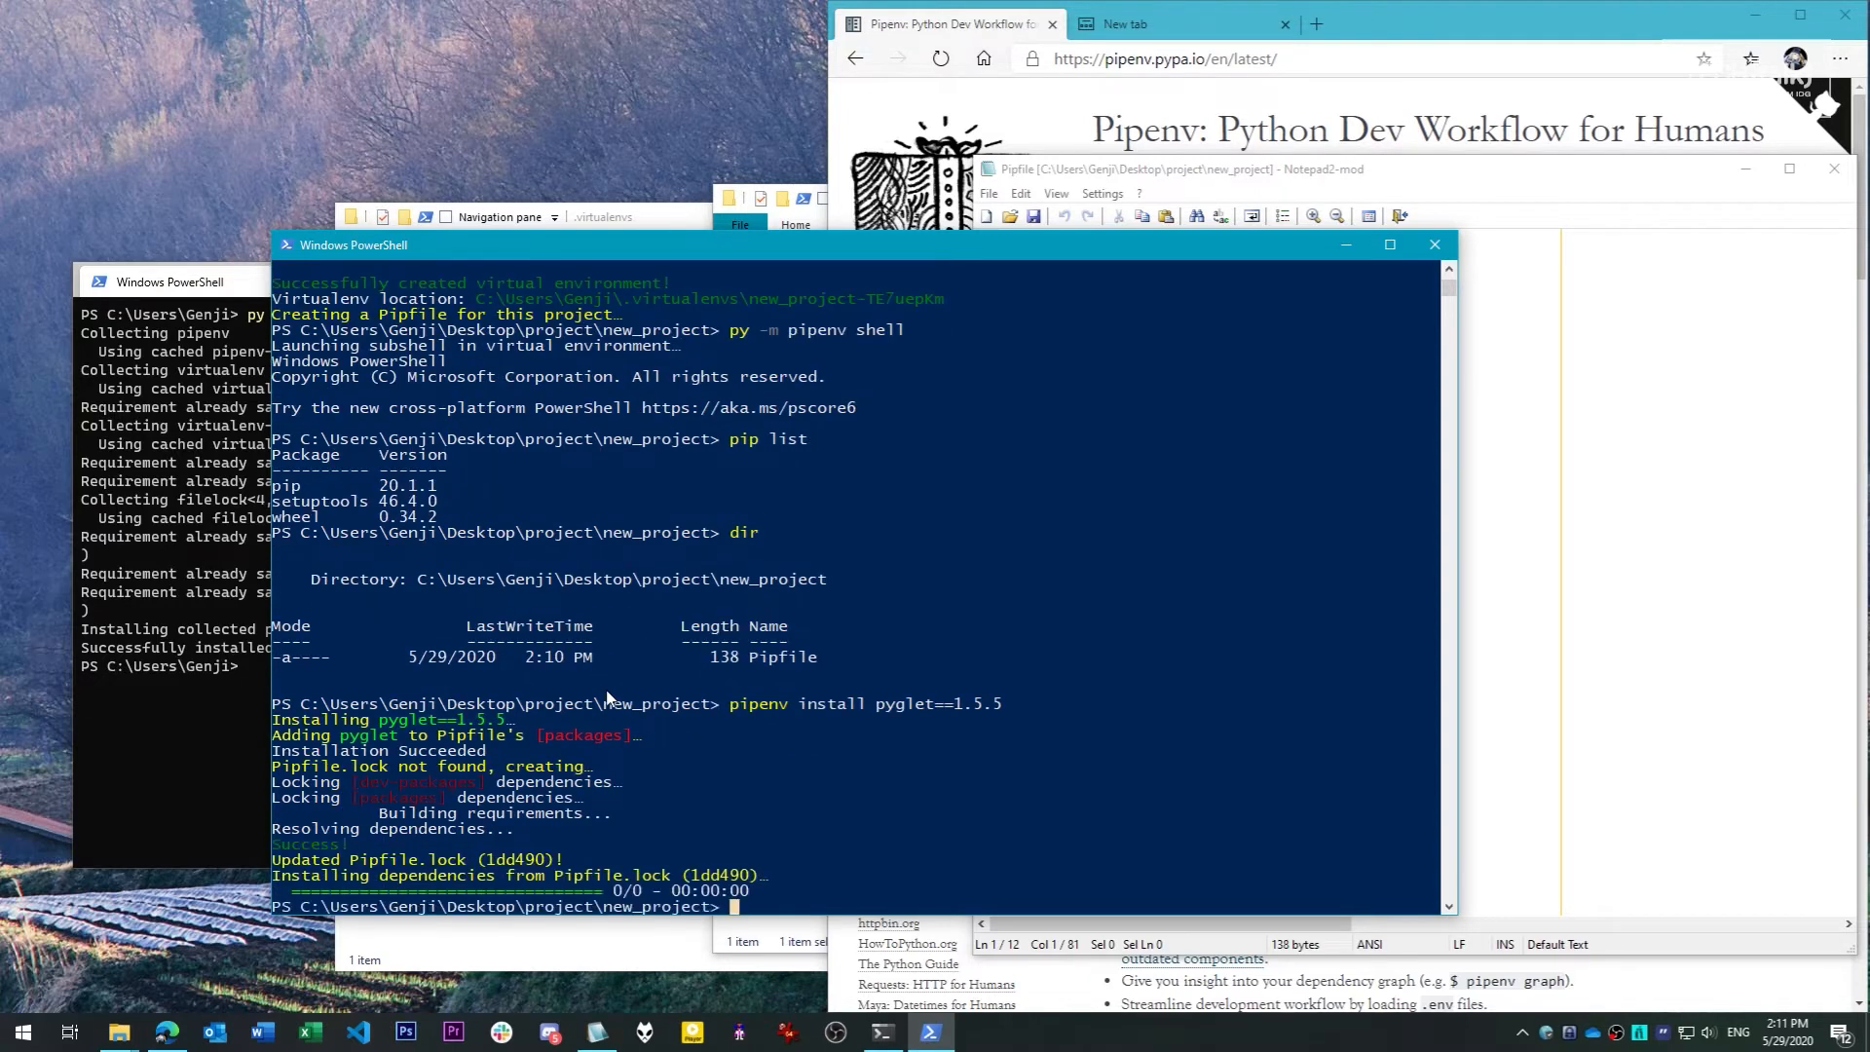
left_click(117, 1031)
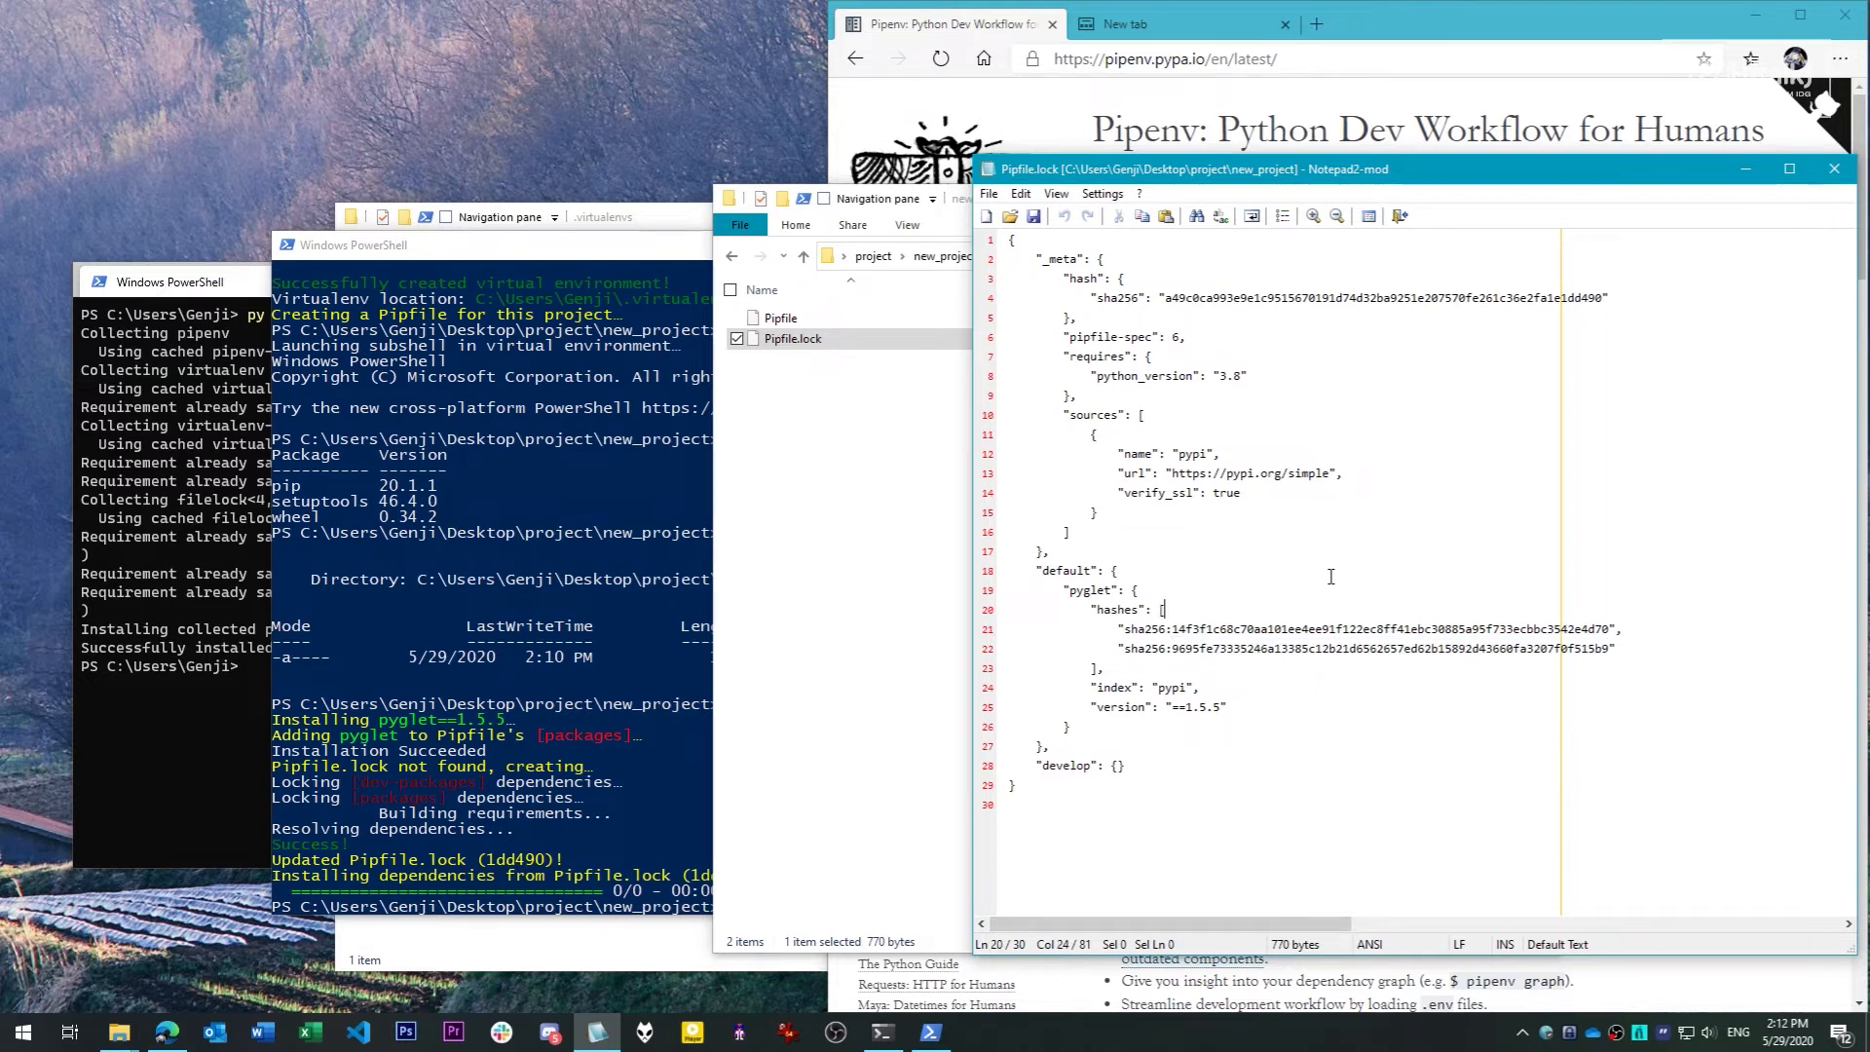
mouse_move(935, 448)
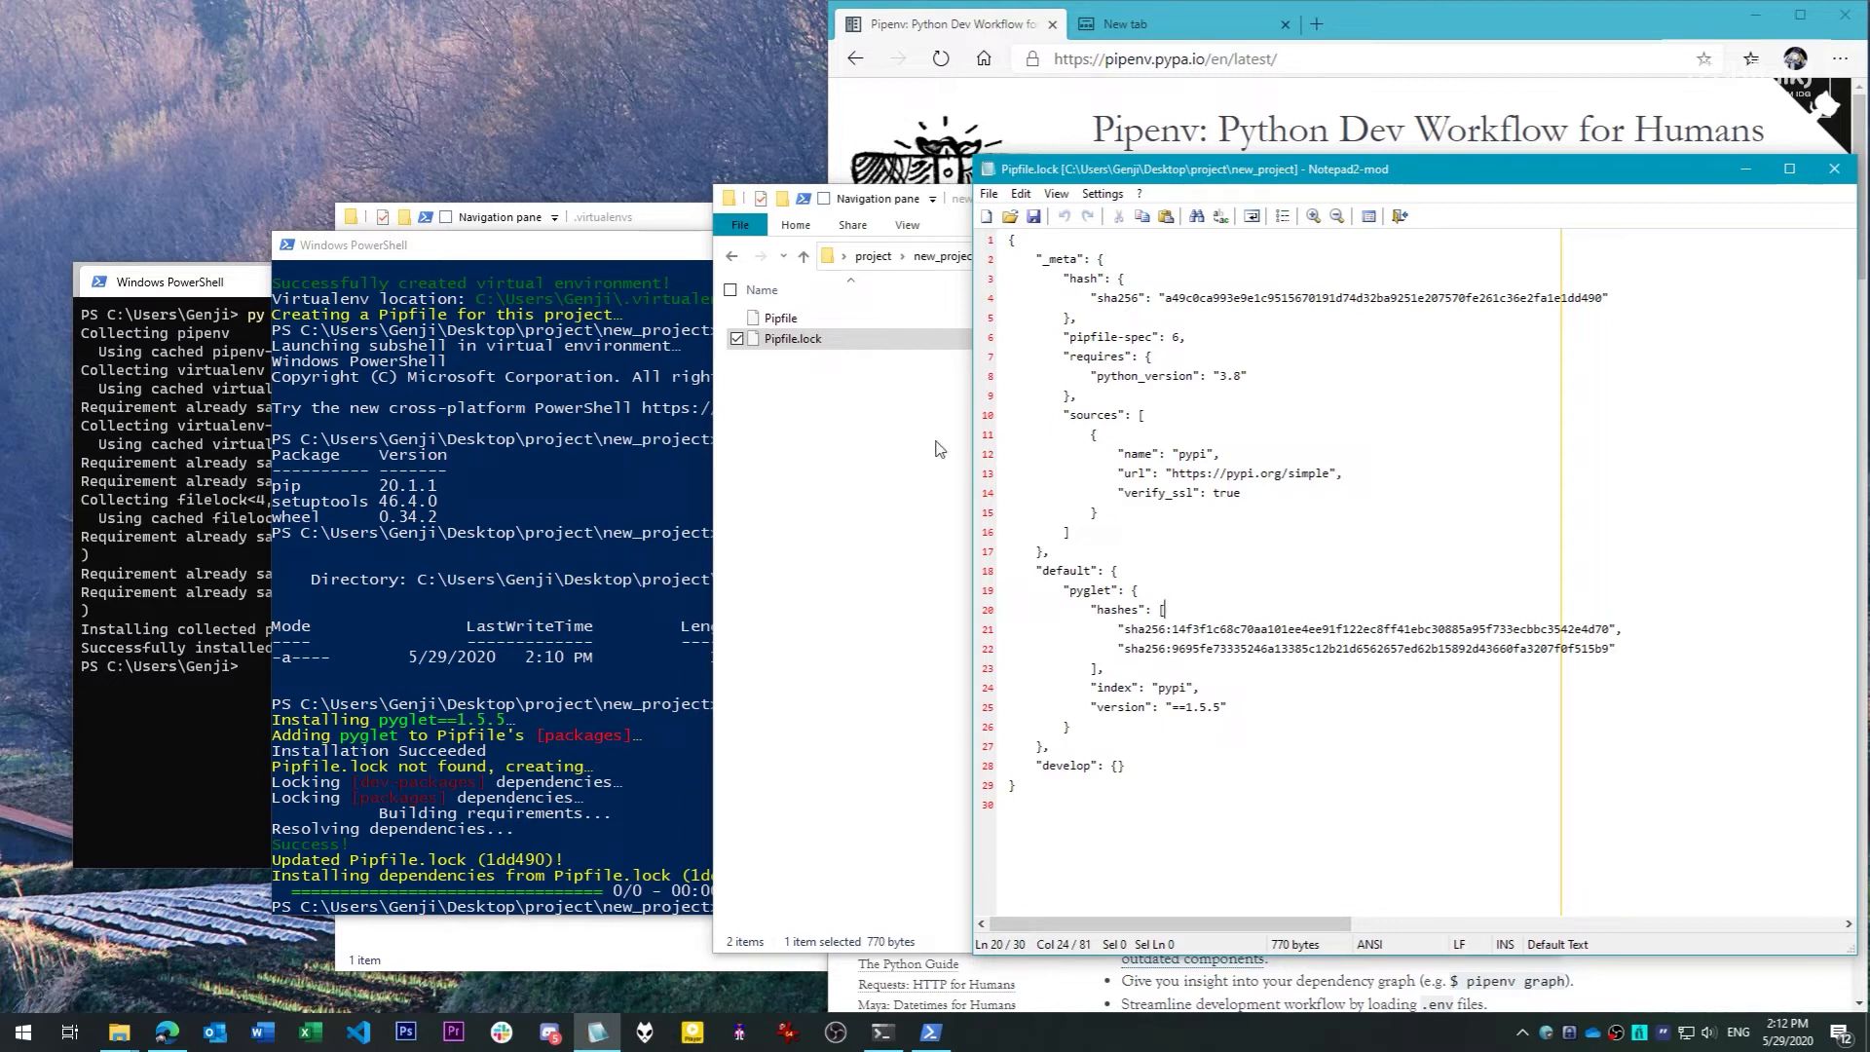
mouse_move(913, 441)
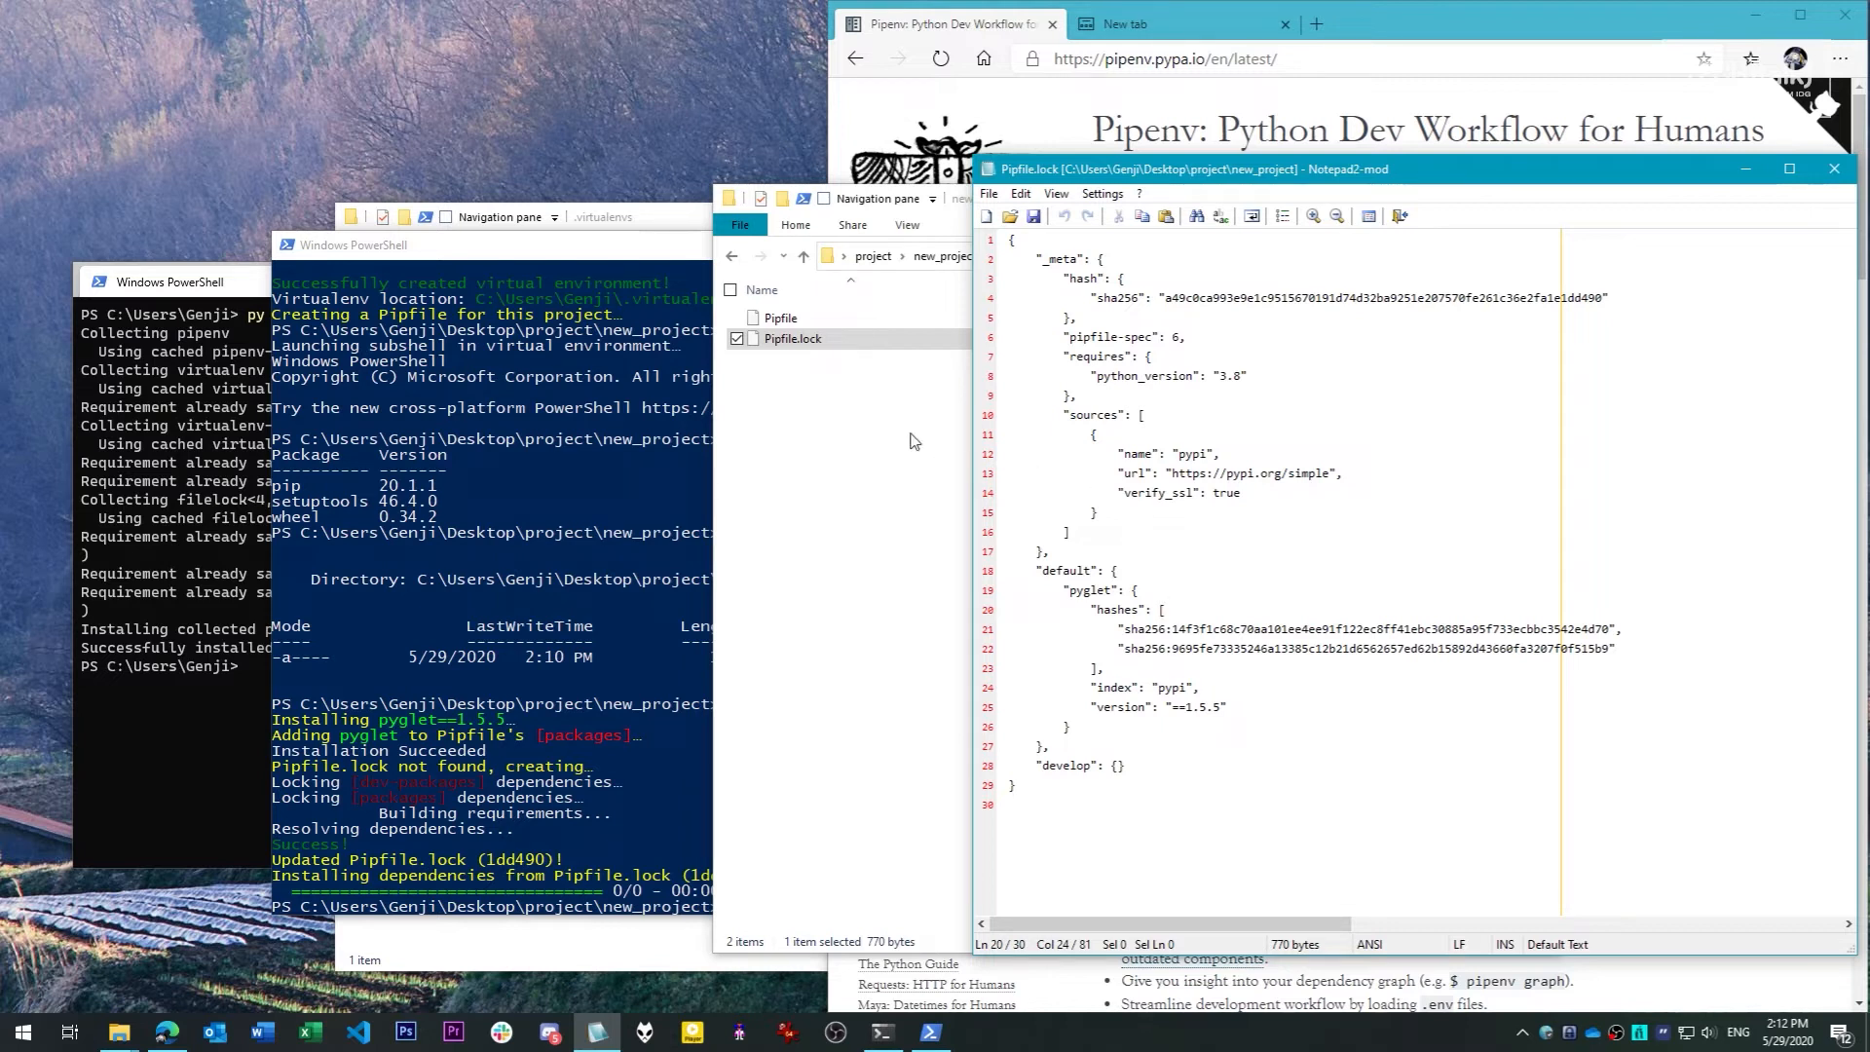
mouse_move(897, 441)
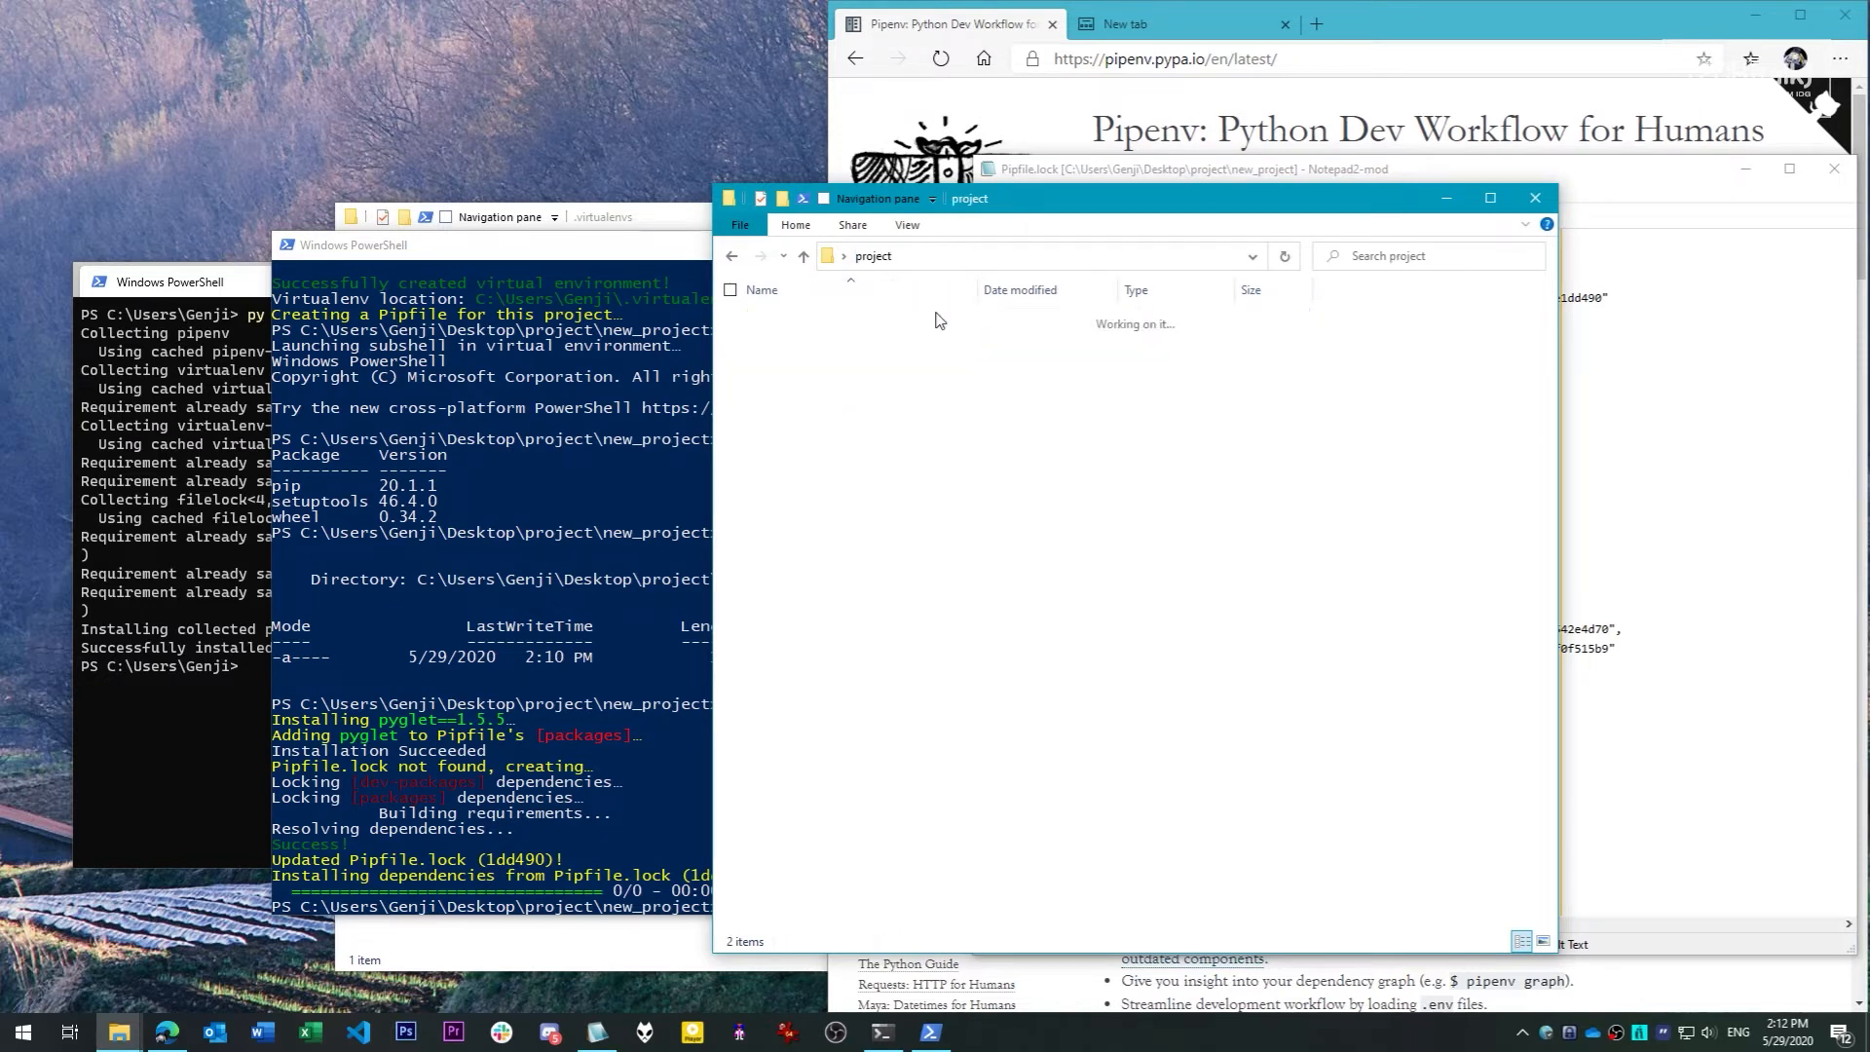
Open new_project in a maximized VS Code with the pipenv Python interpreter
right_click(794, 339)
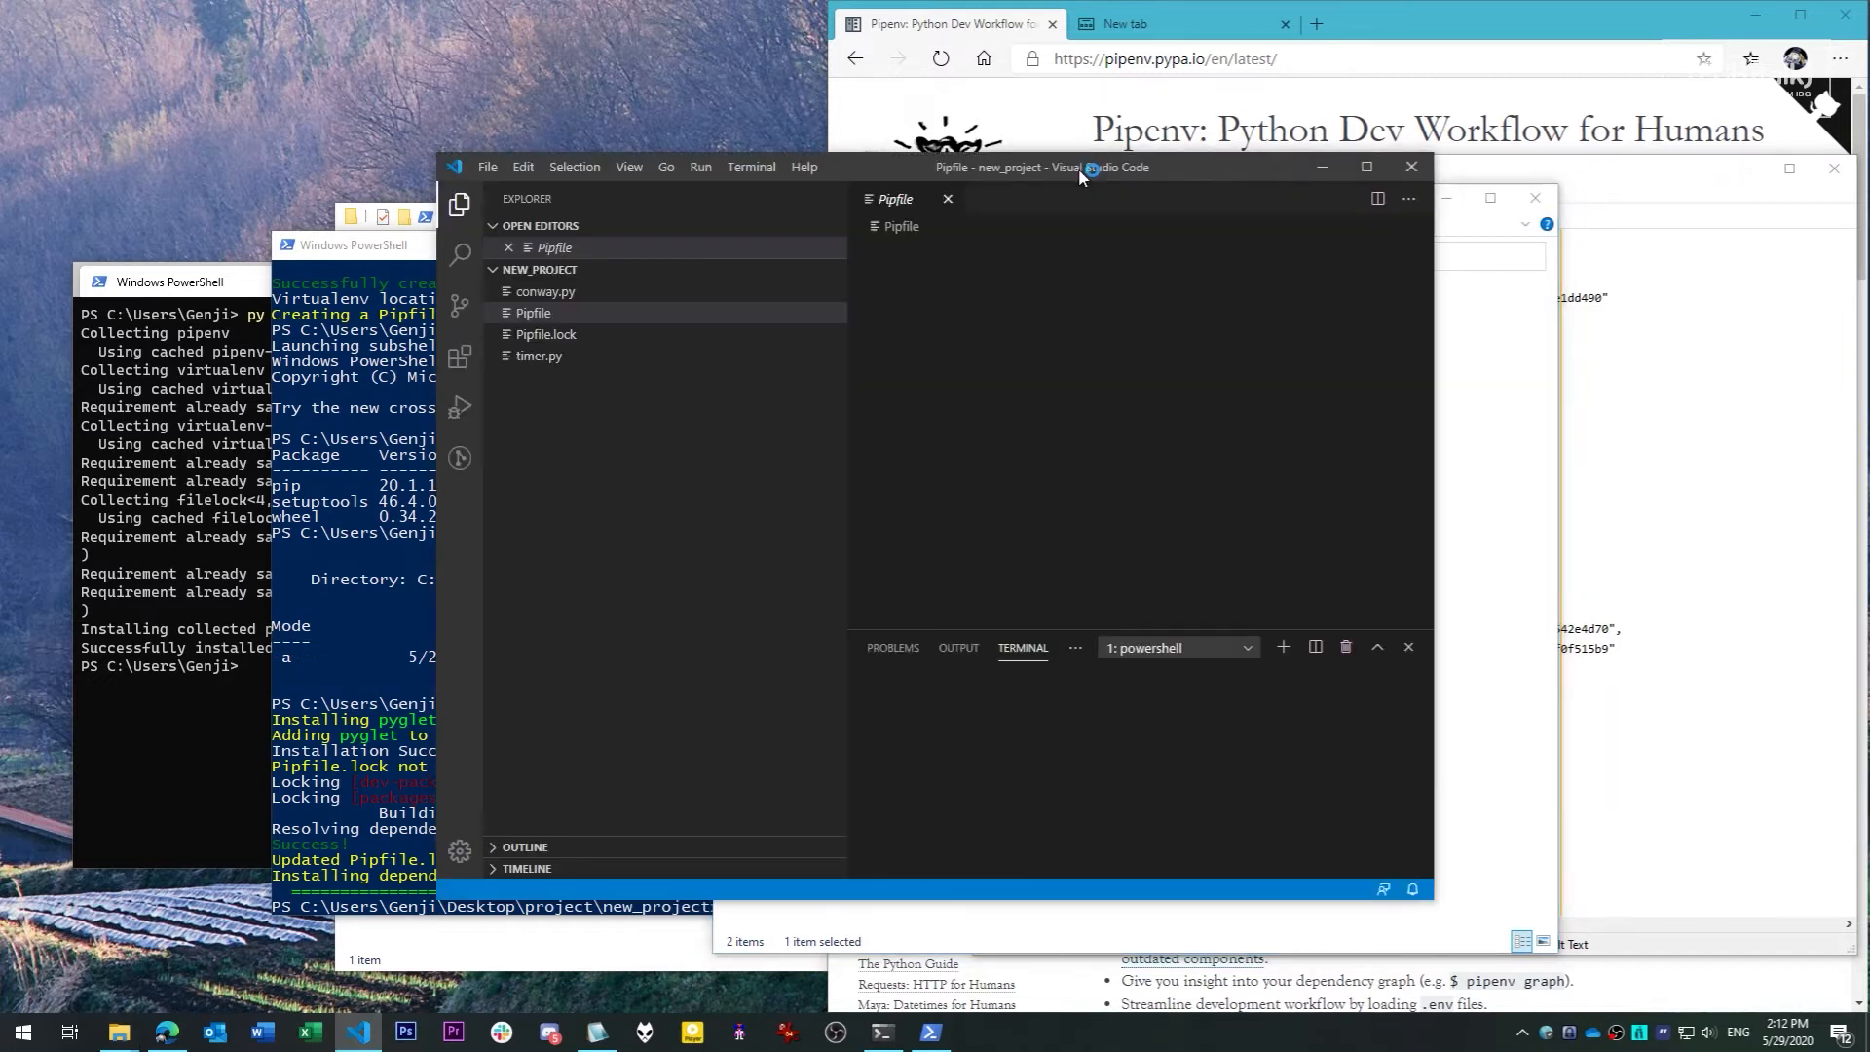
left_click(1364, 165)
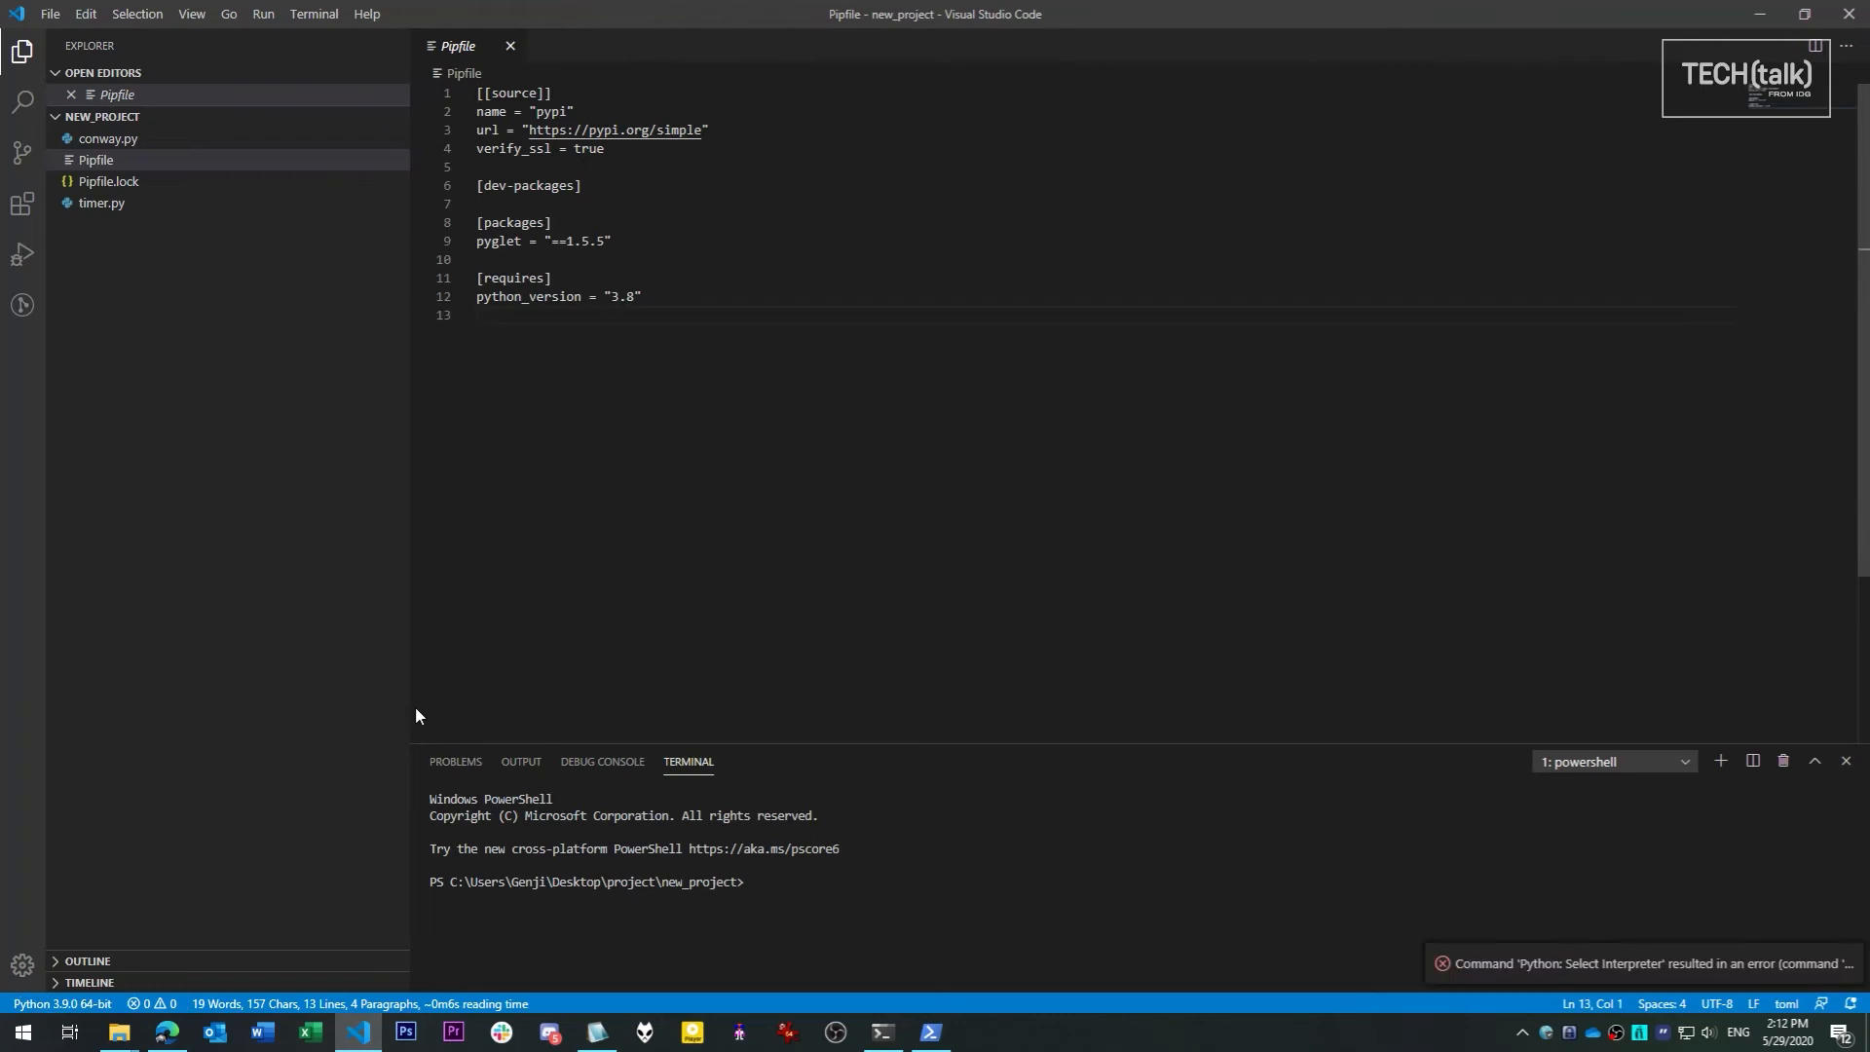
left_click(62, 1003)
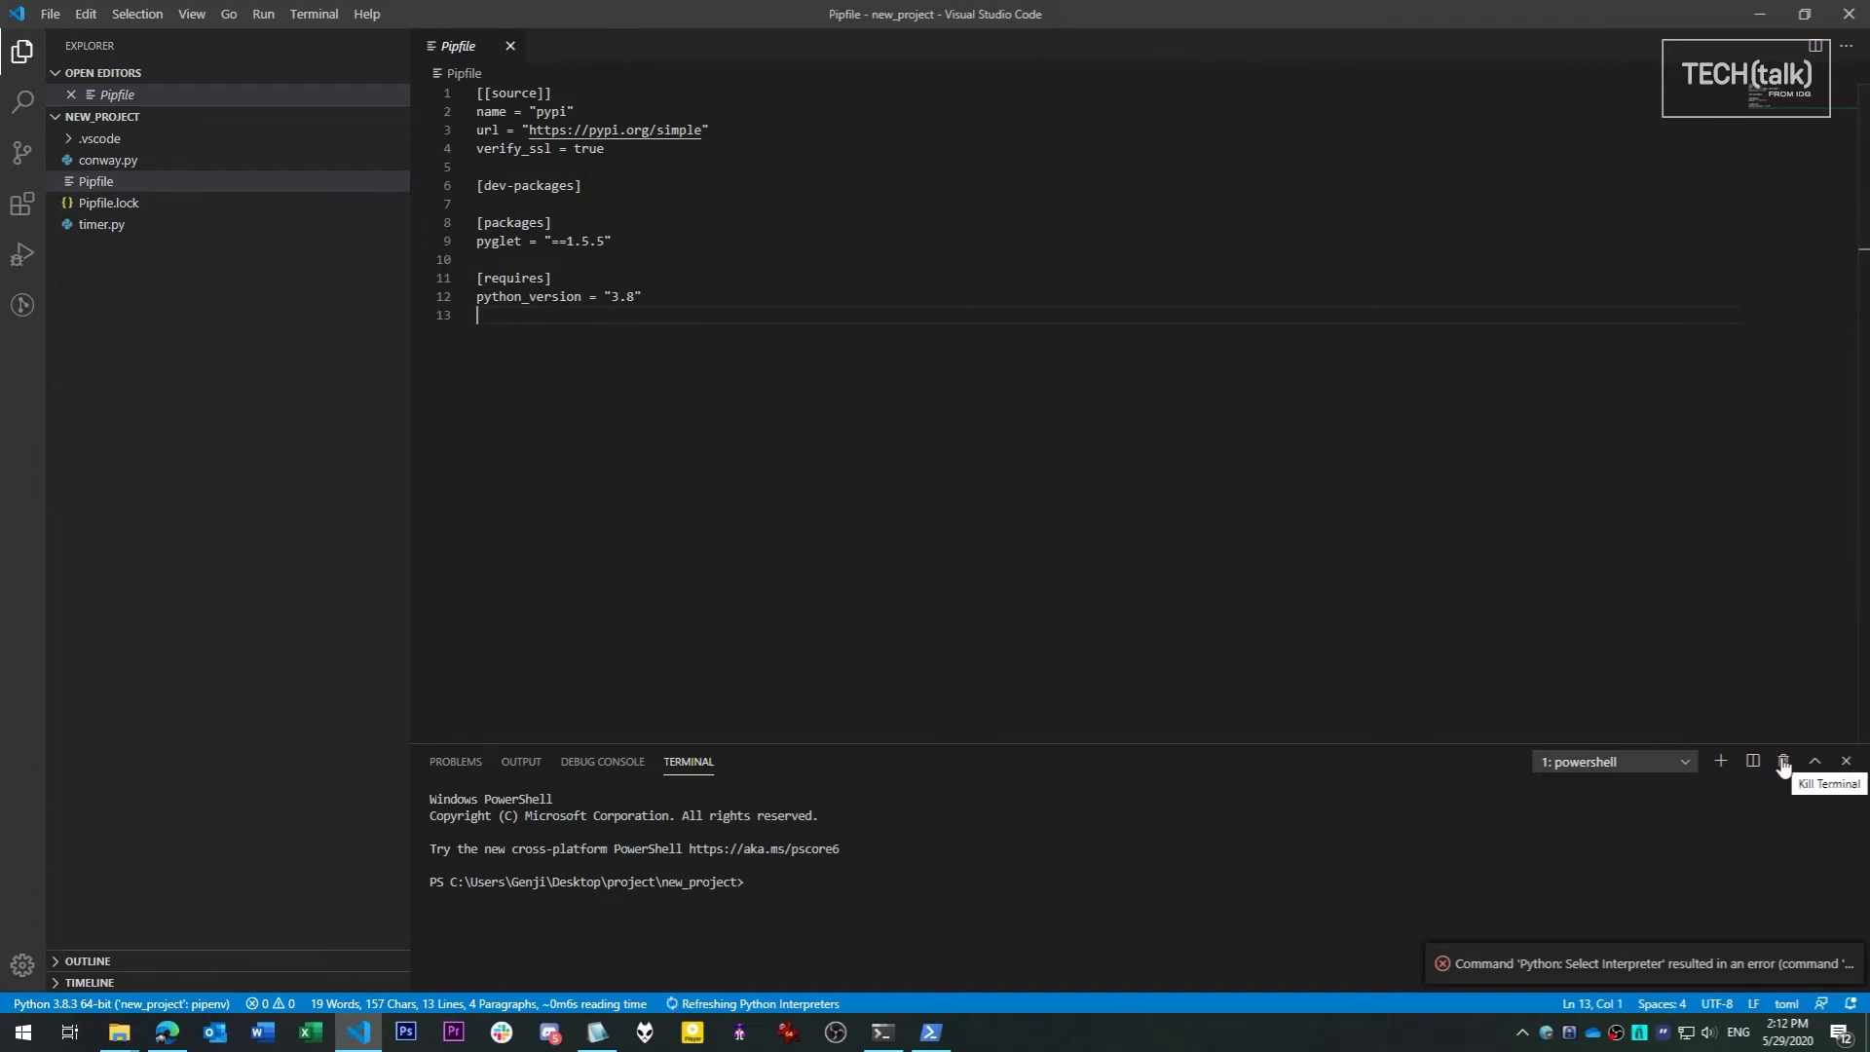
Restart the terminal and run py .\conway.py to launch the Game of Life
left_click(1783, 761)
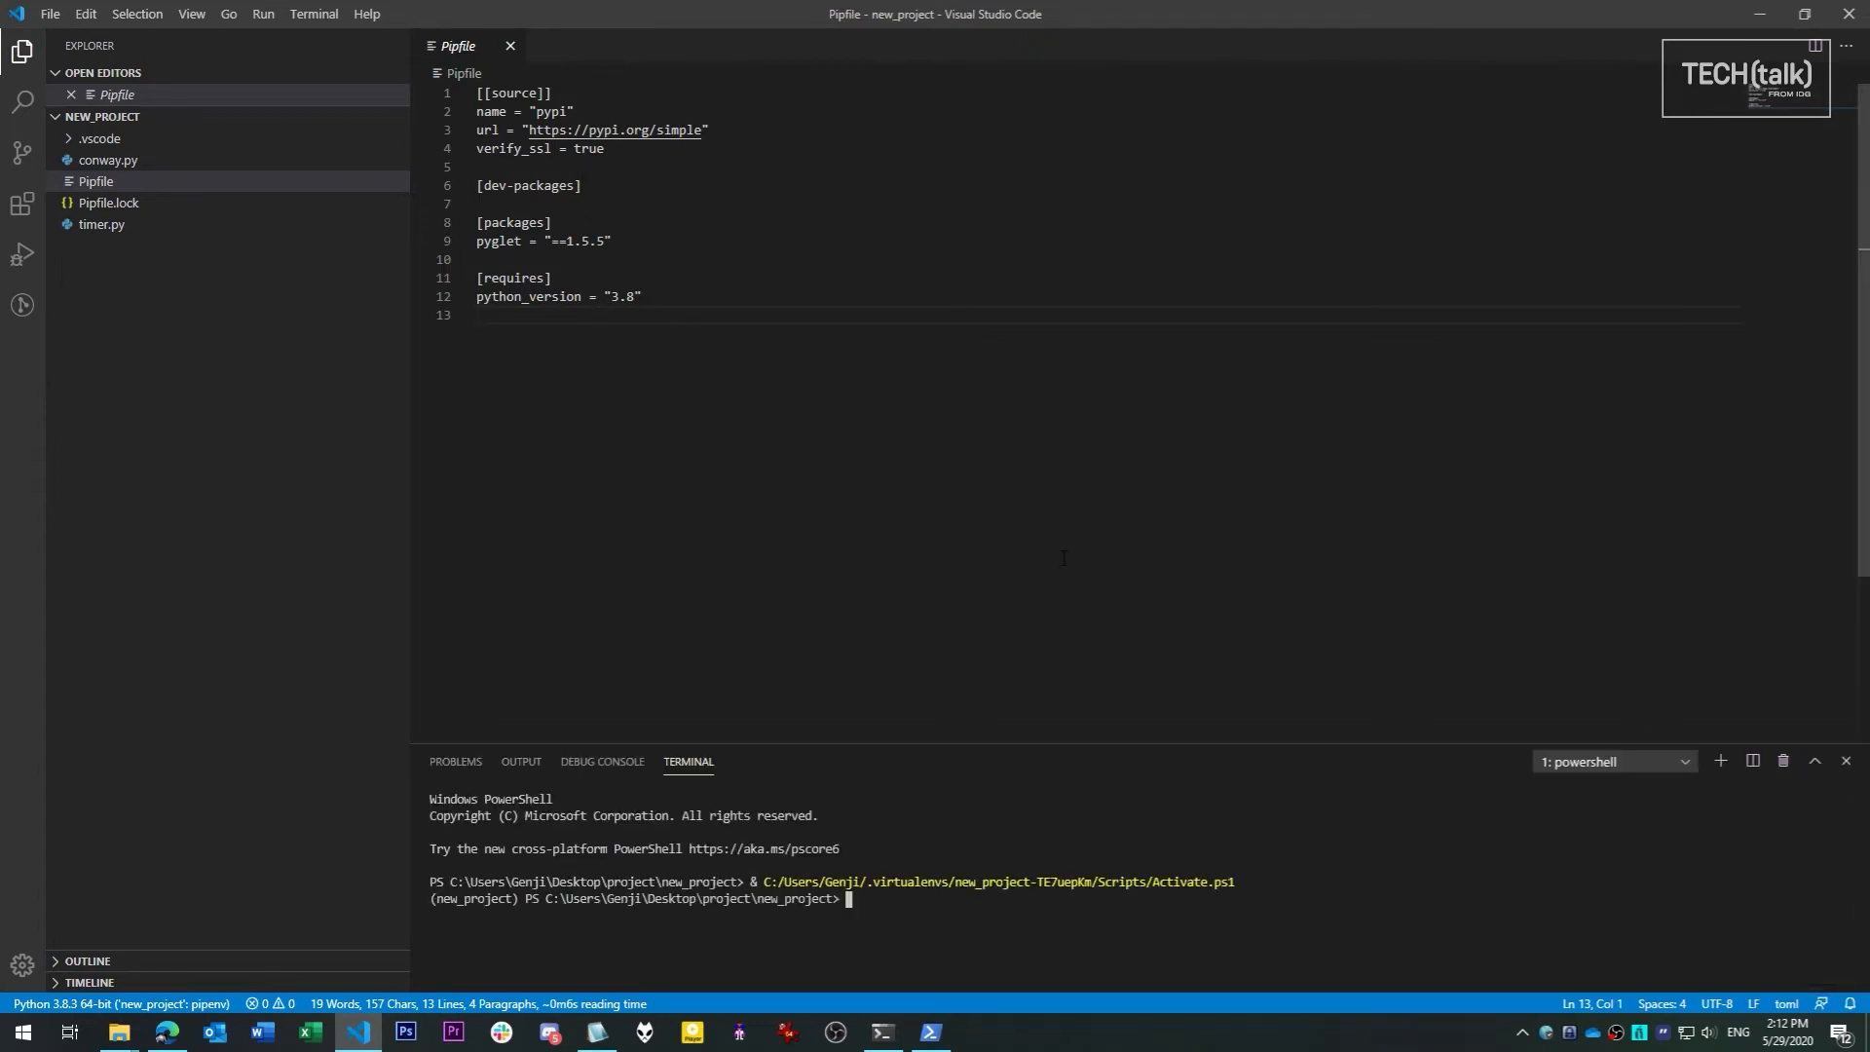
type("py .\\conway.py")
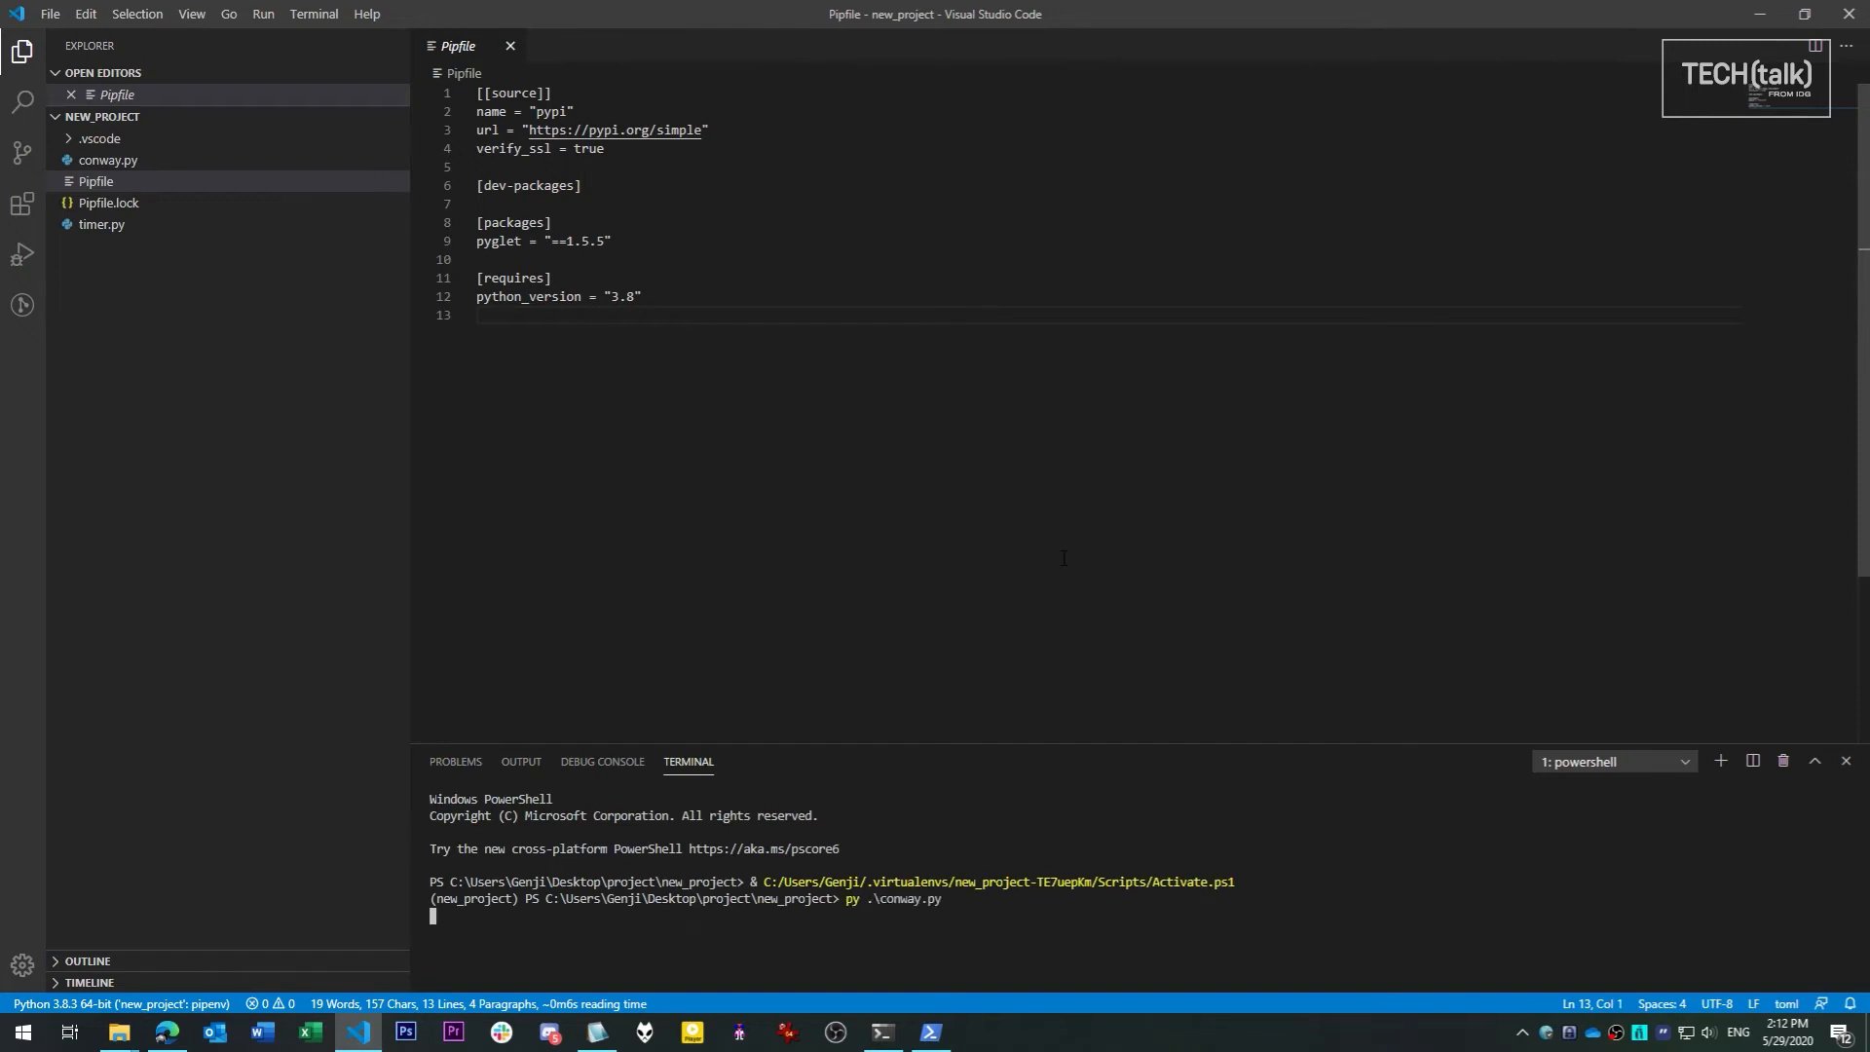
key("Return")
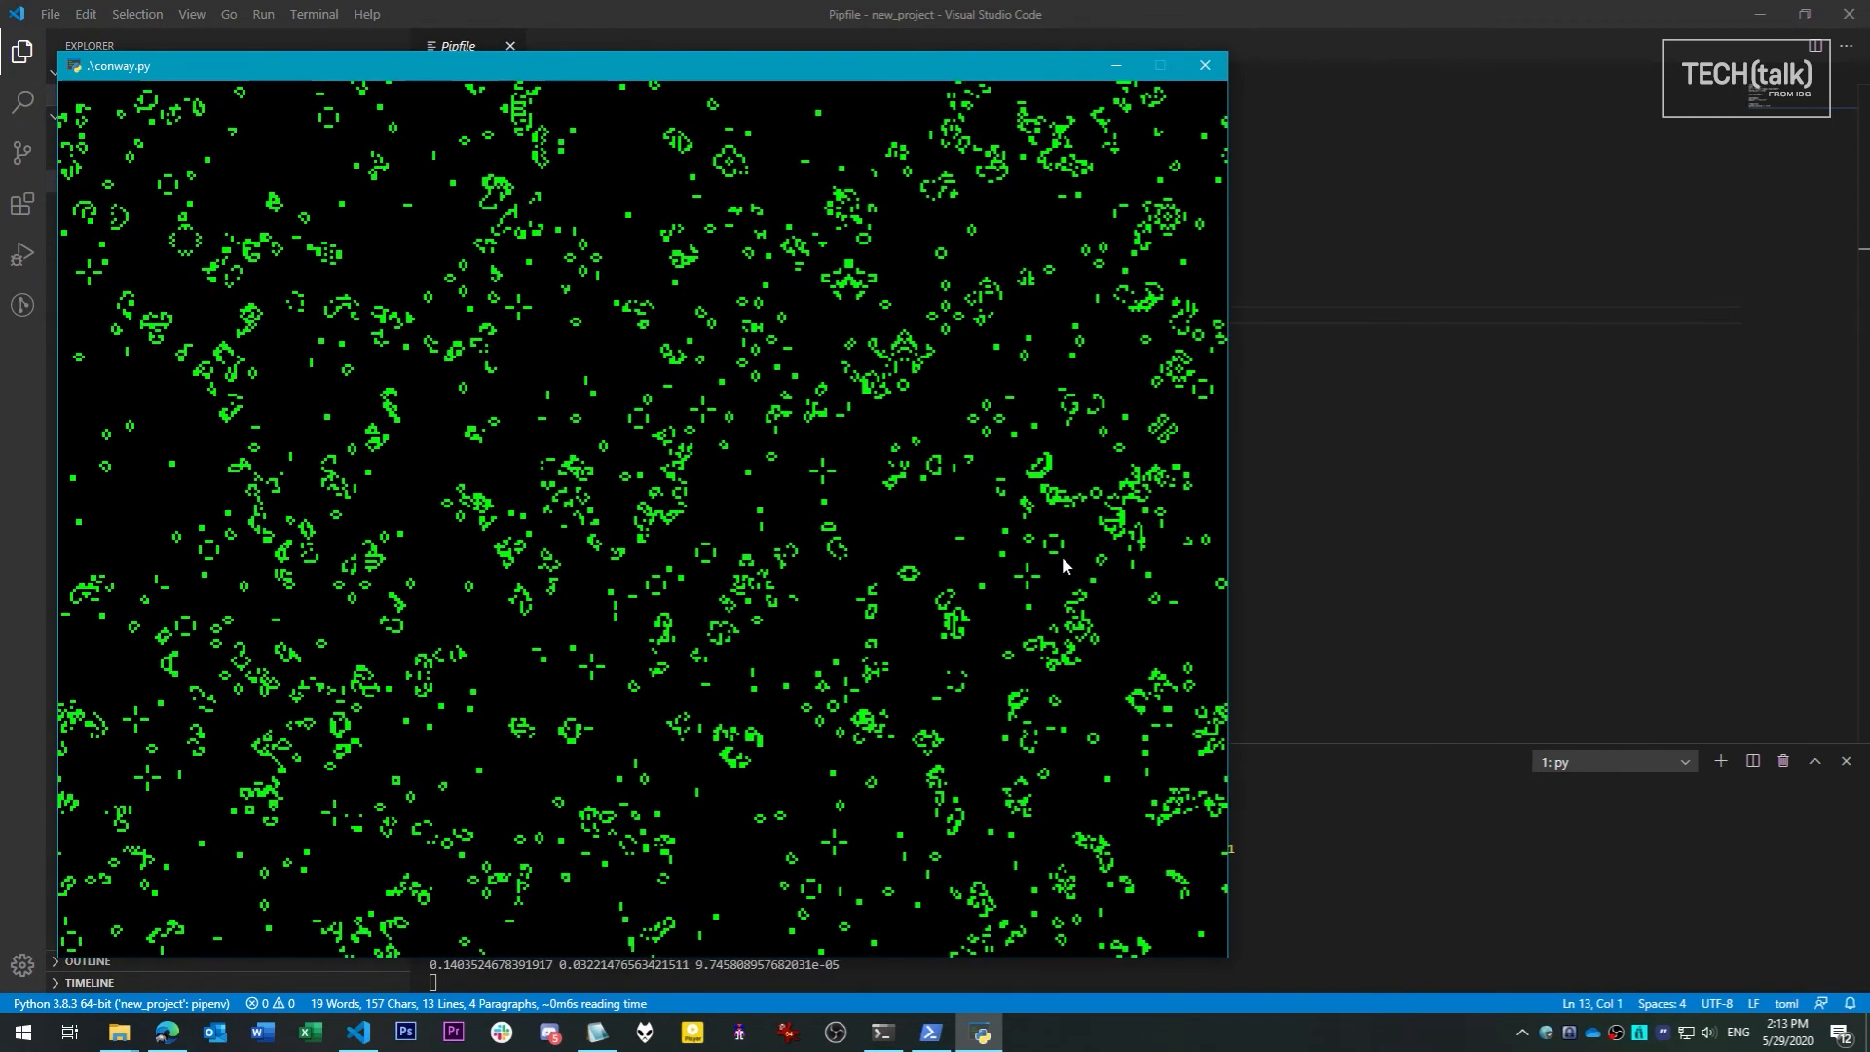
Close the Game of Life window and run pipenv install -d black==19.10b0
left_click(1201, 65)
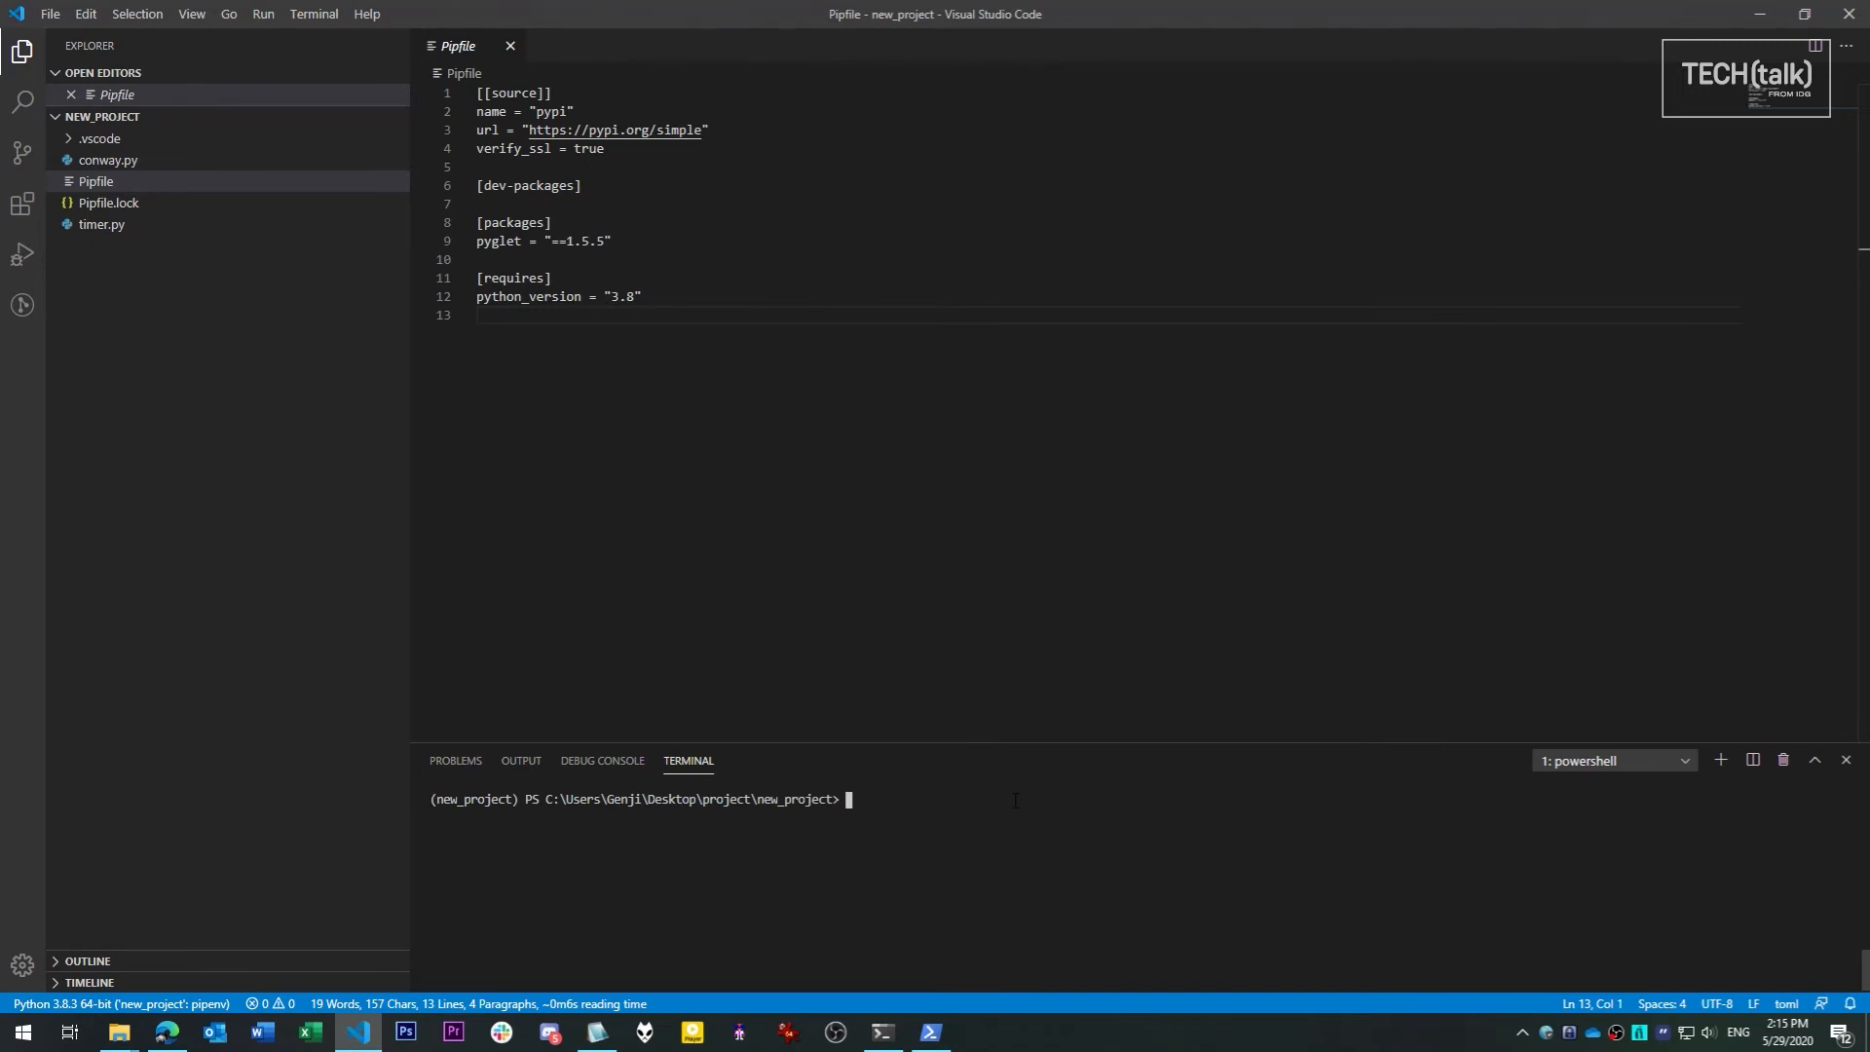
type("pipenv")
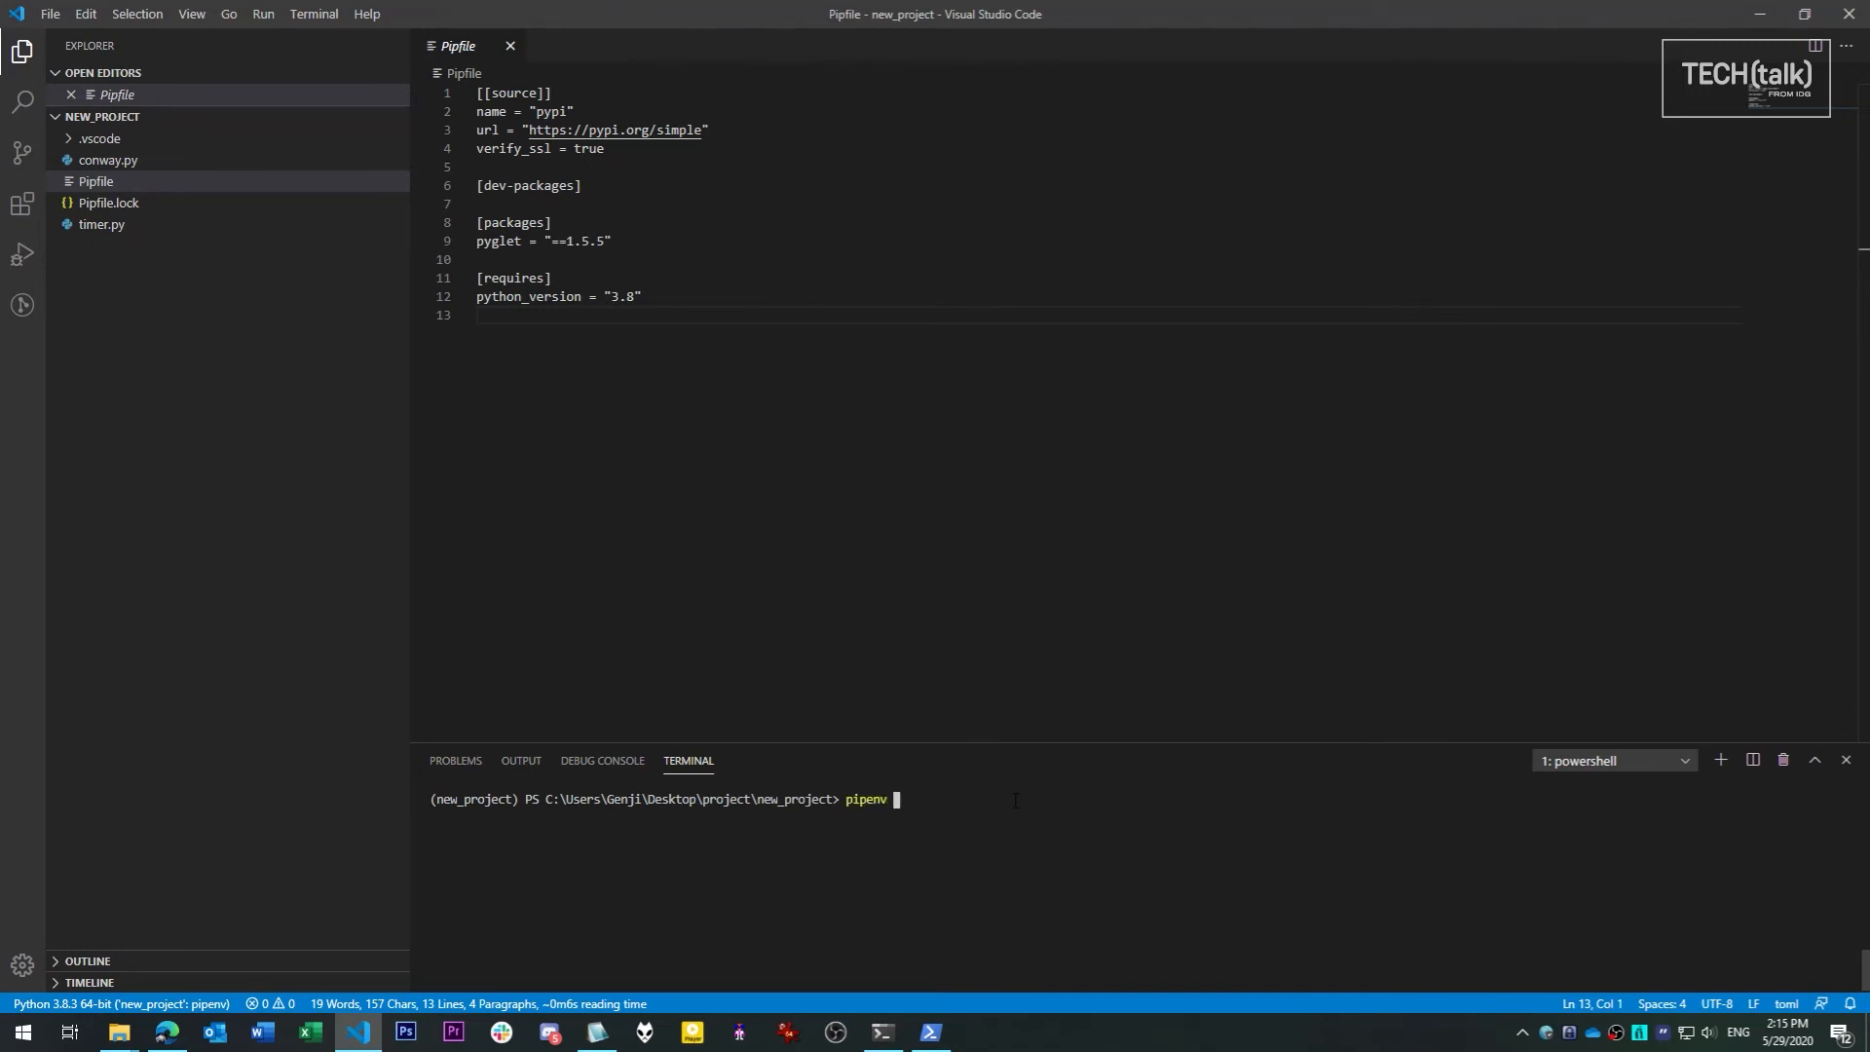
type("install")
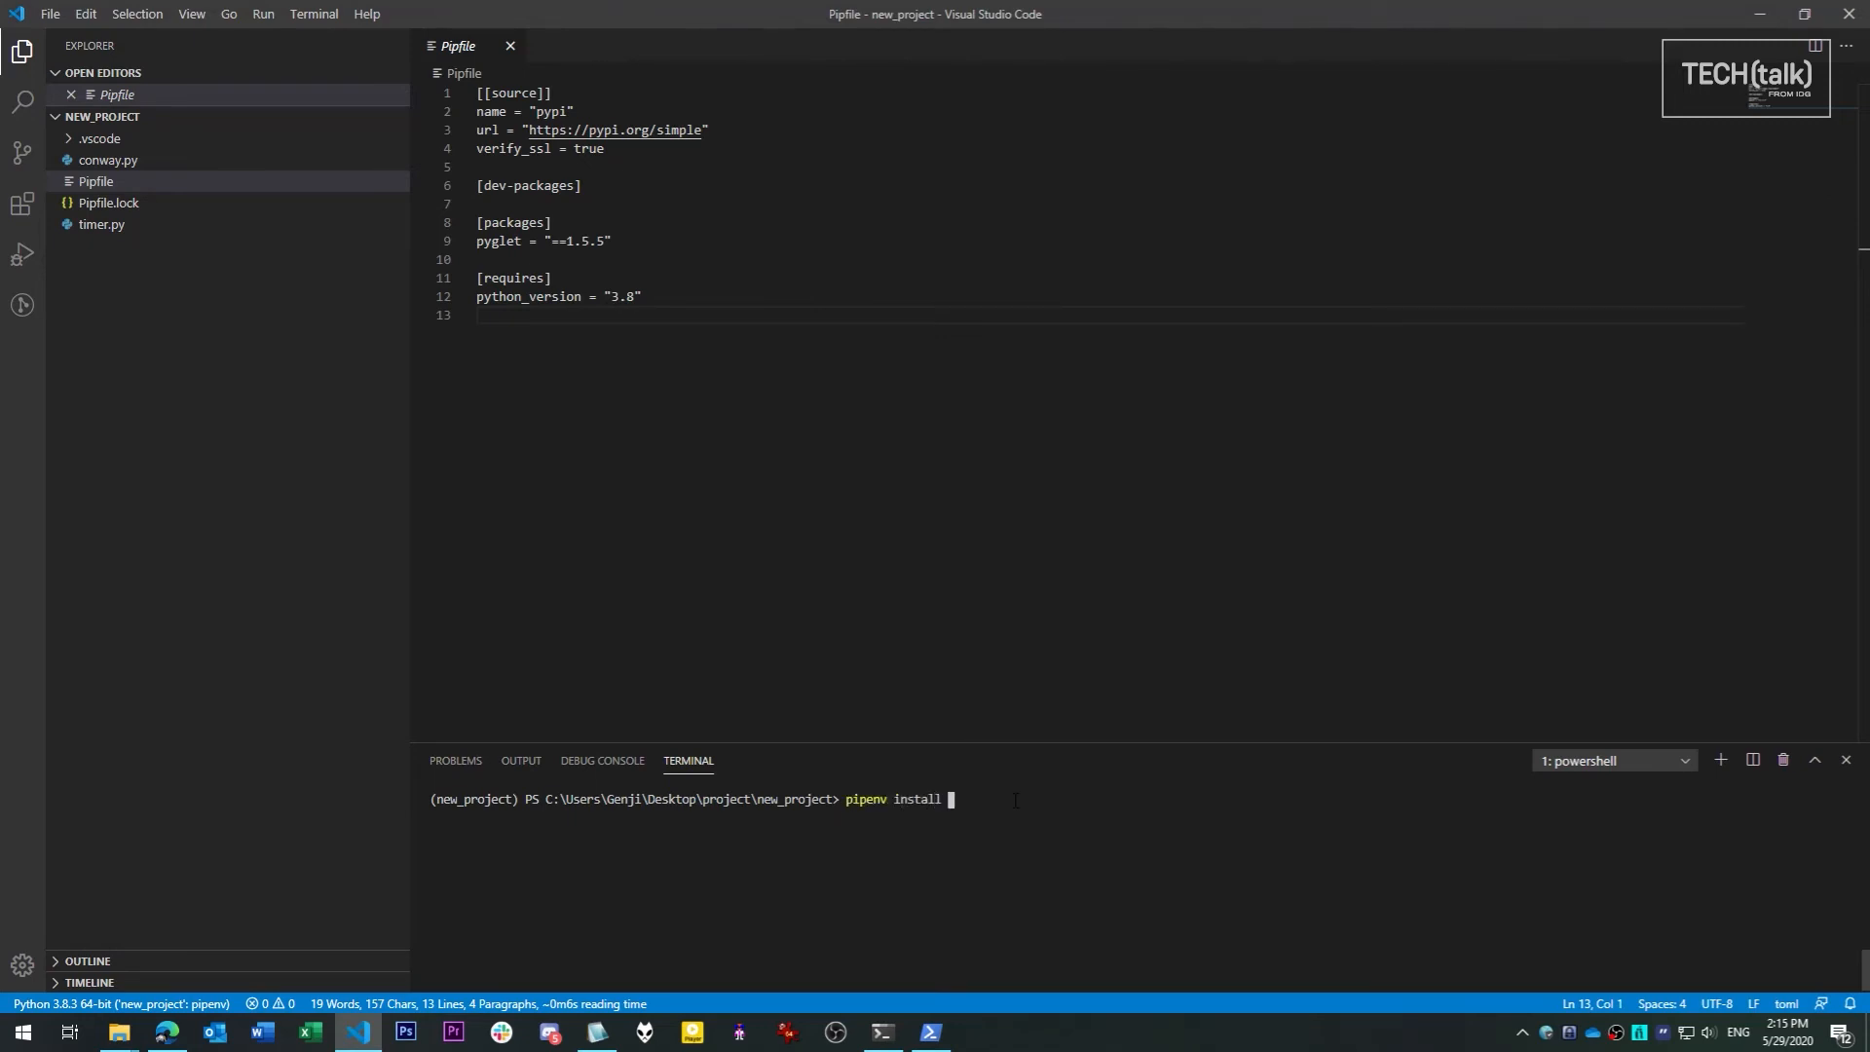
type("-d black")
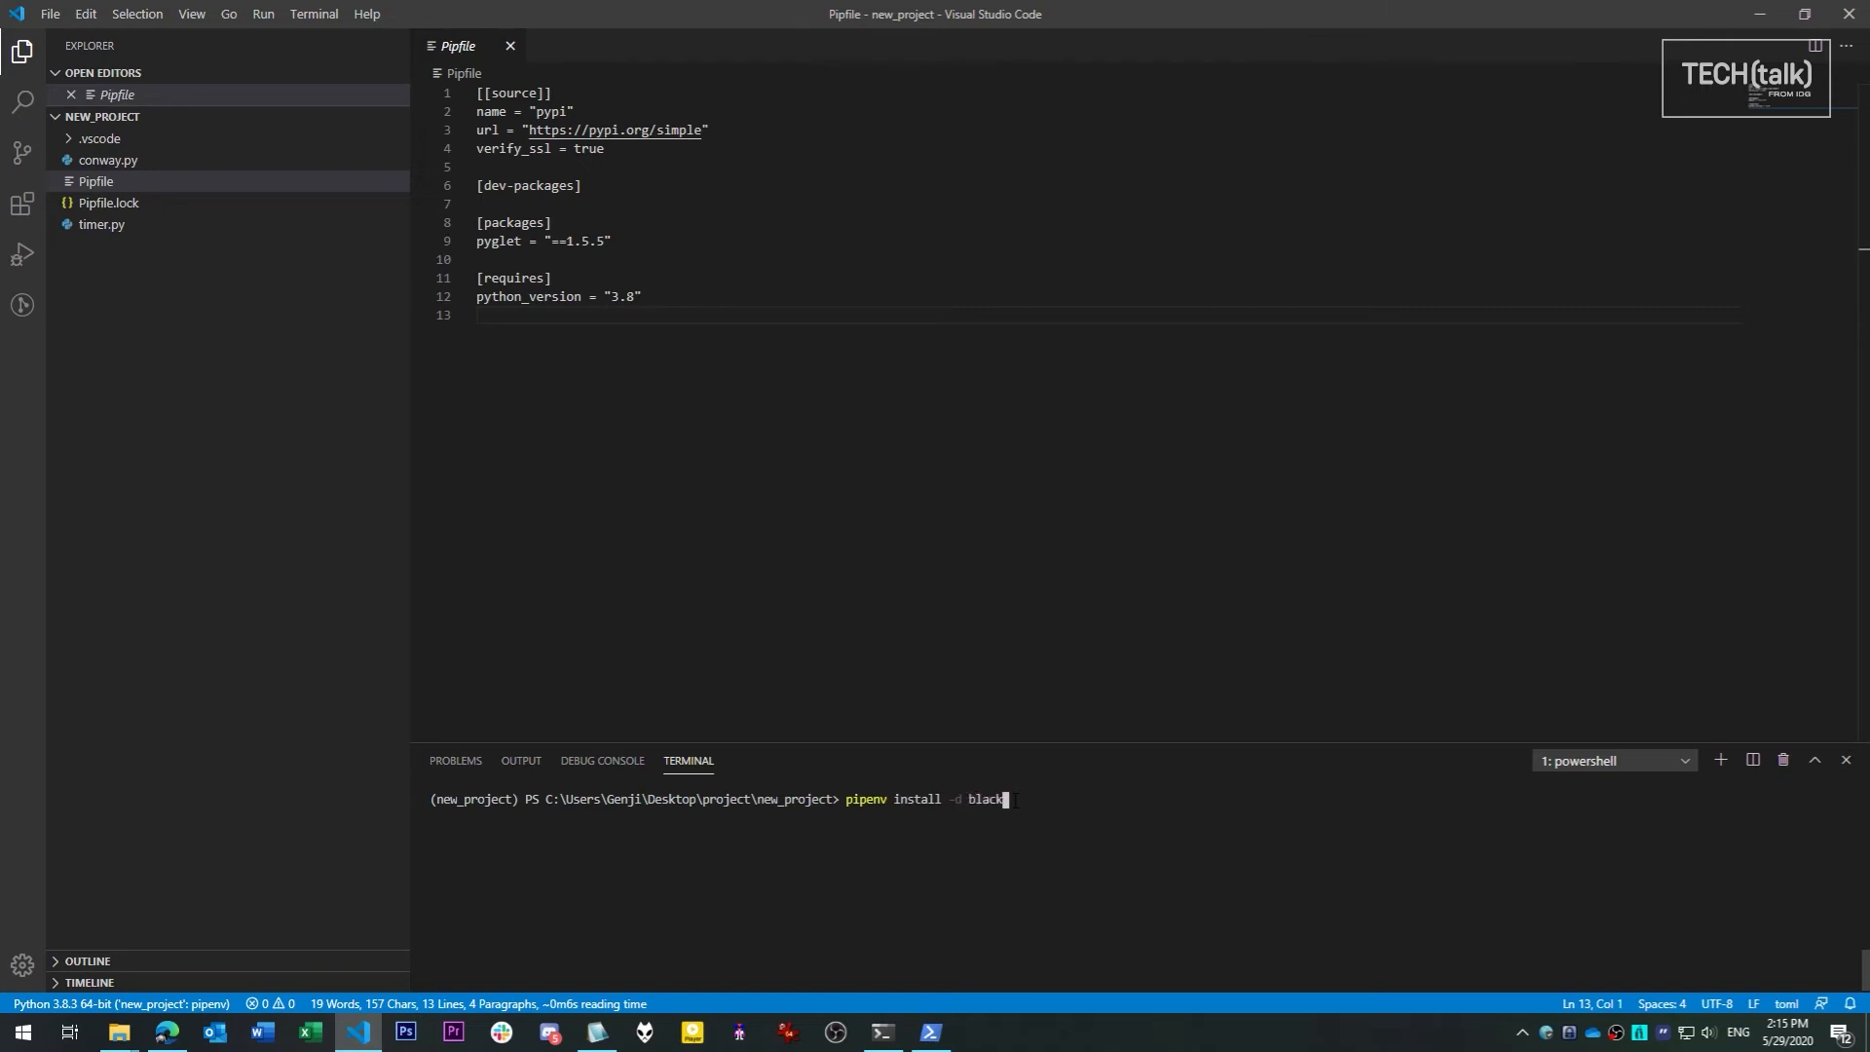
type("==")
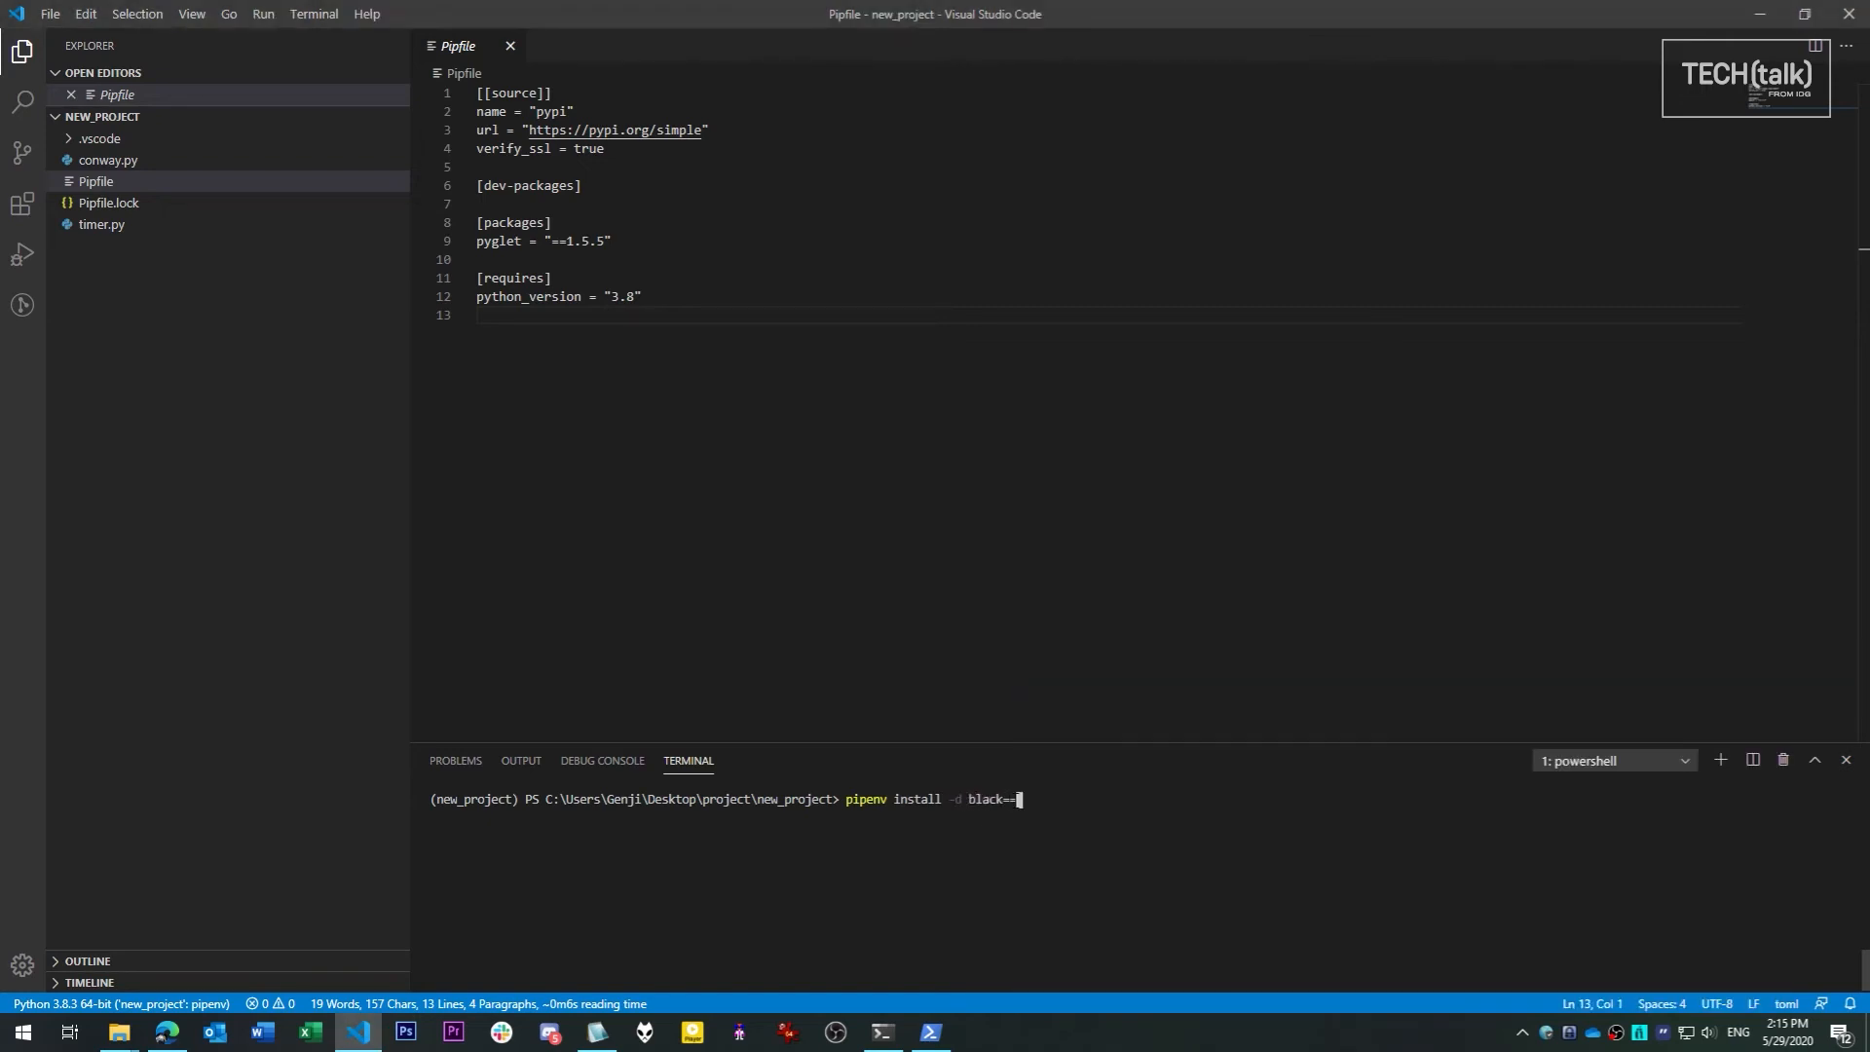
type("19.10b0")
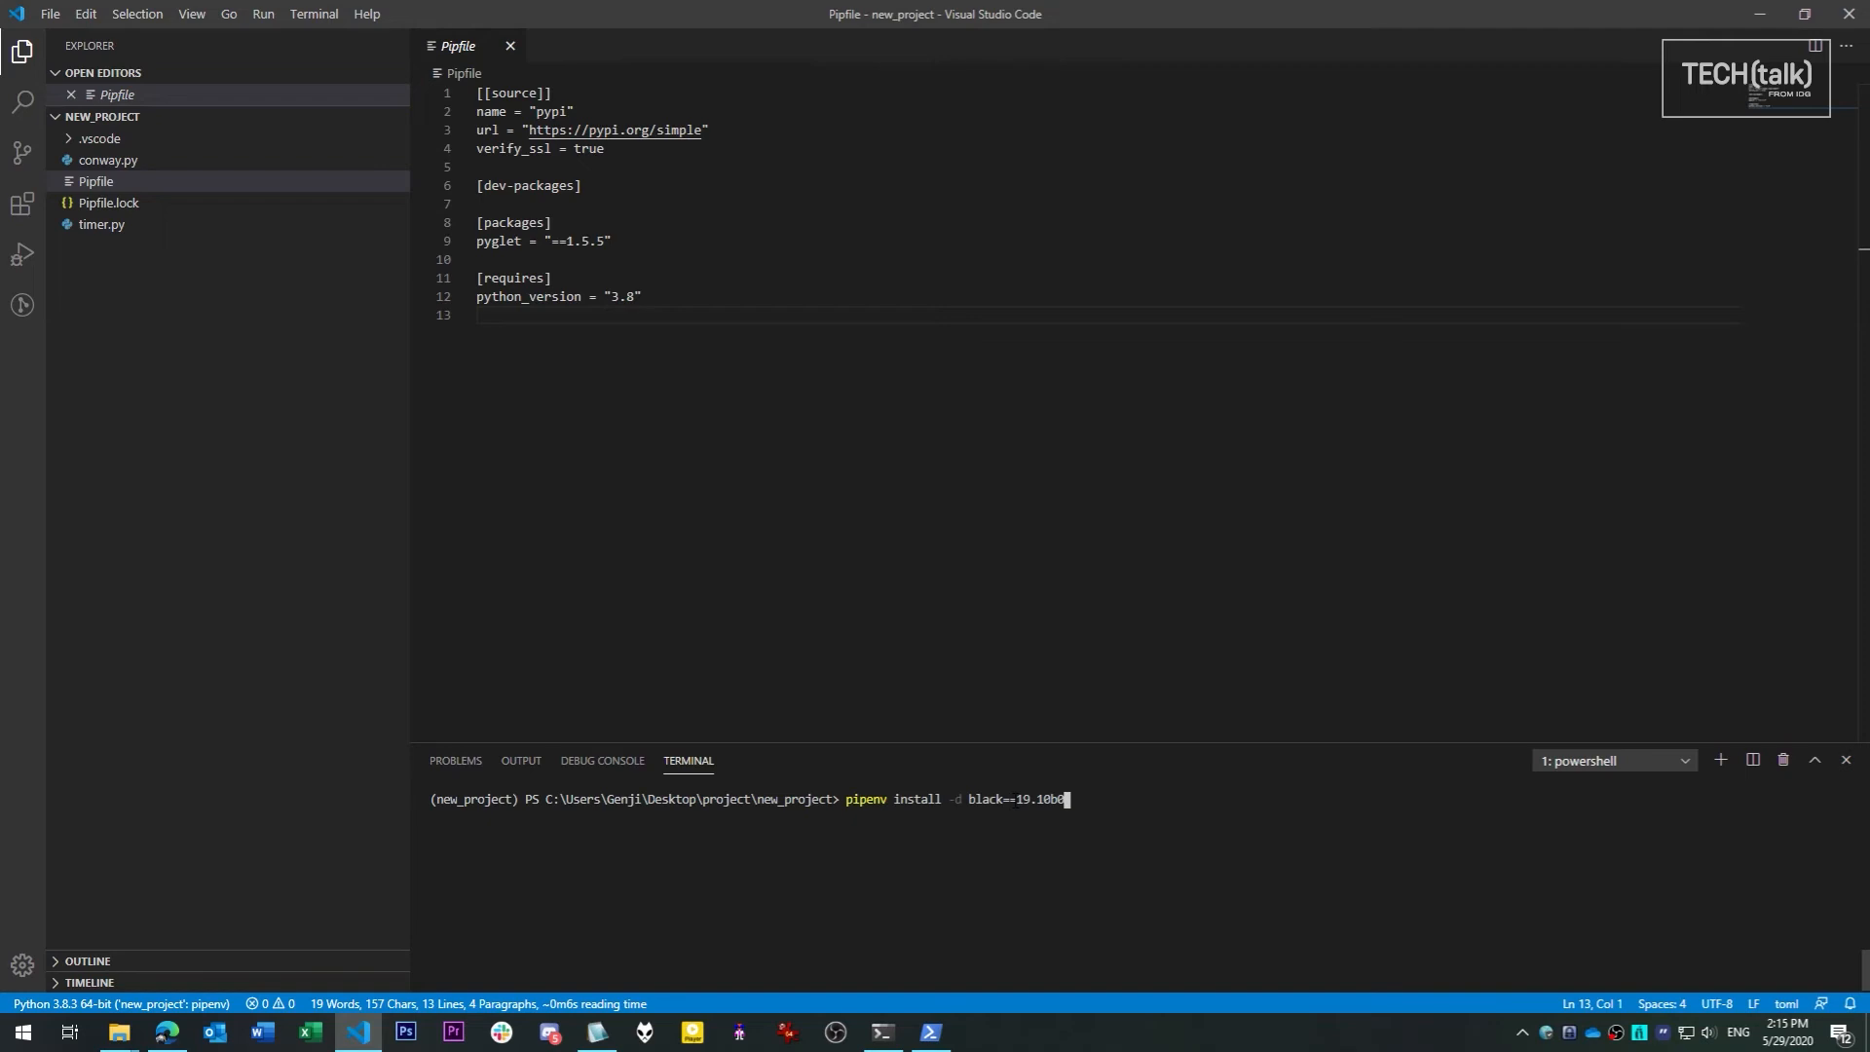
key("Return")
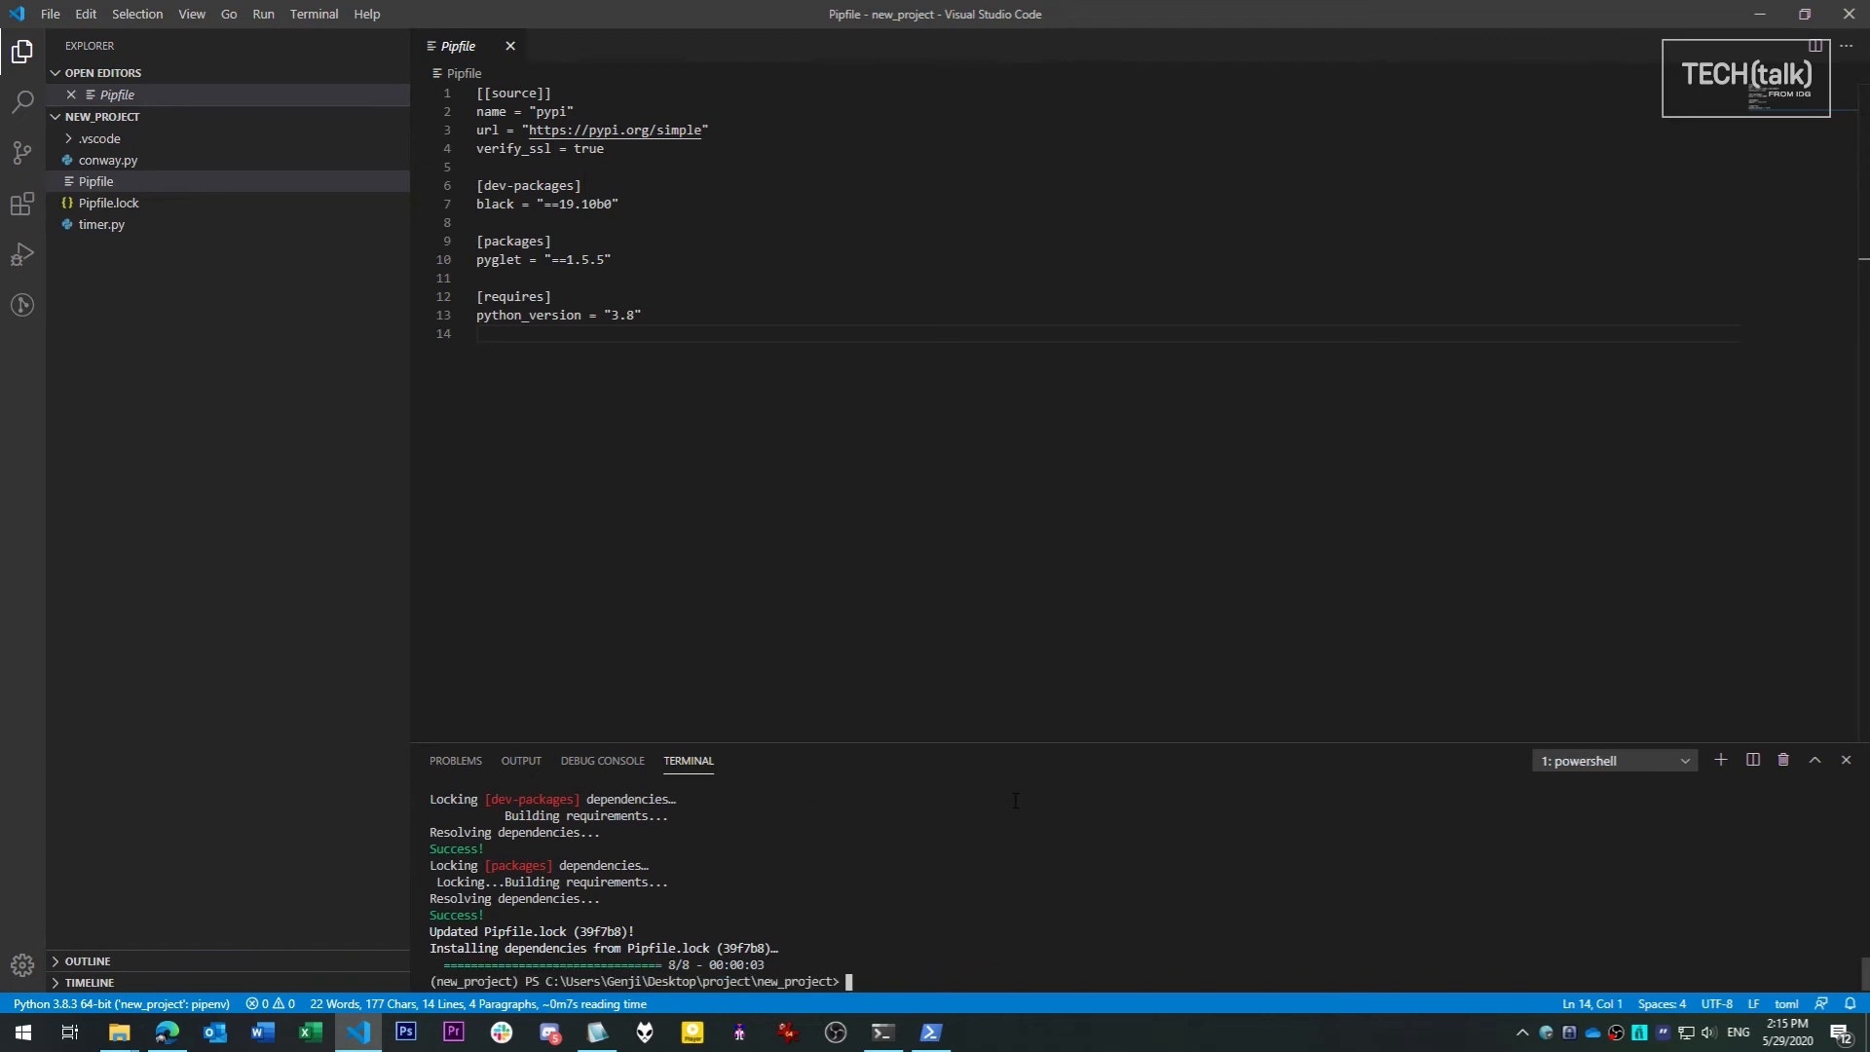
Run pipenv graph in the VS Code terminal
type("pipenv g")
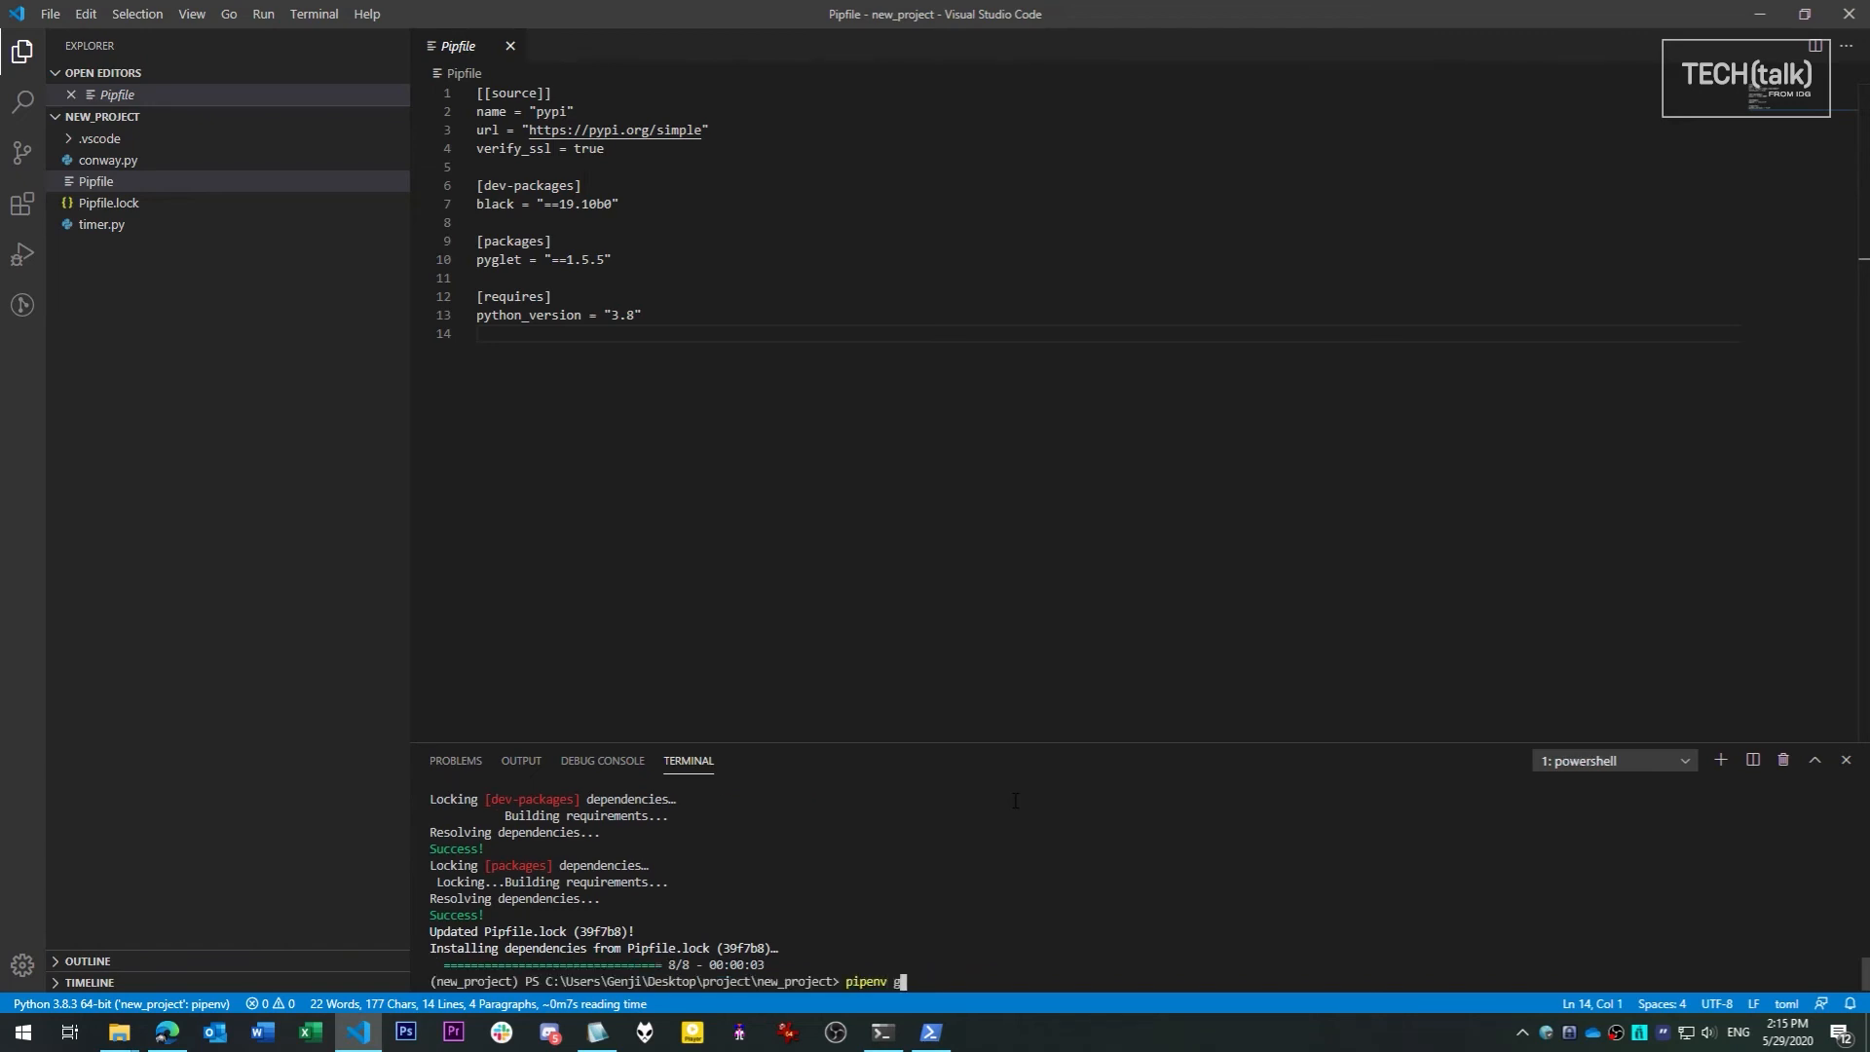
key("Return")
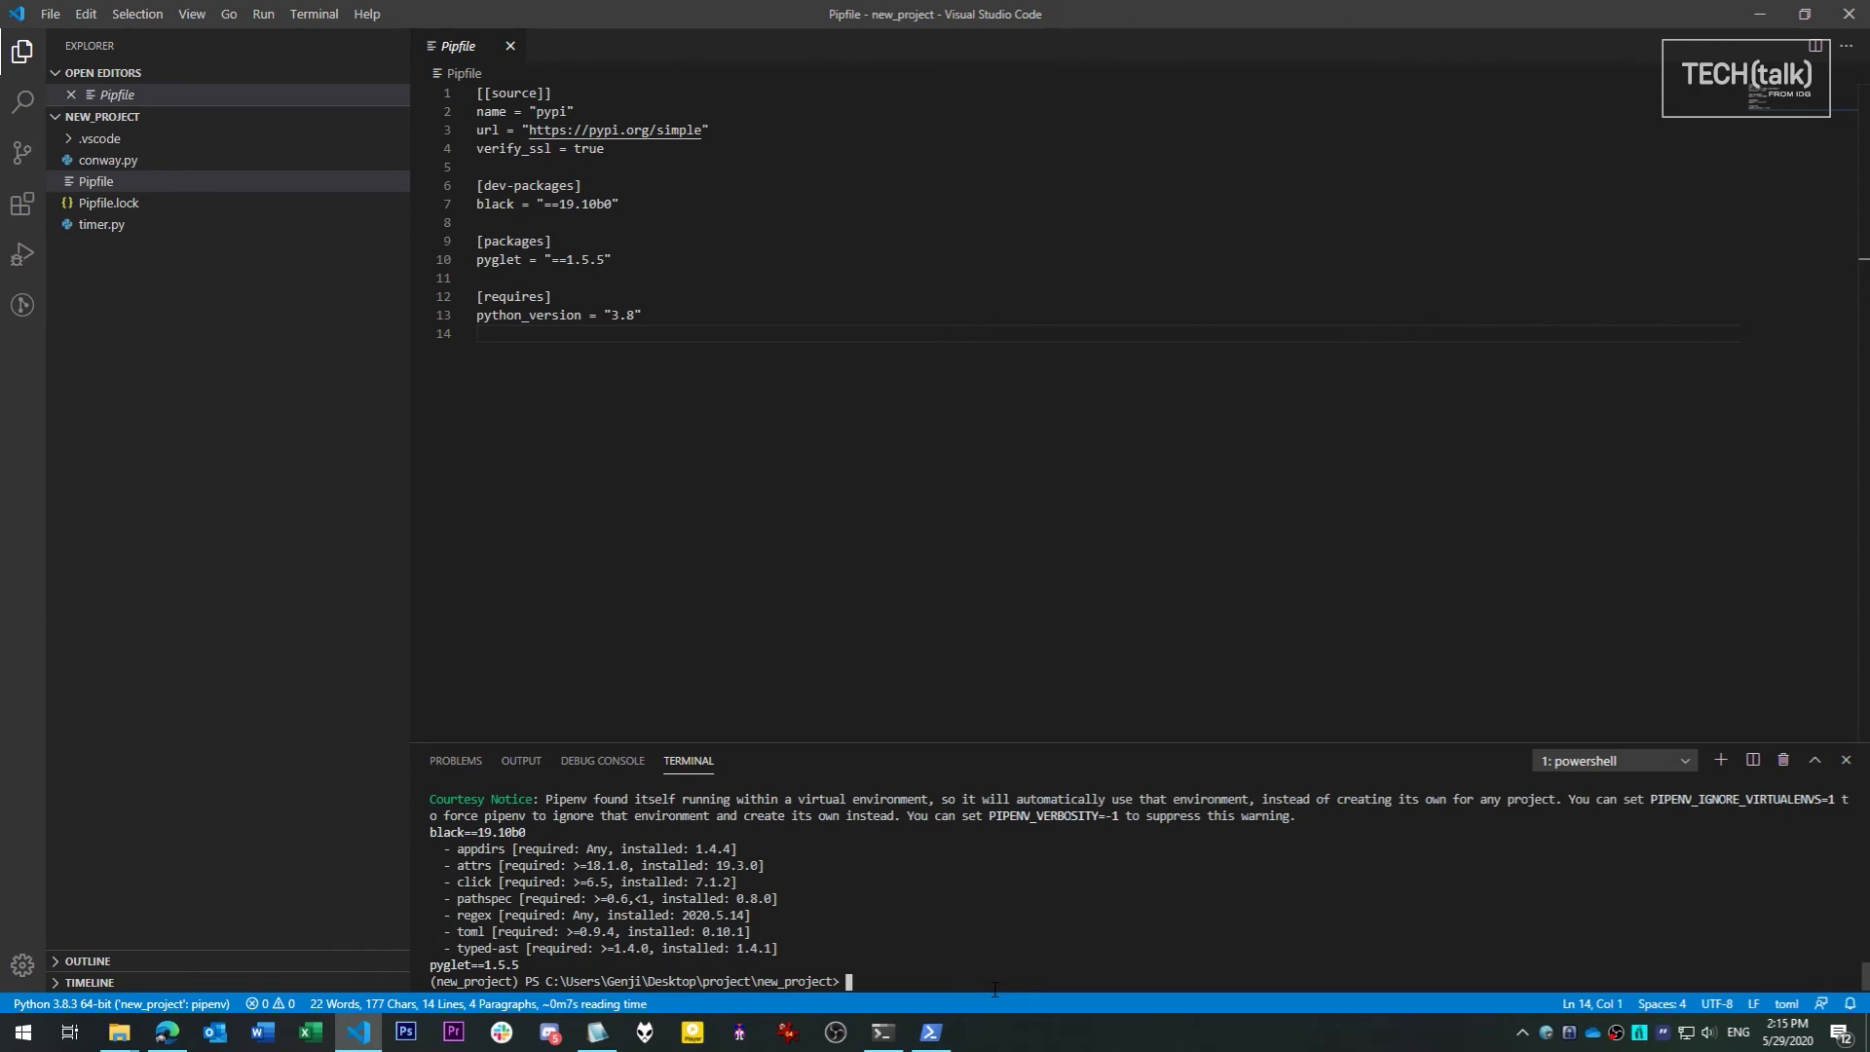
mouse_move(116, 1030)
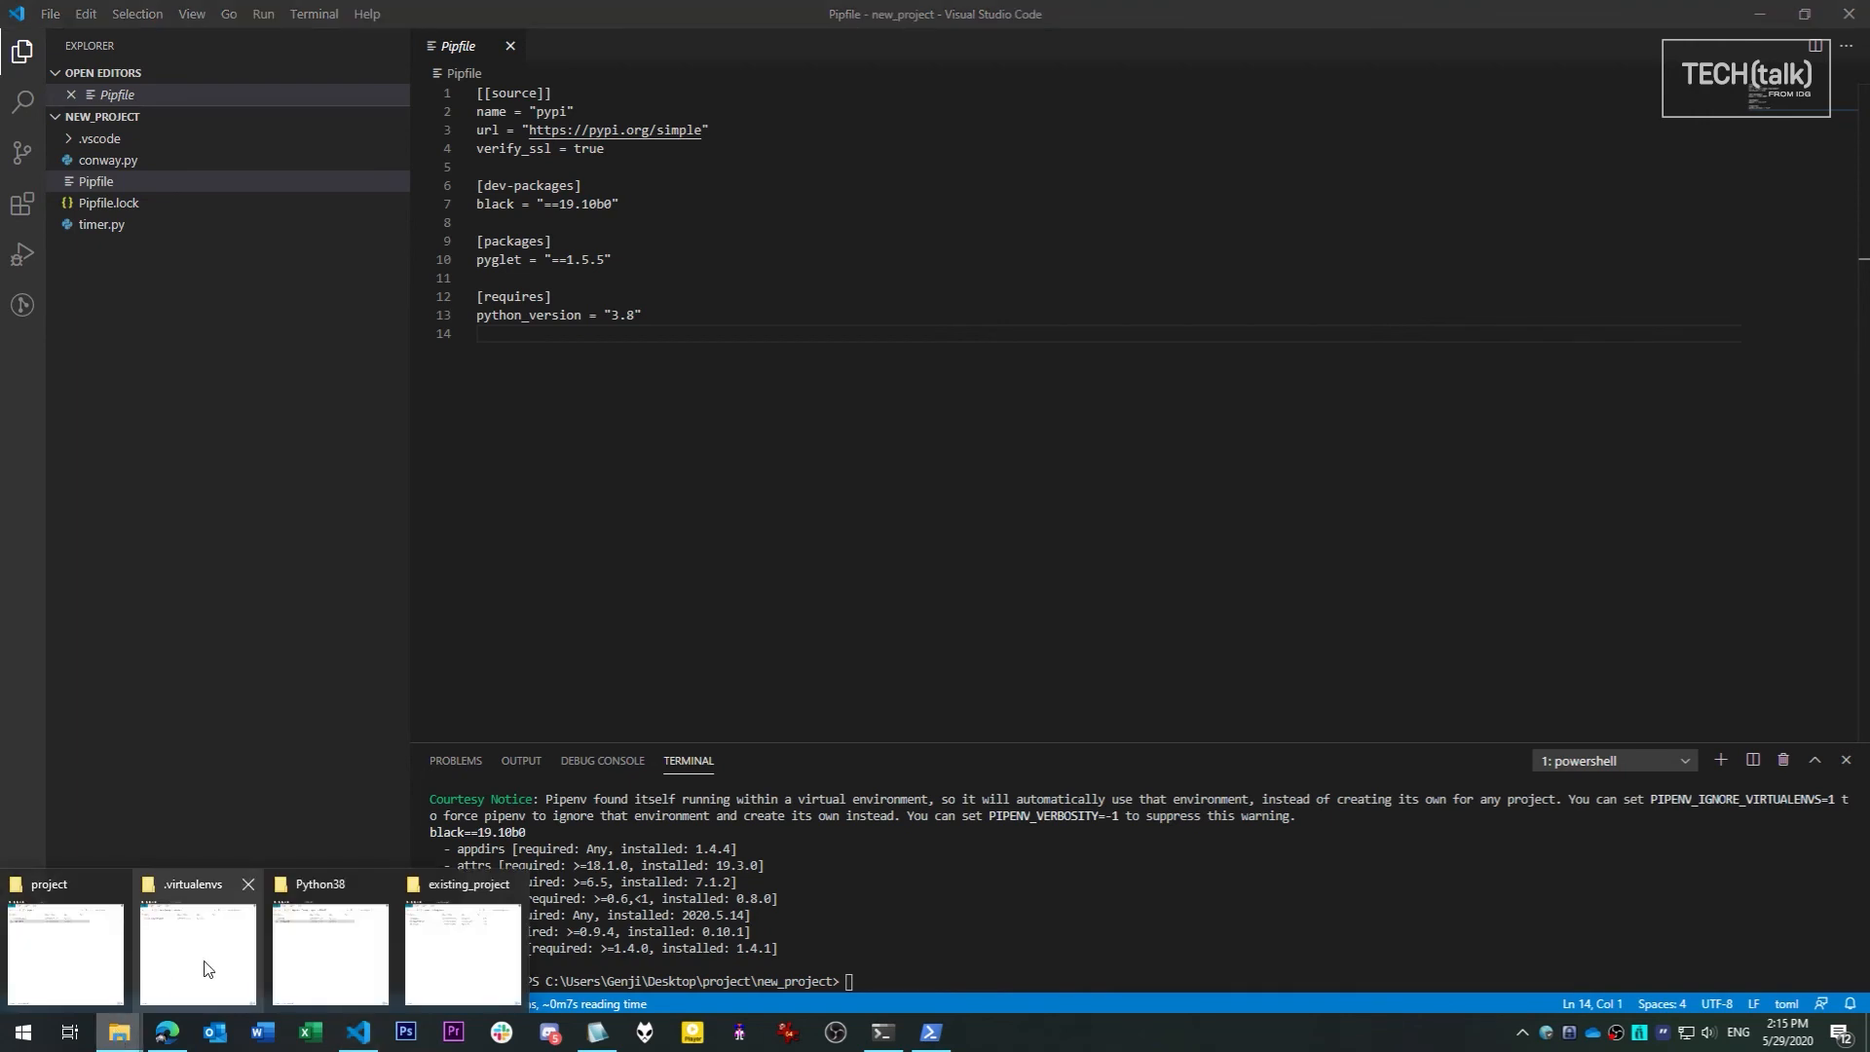
Run py -m pipenv install in existing_project to convert its requirements.txt
left_click(462, 941)
type("p")
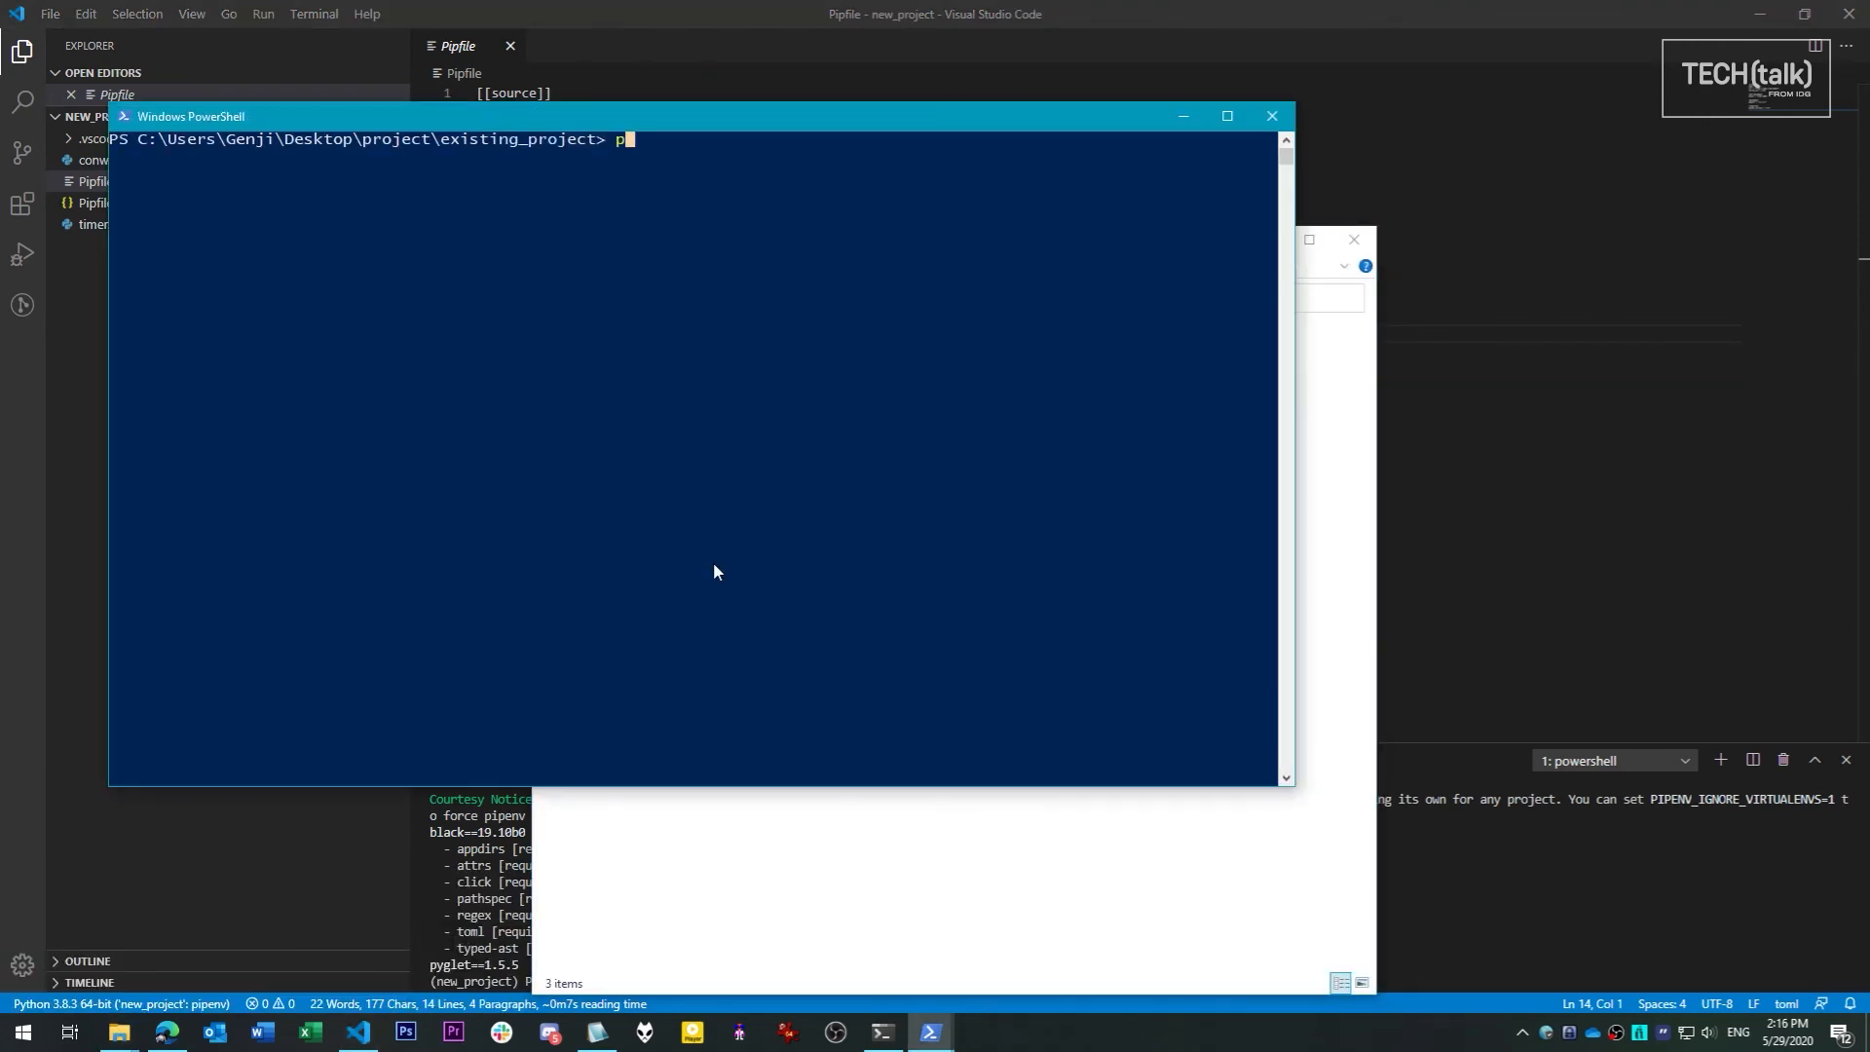
type("y -m pip")
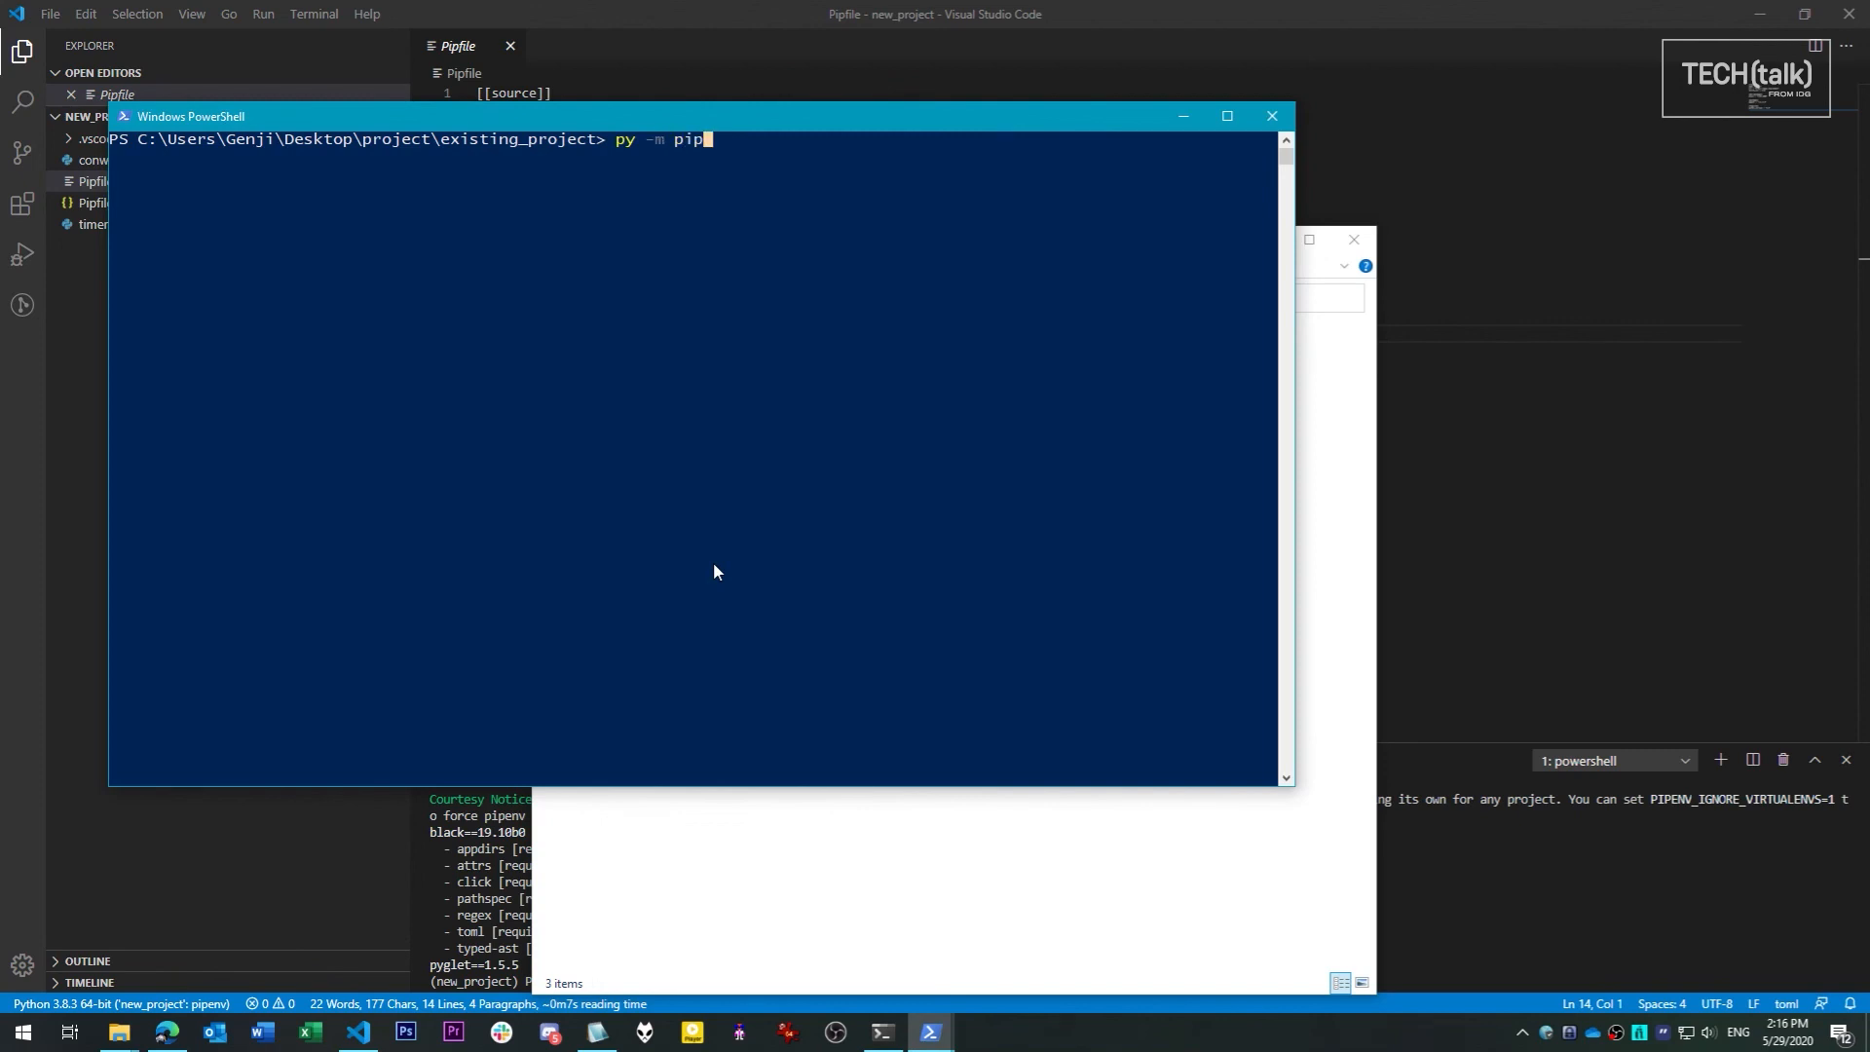
type("env install")
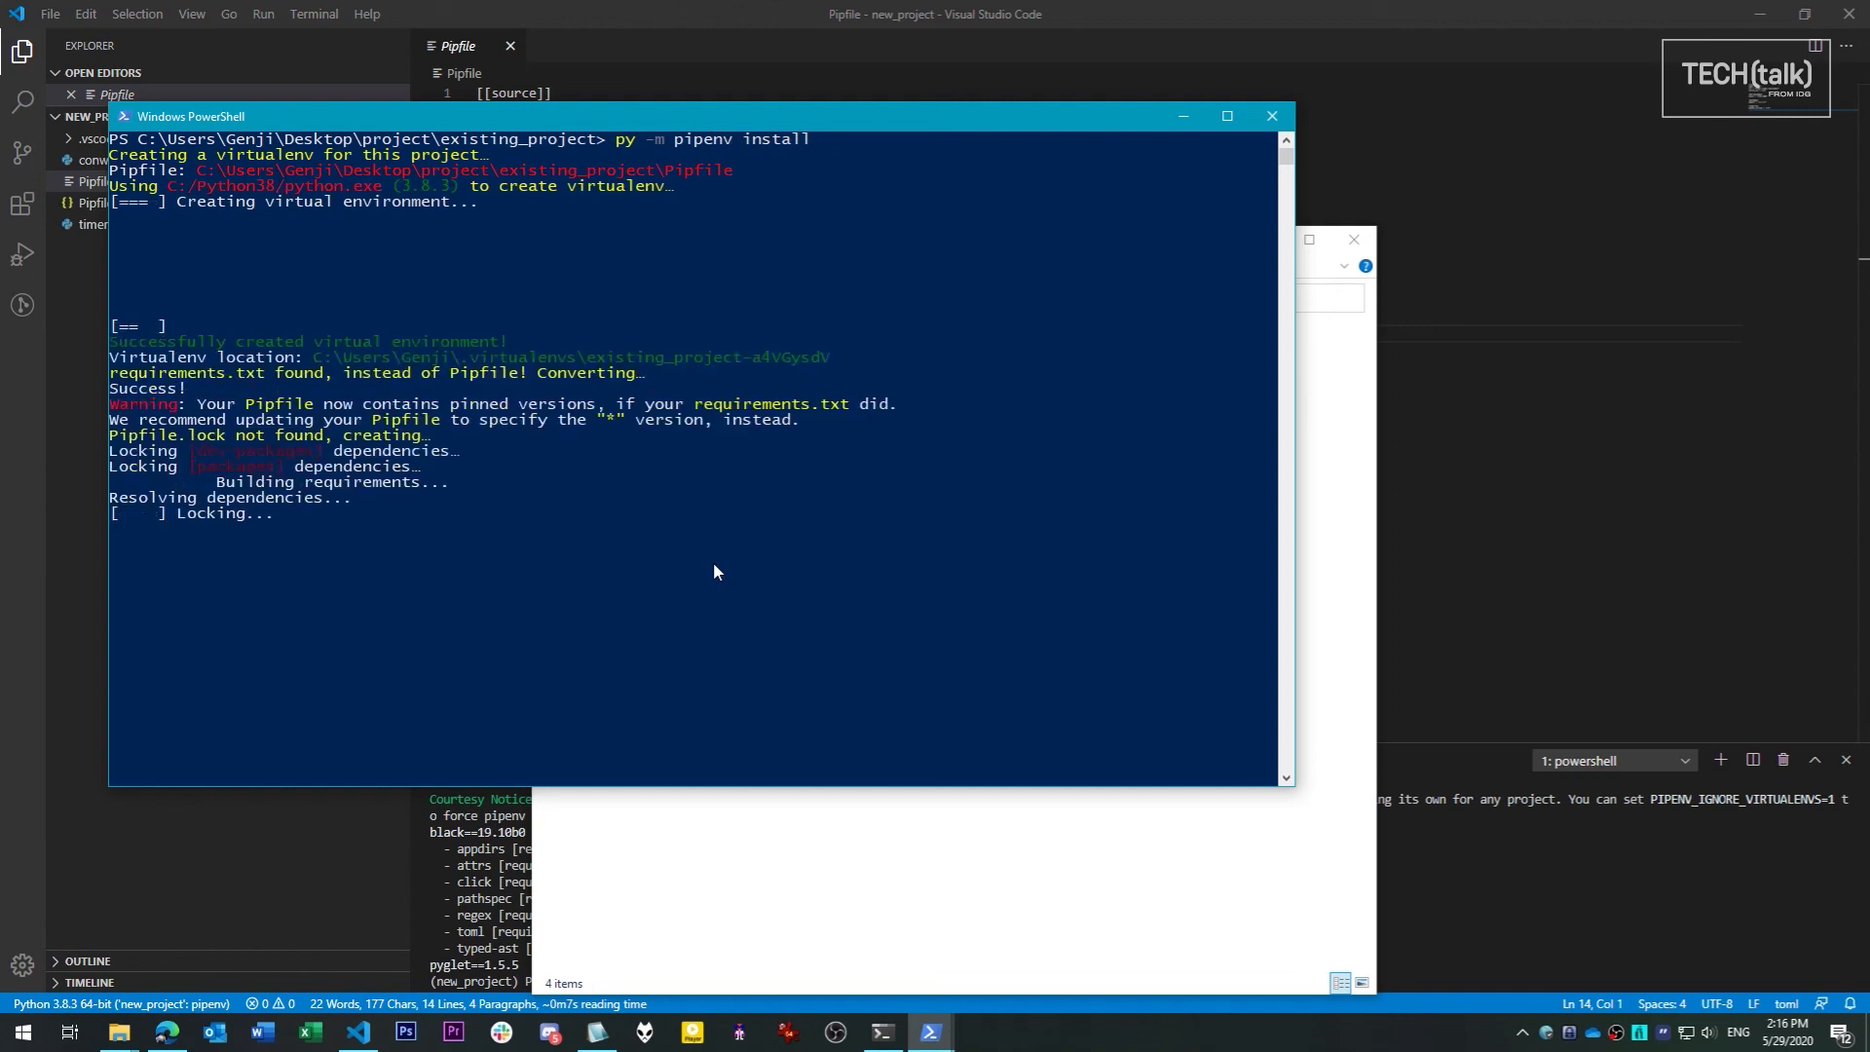
mouse_move(593, 1031)
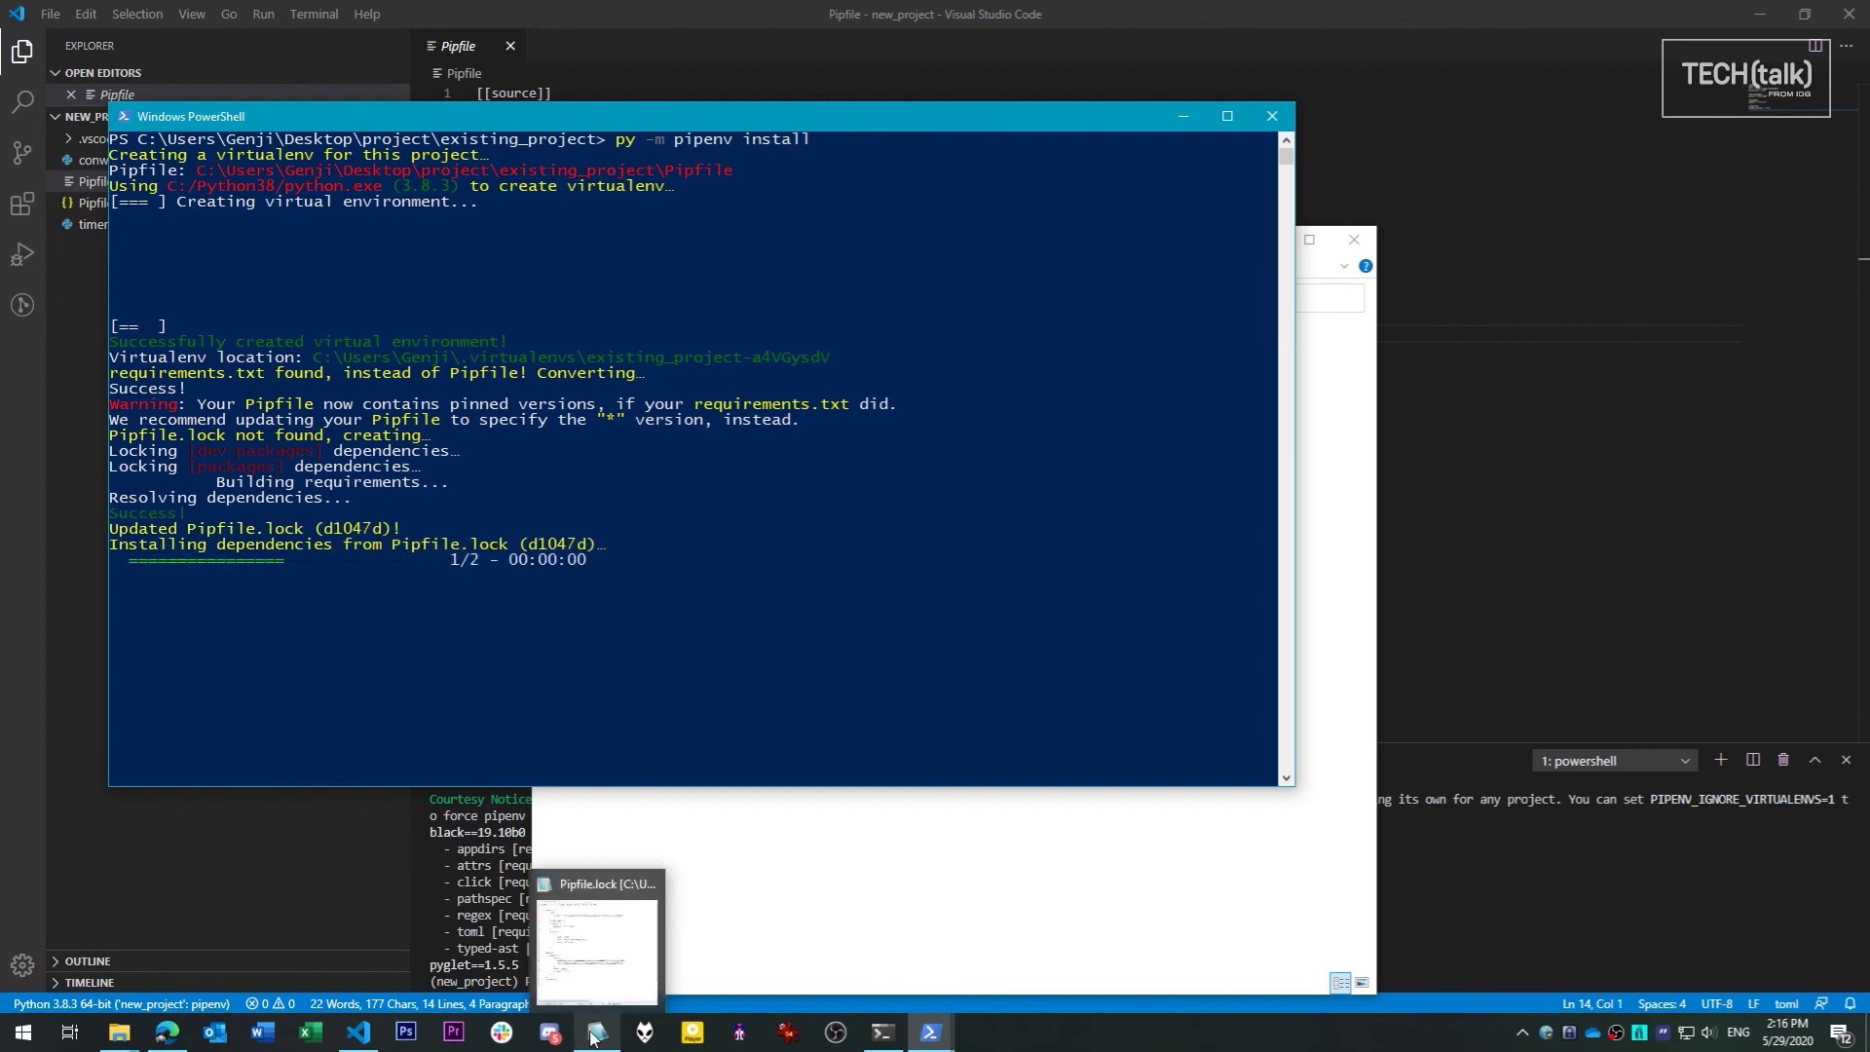